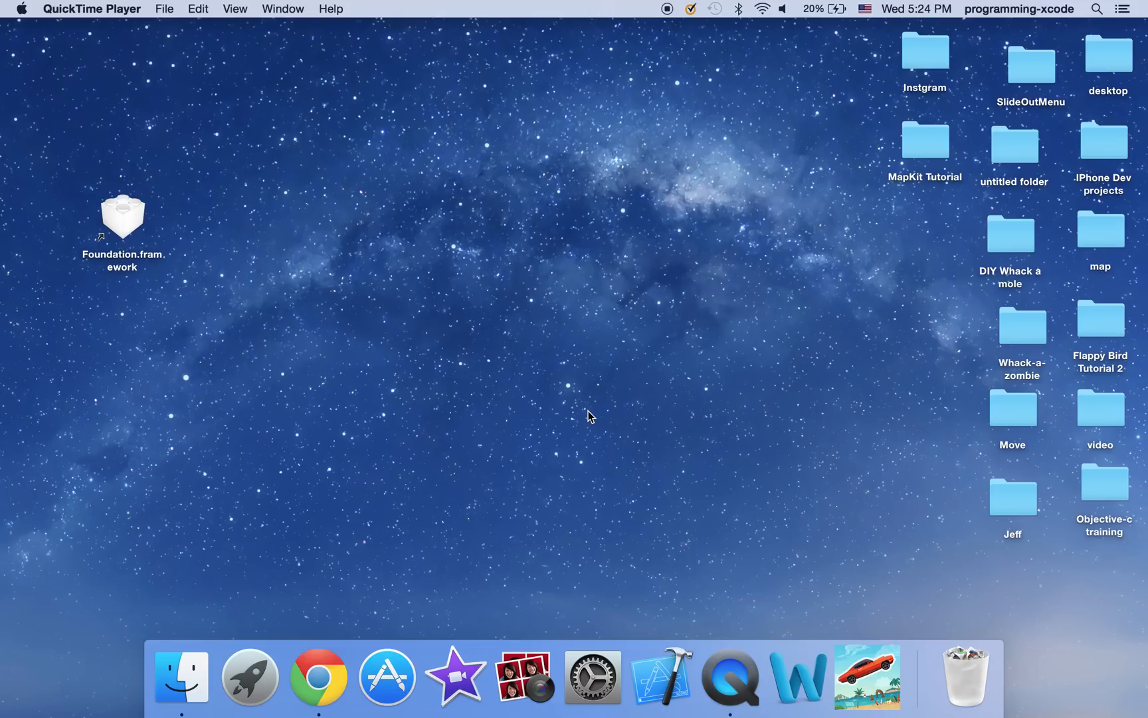
mouse_move(836, 564)
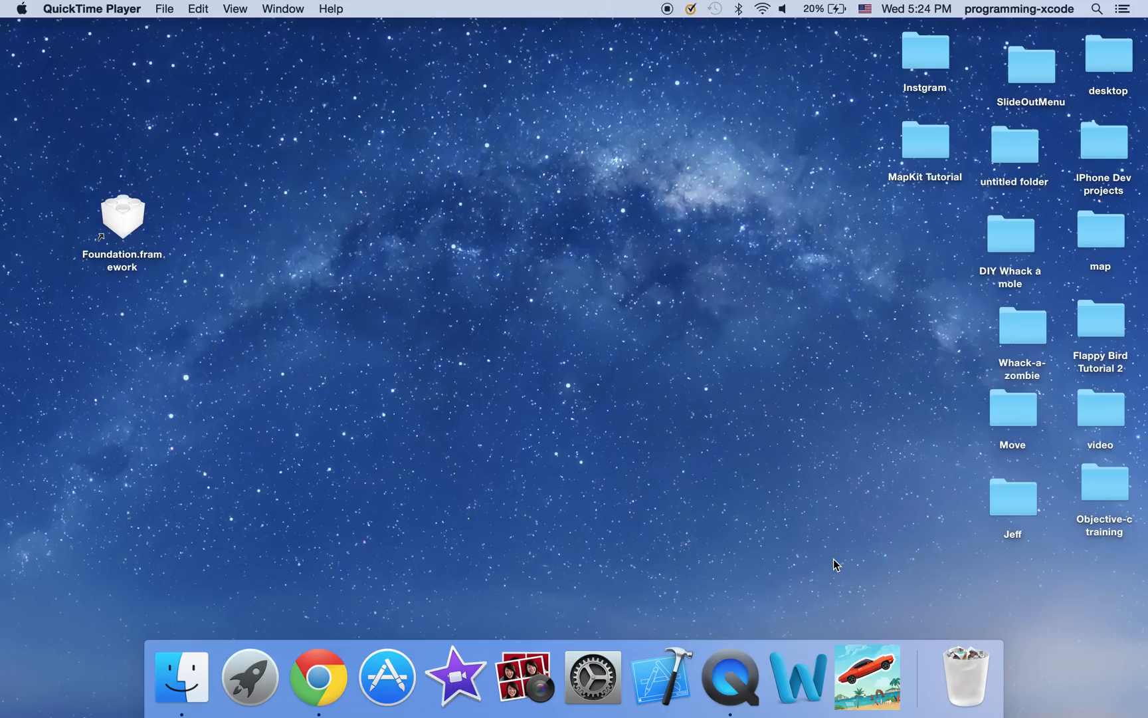
mouse_move(719, 564)
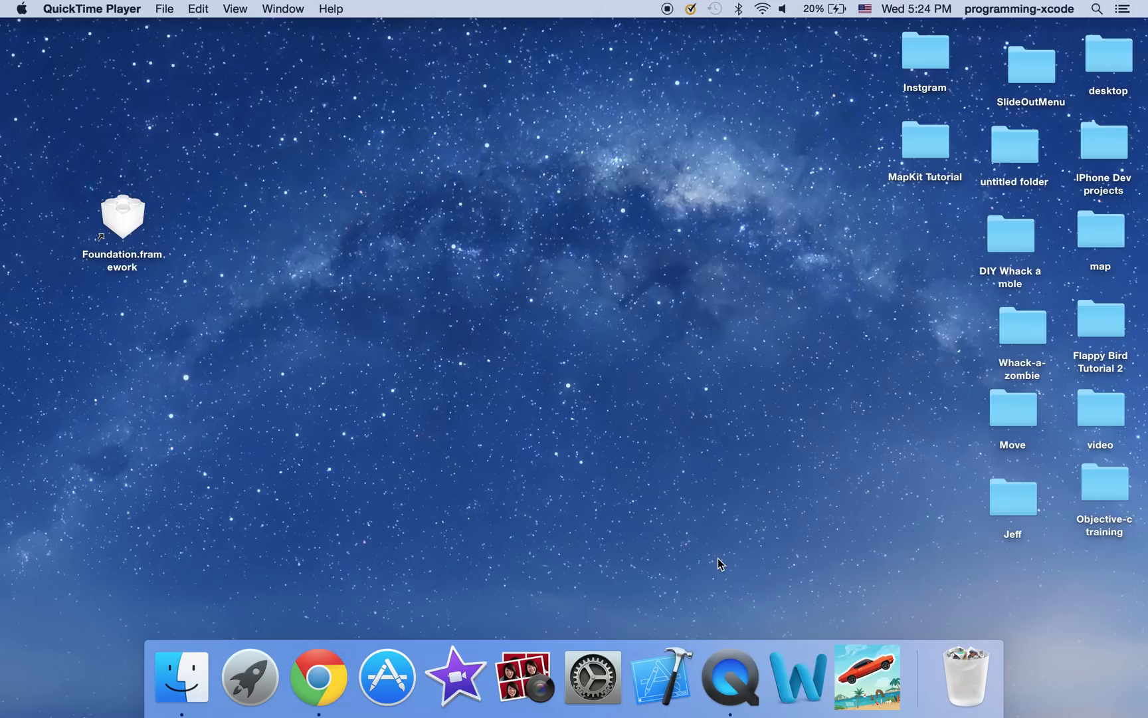
mouse_move(703, 599)
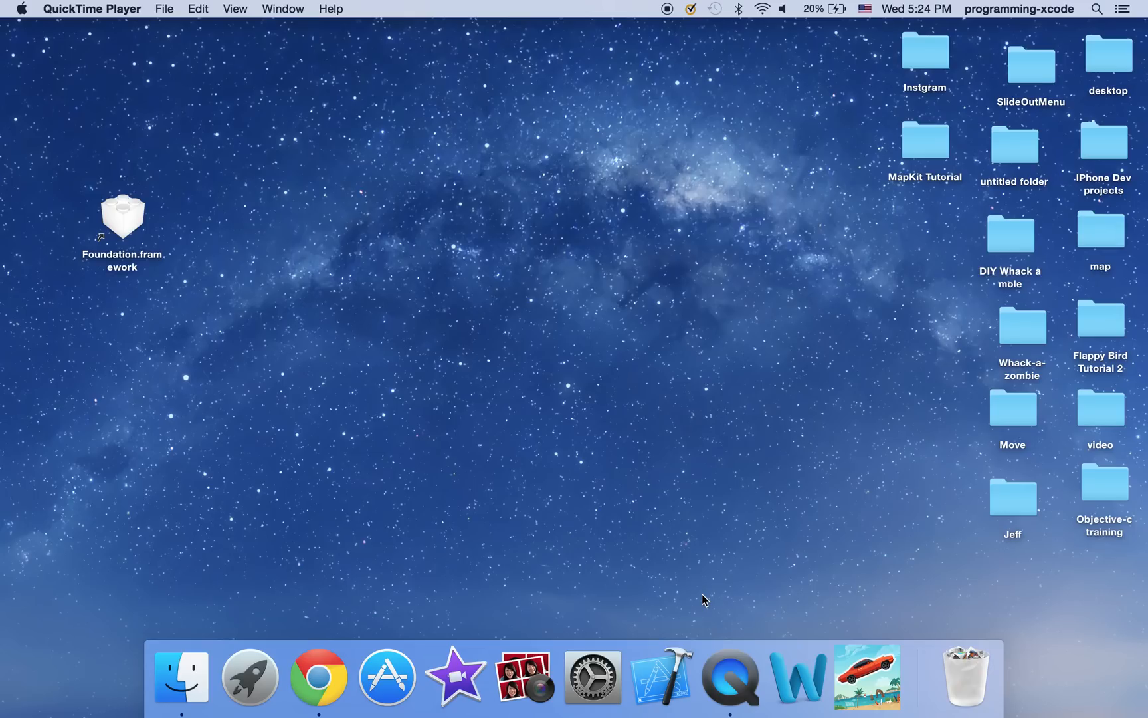
- Launch Xcode and create a Single View Application named MapKit, saved to the Desktop
click(660, 675)
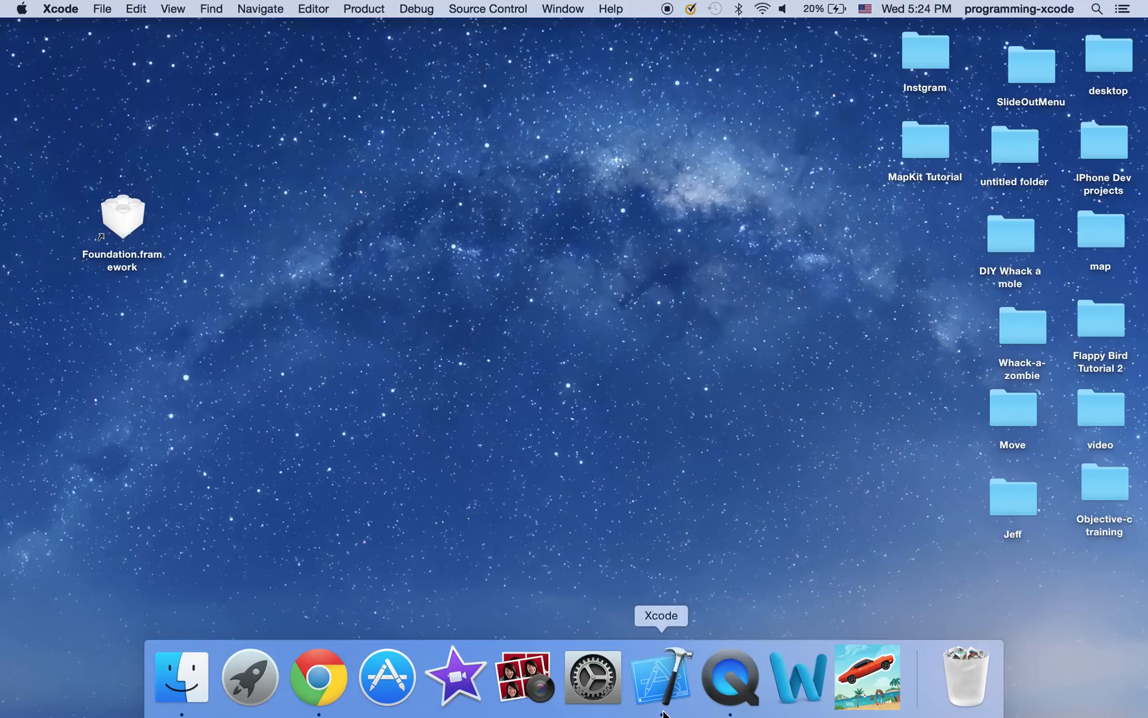
mouse_move(439, 350)
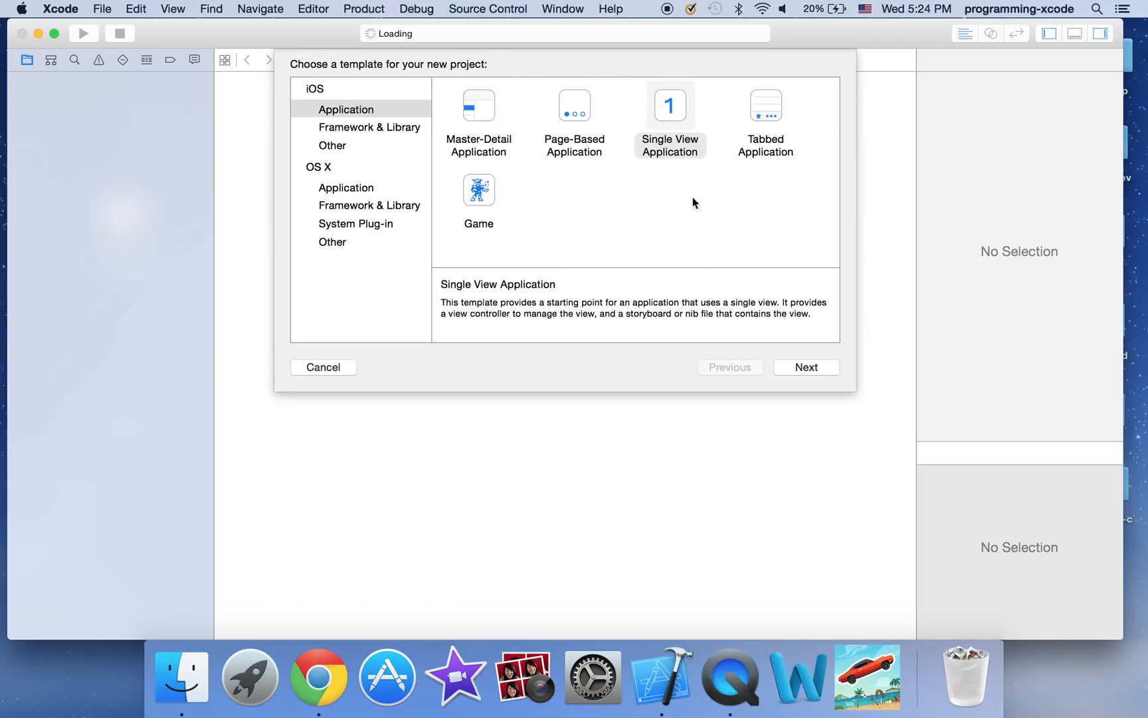
click(806, 367)
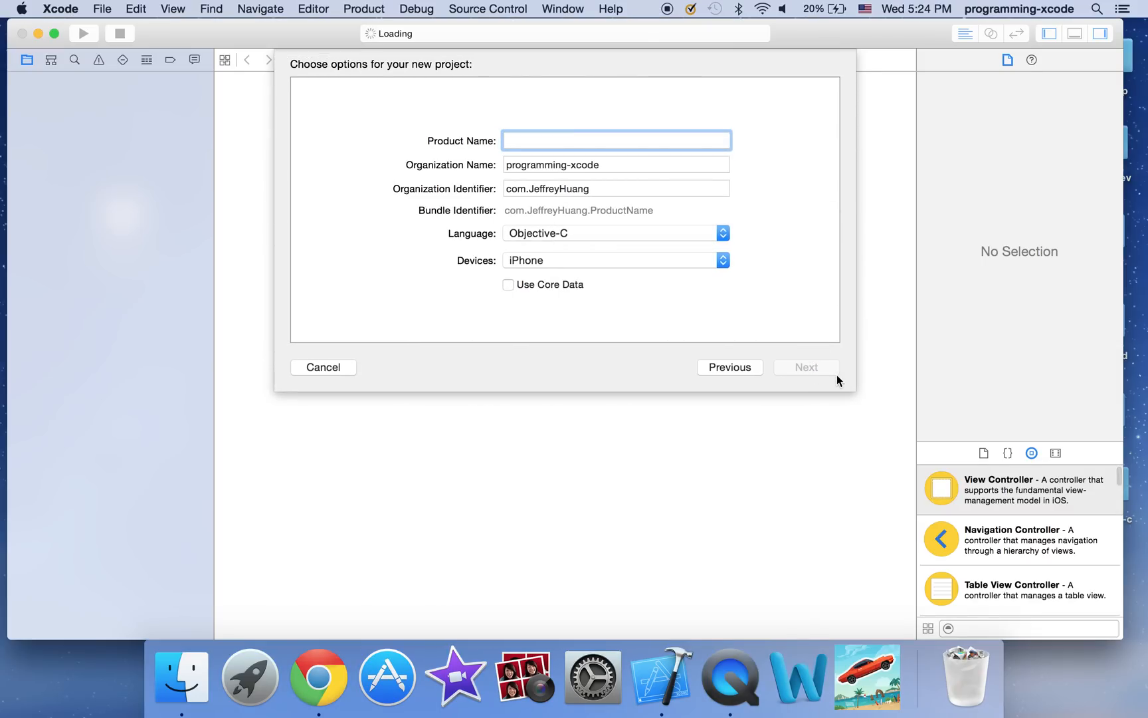
text(Map)
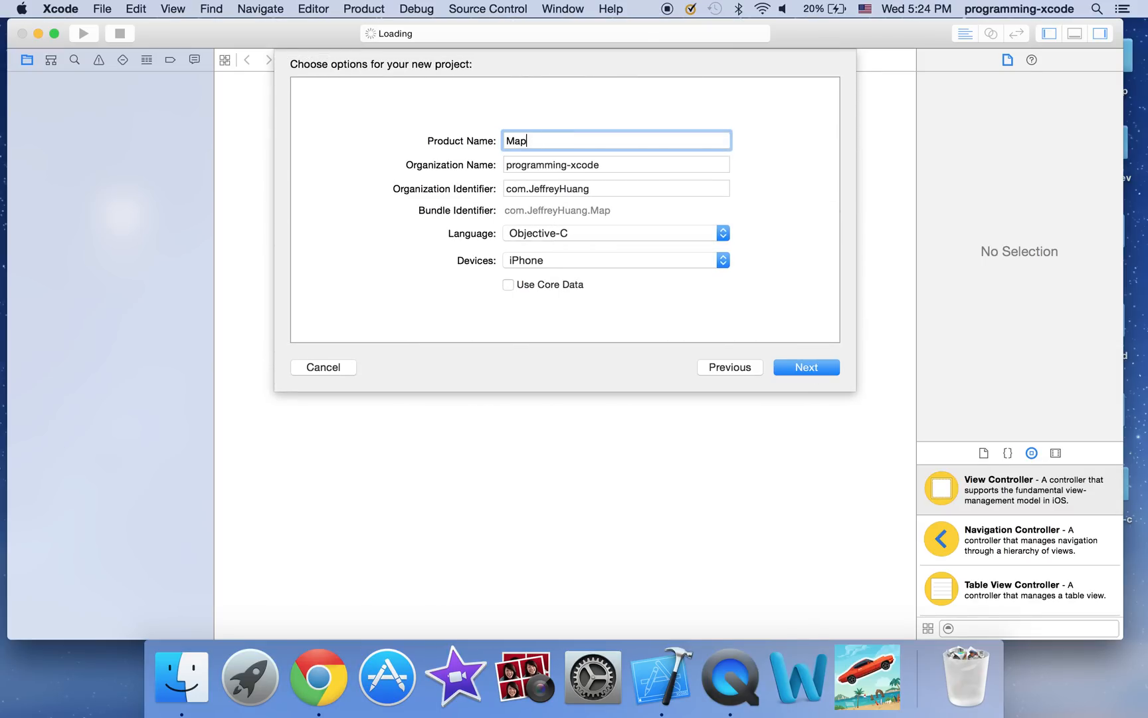
text(Kit)
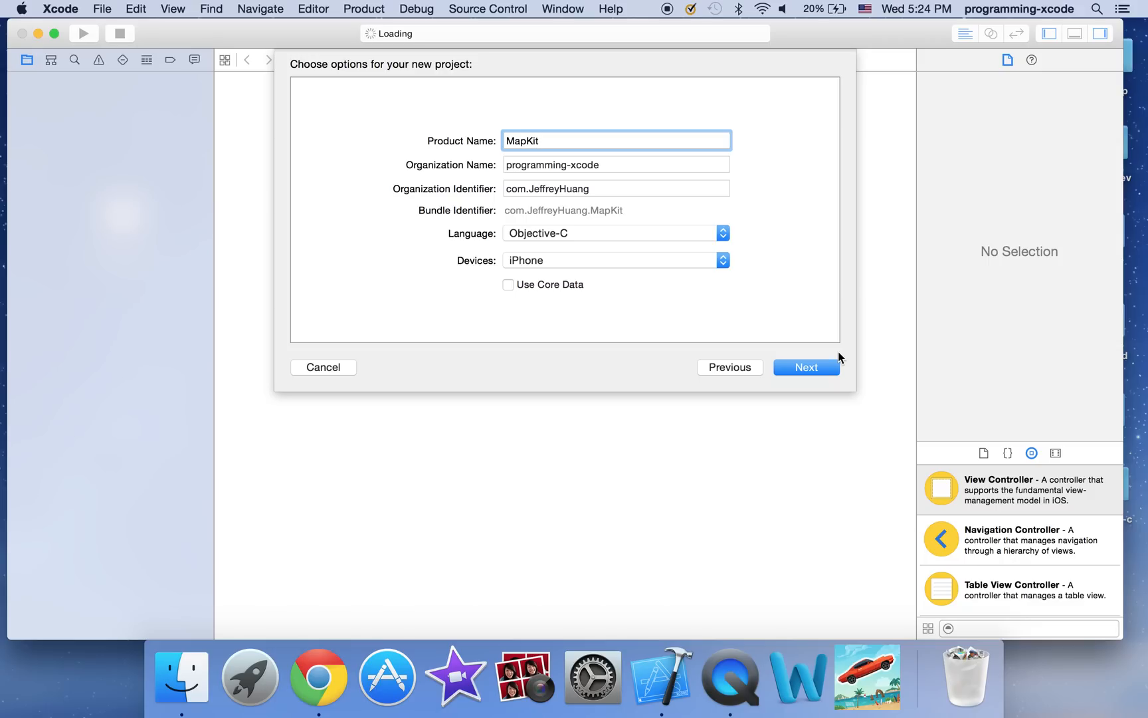
click(806, 367)
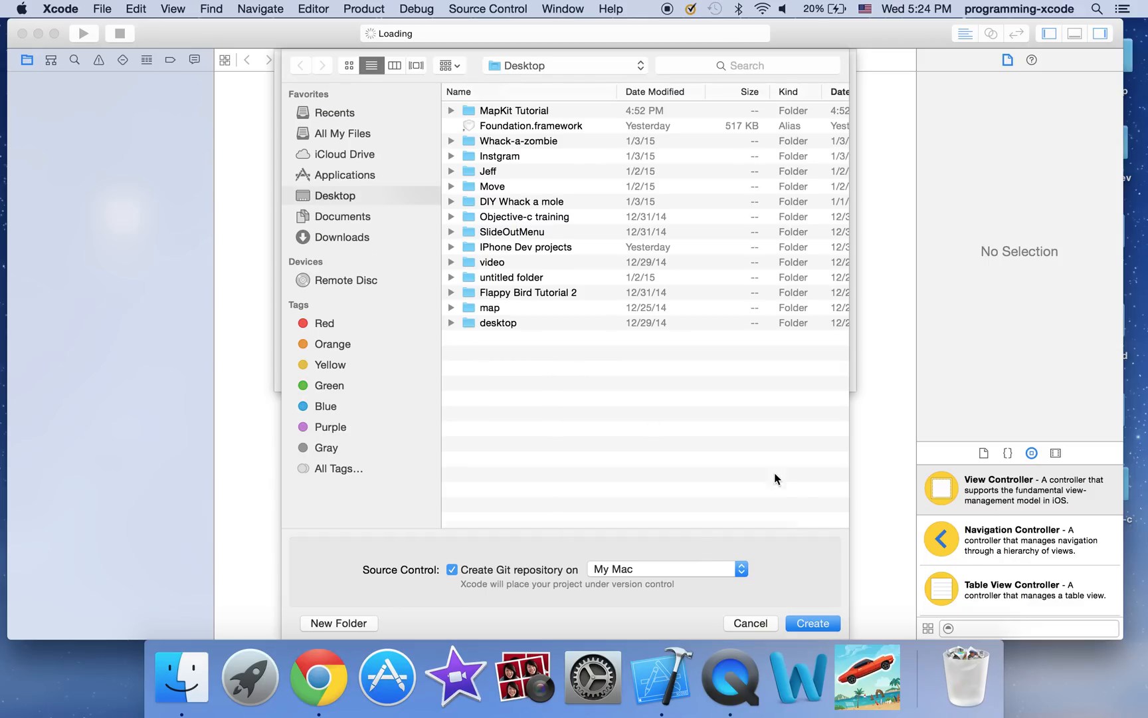
click(811, 624)
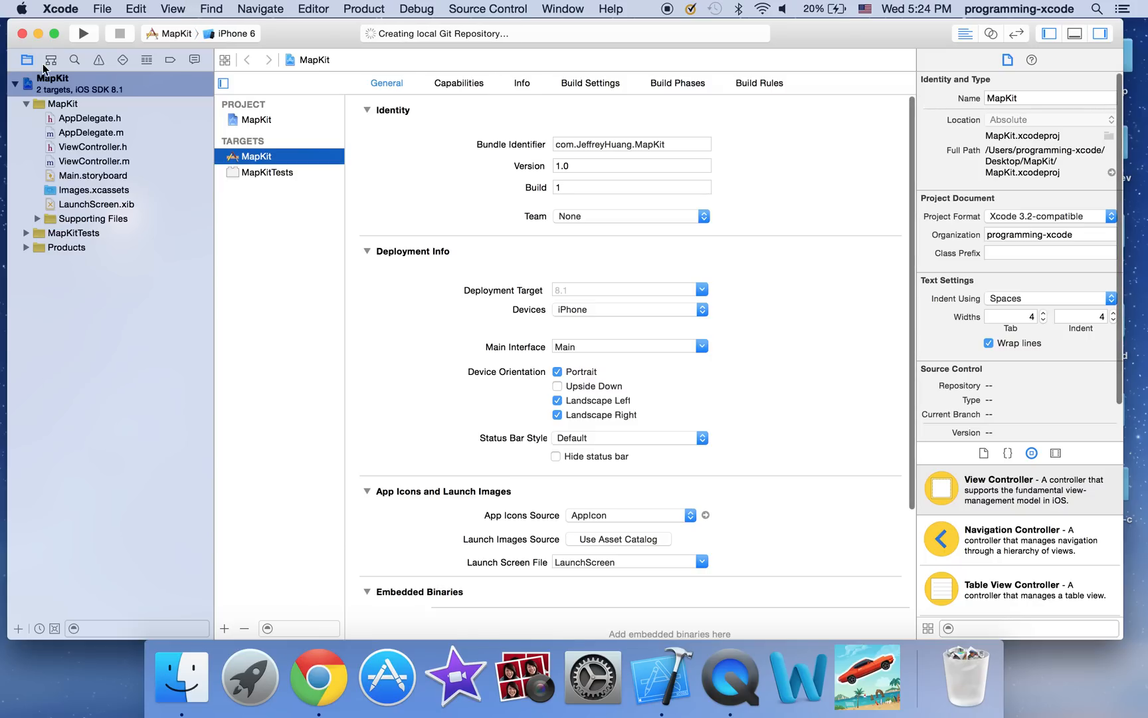
- Open Main.storyboard and disable Use Size Classes in the File inspector
click(93, 175)
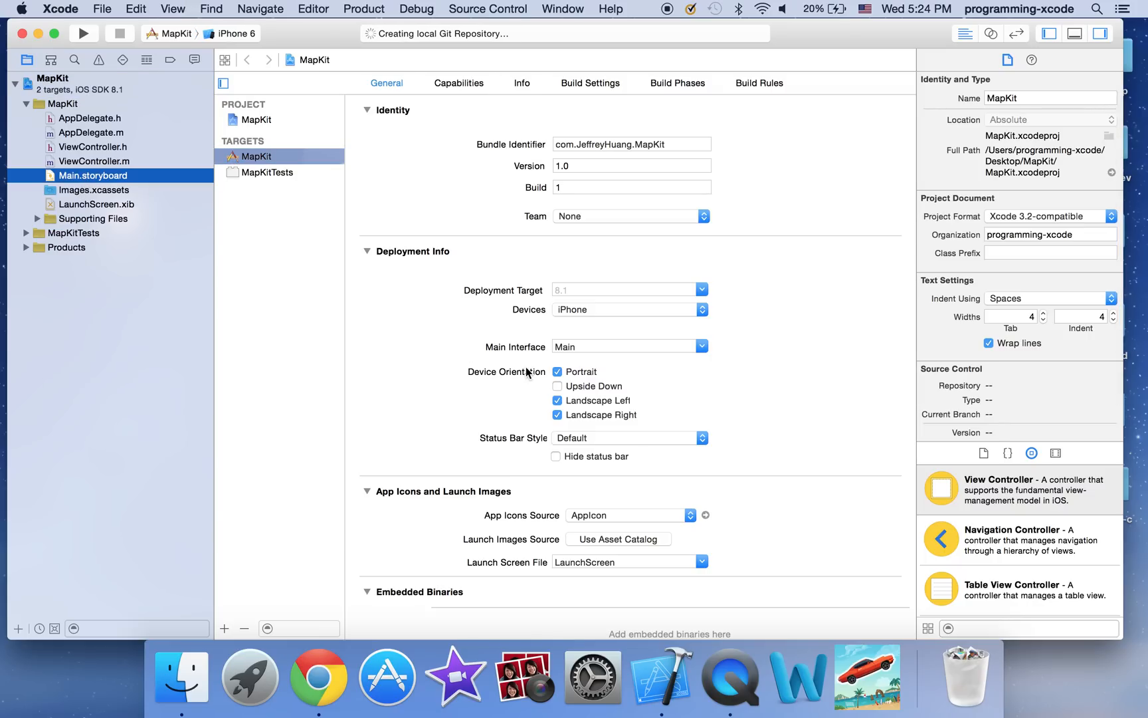
click(92, 175)
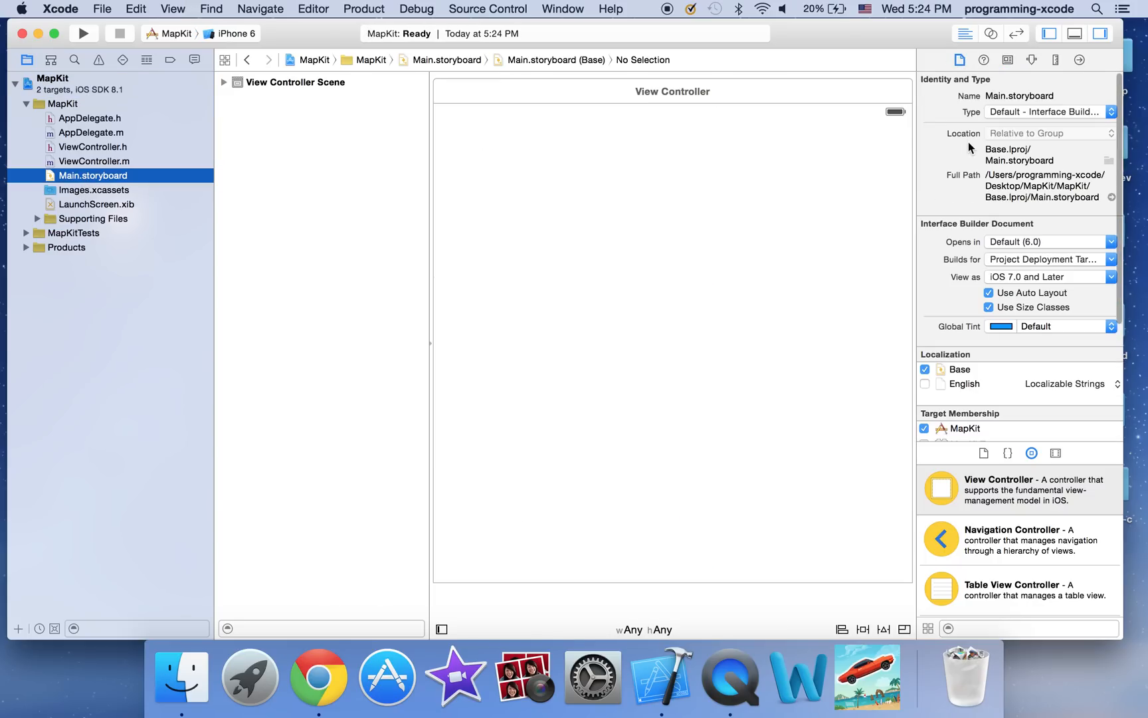
click(988, 307)
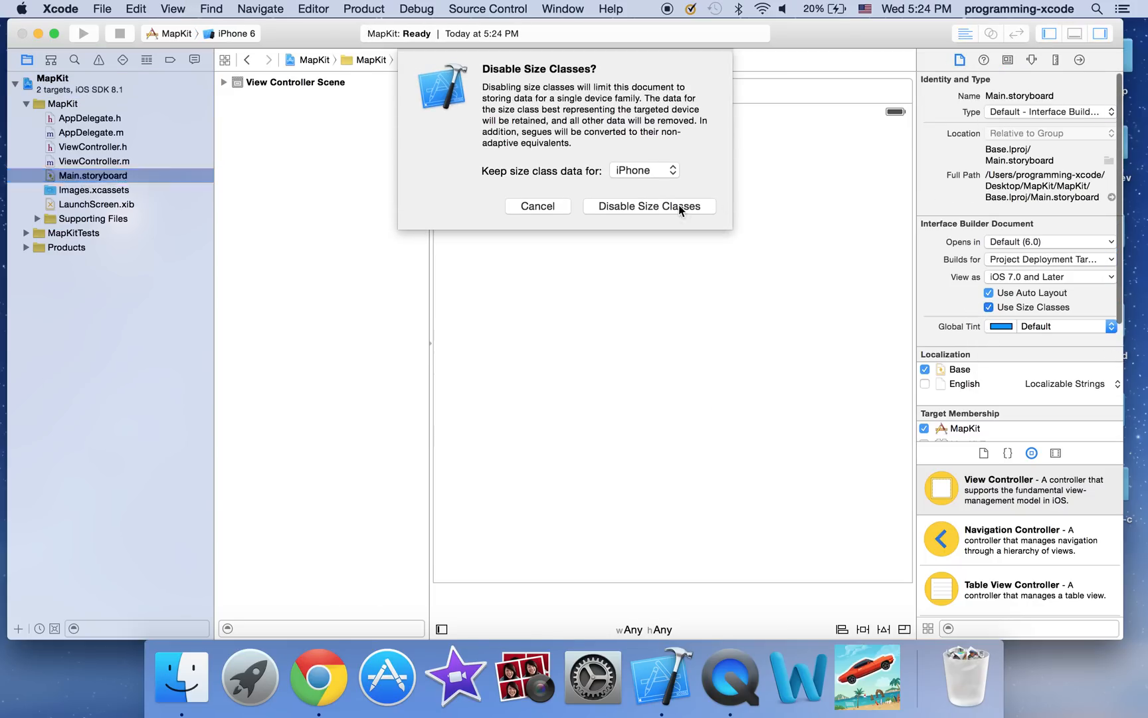
click(648, 206)
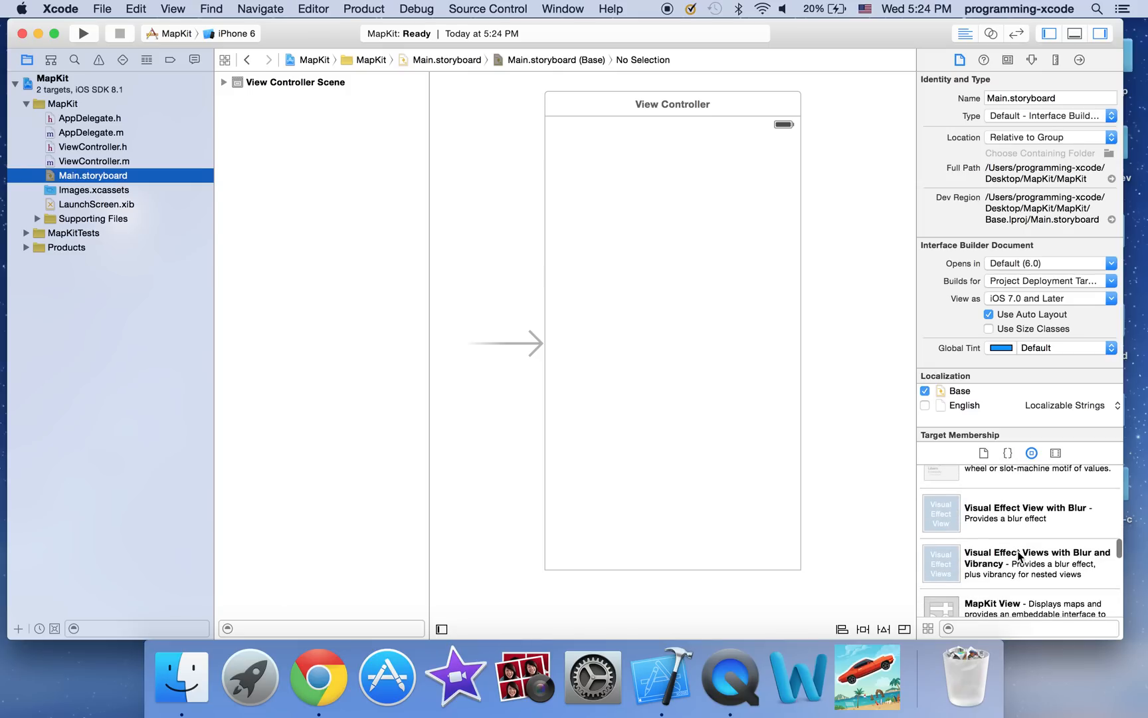
- Stretch a MapKit View across the scene and set the run destination to iPhone 5s
drag(992, 508, 634, 389)
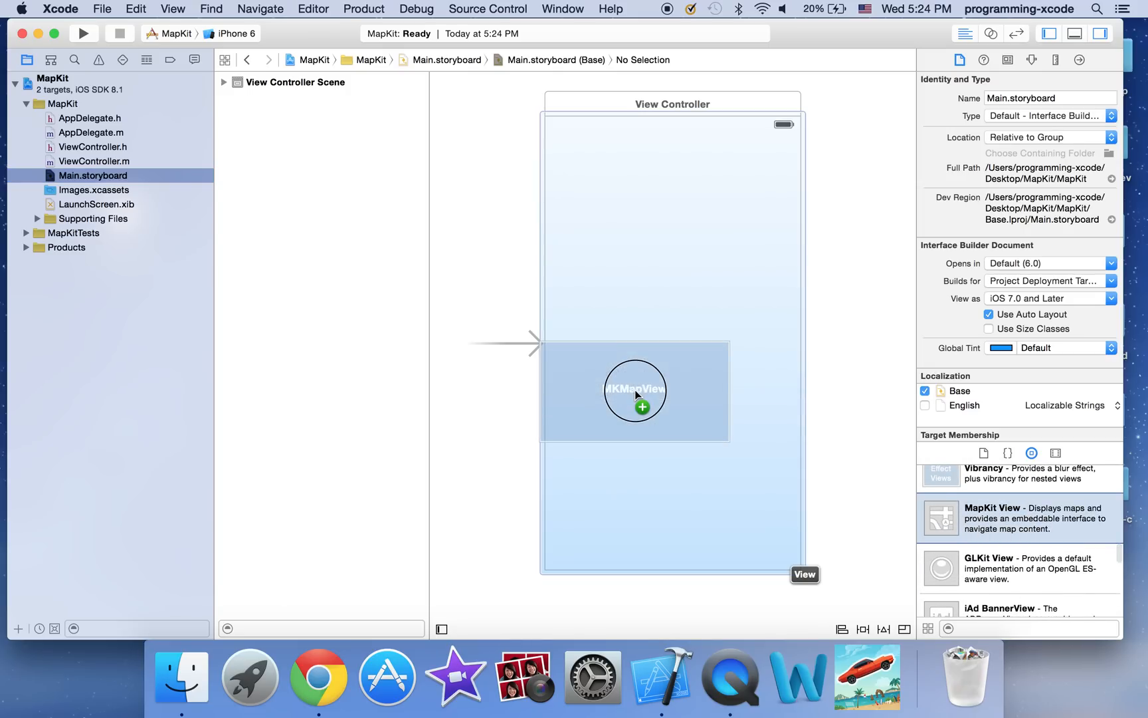
drag(634, 388, 674, 348)
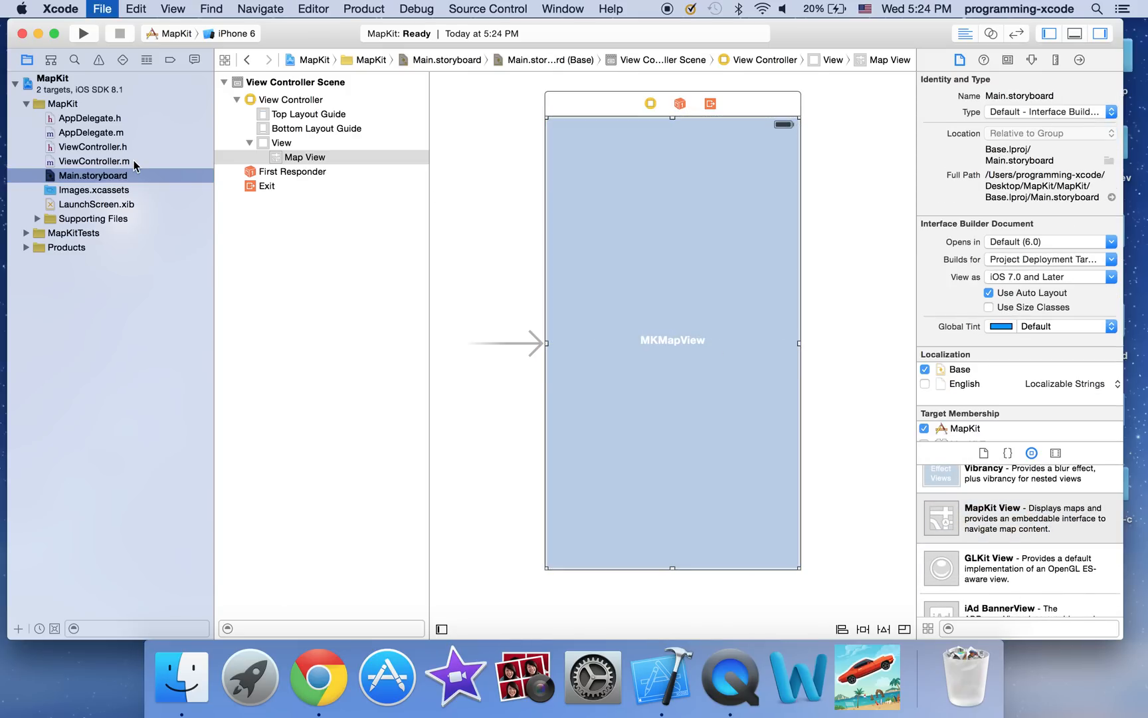
click(234, 33)
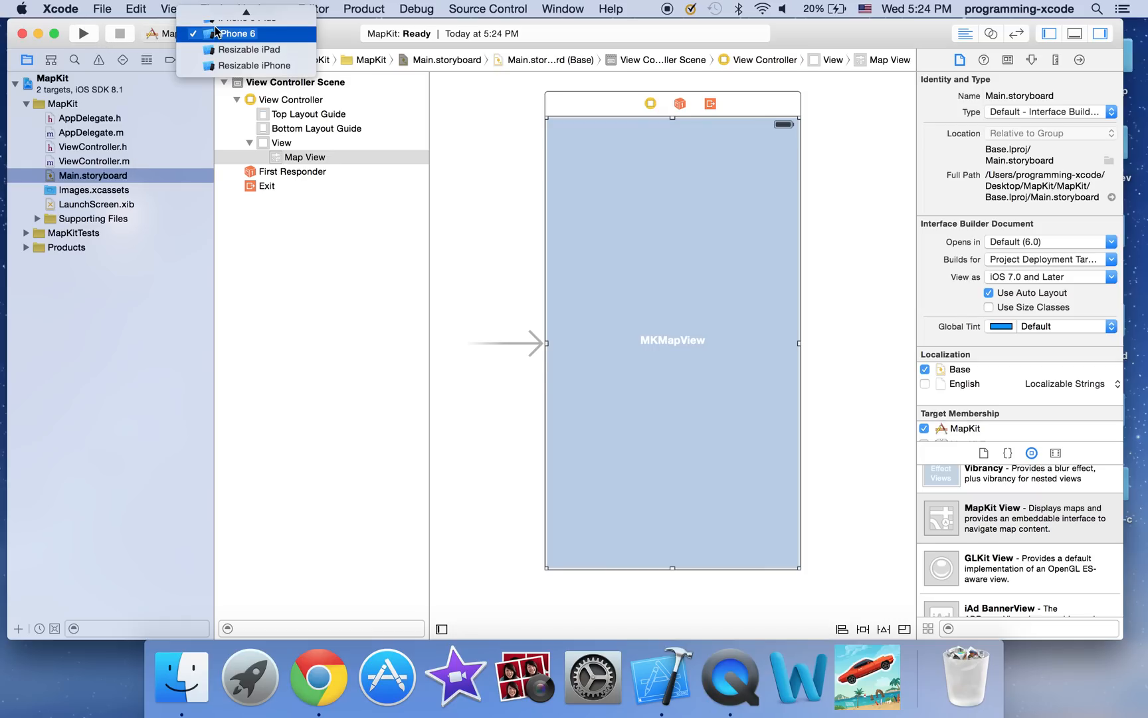
click(236, 34)
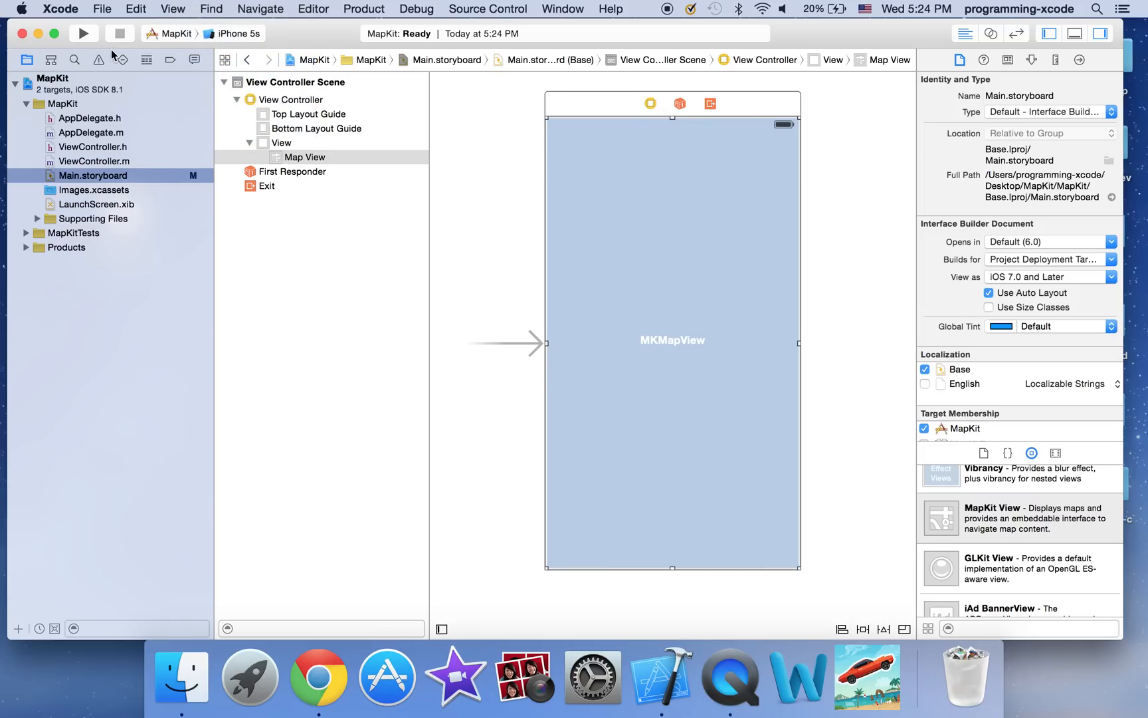
- Run the app, stop it after the SIGABRT crash, and select the MapKit project
click(83, 34)
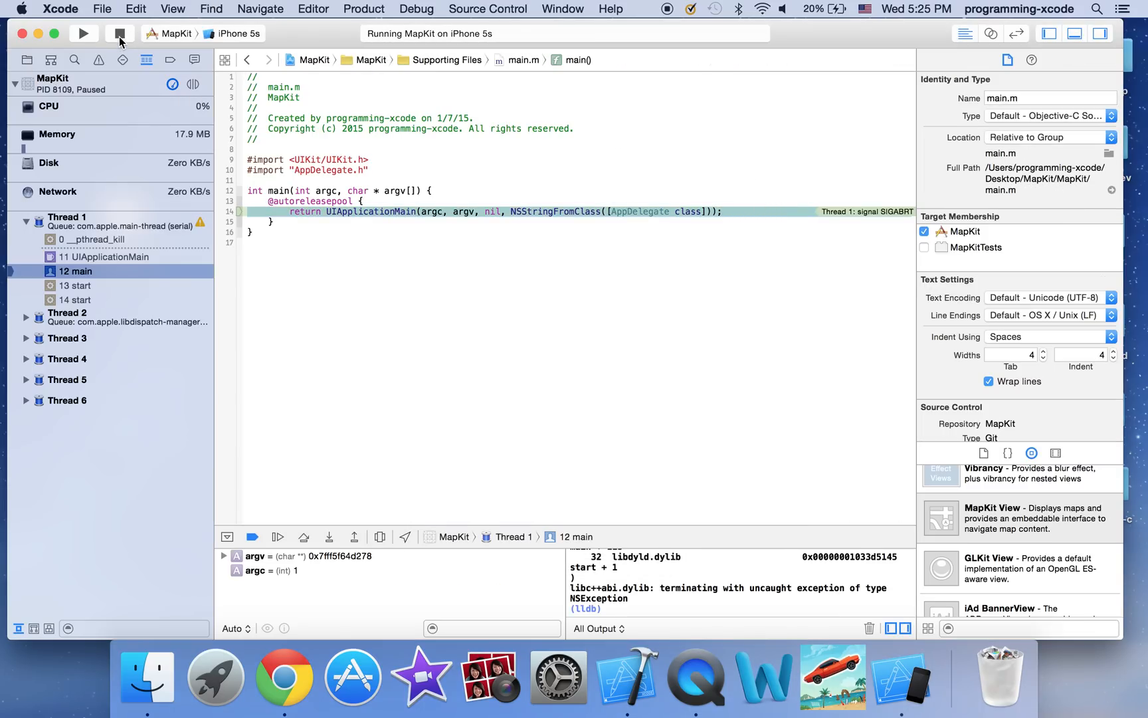
click(120, 33)
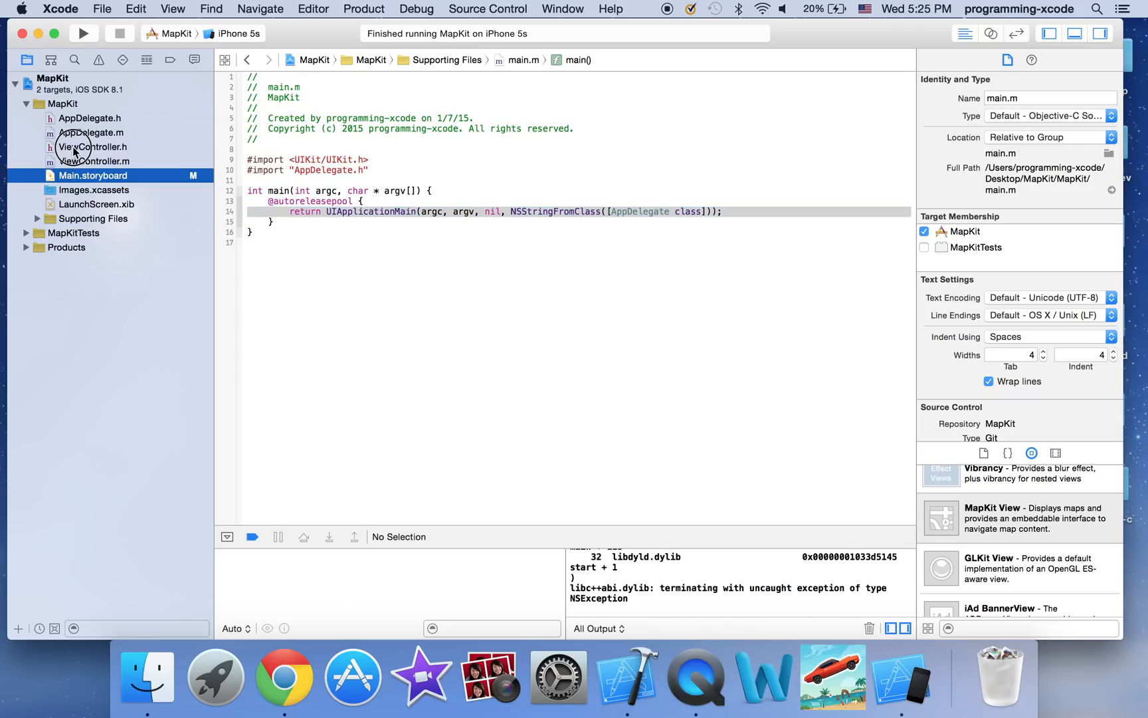
click(74, 59)
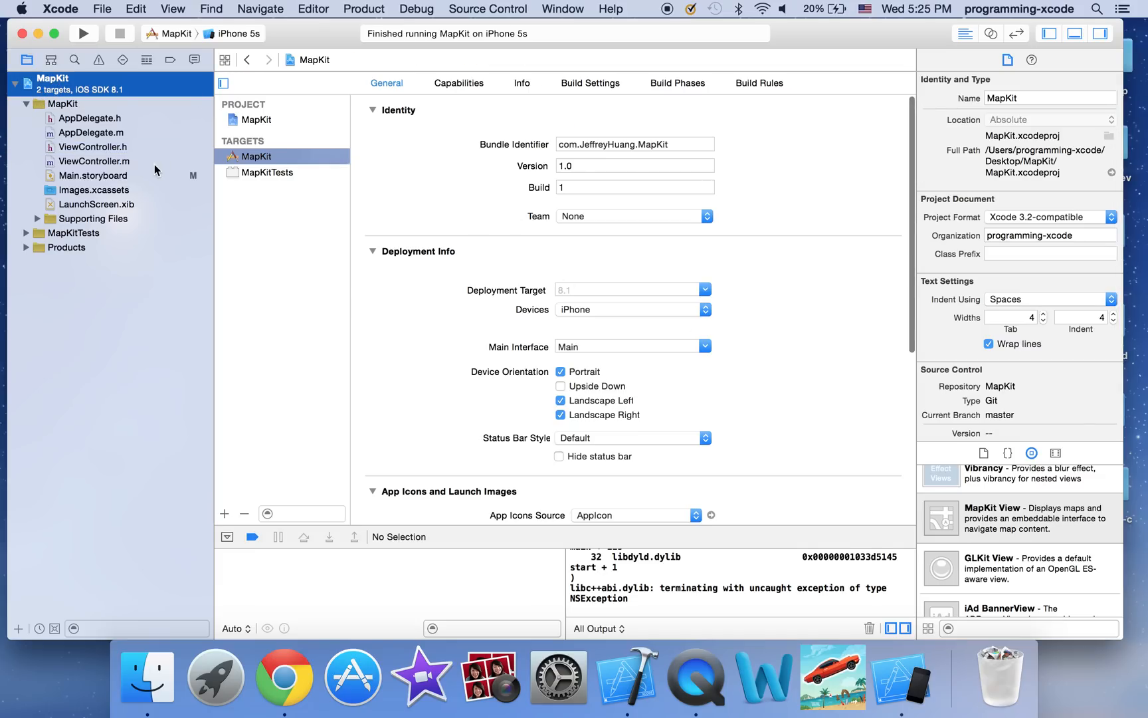
- Add MapKit.framework under Linked Frameworks and Libraries via a 'Map' search
scroll(down, 3)
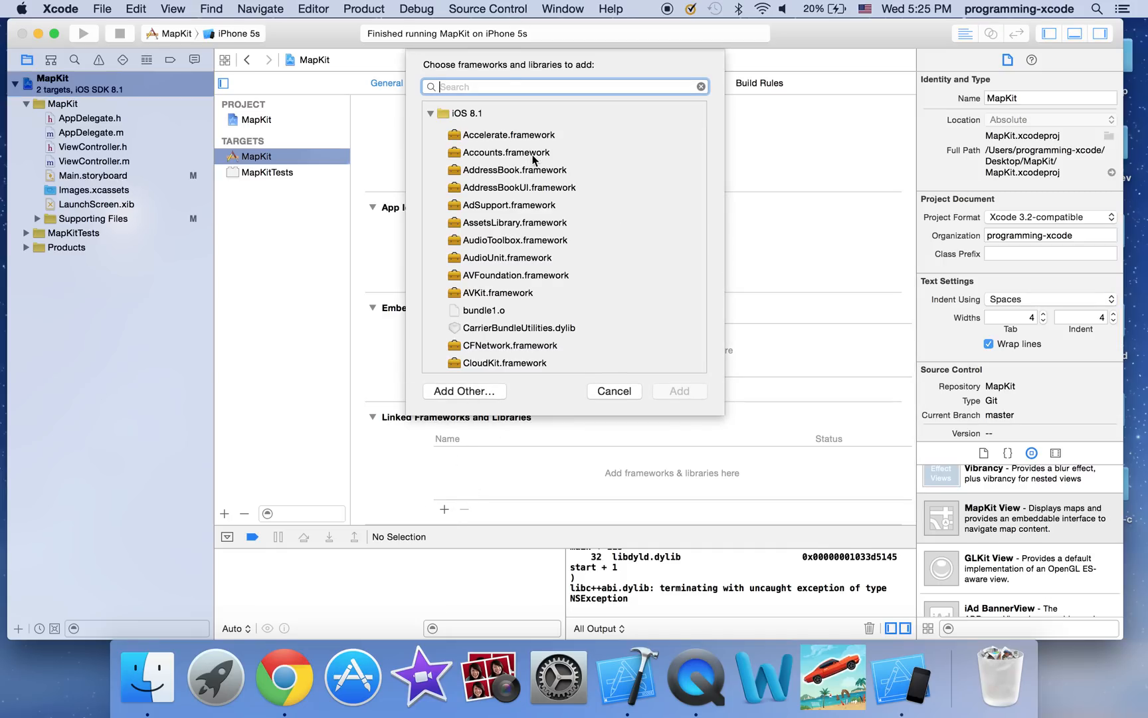
text(MapKit)
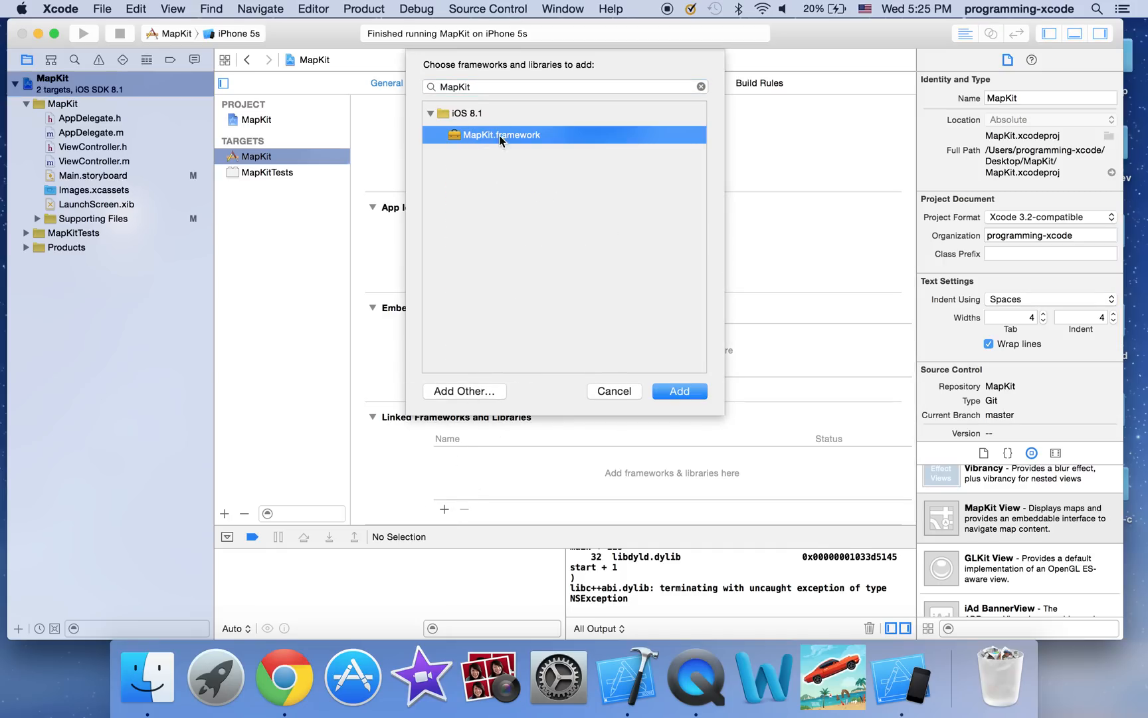
click(678, 390)
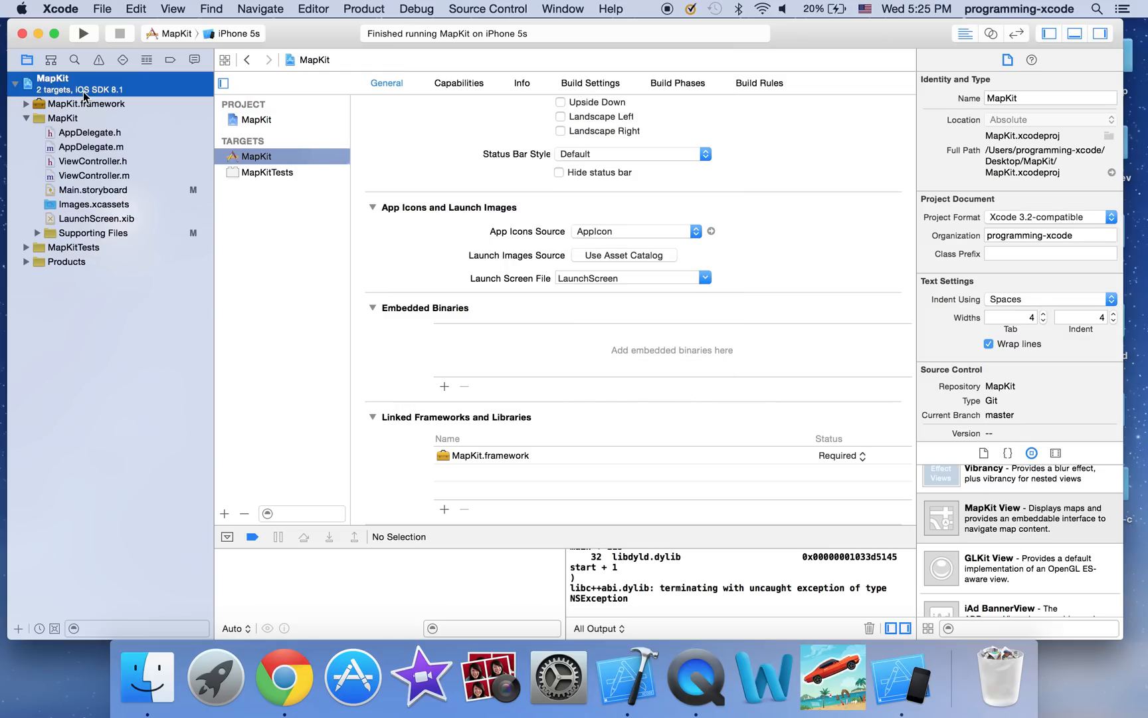
click(26, 103)
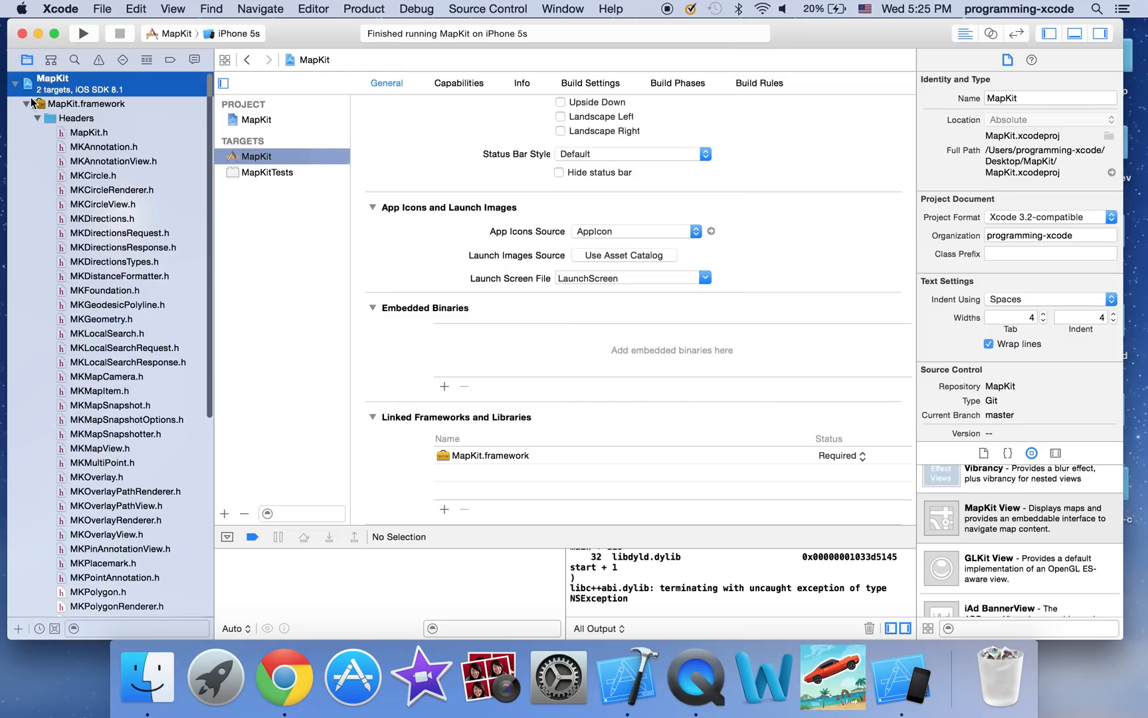
click(36, 103)
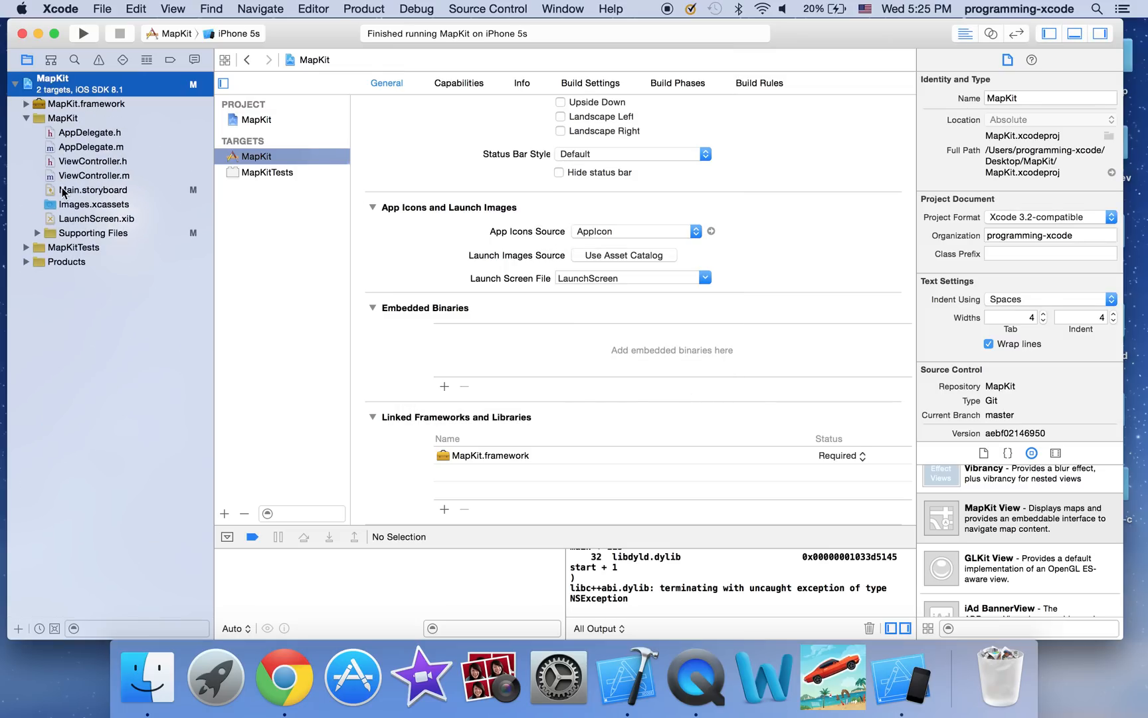
- Add #import <MapKit/MapKit.h> and an MKMapView *mapview instance variable to ViewController.h
click(94, 160)
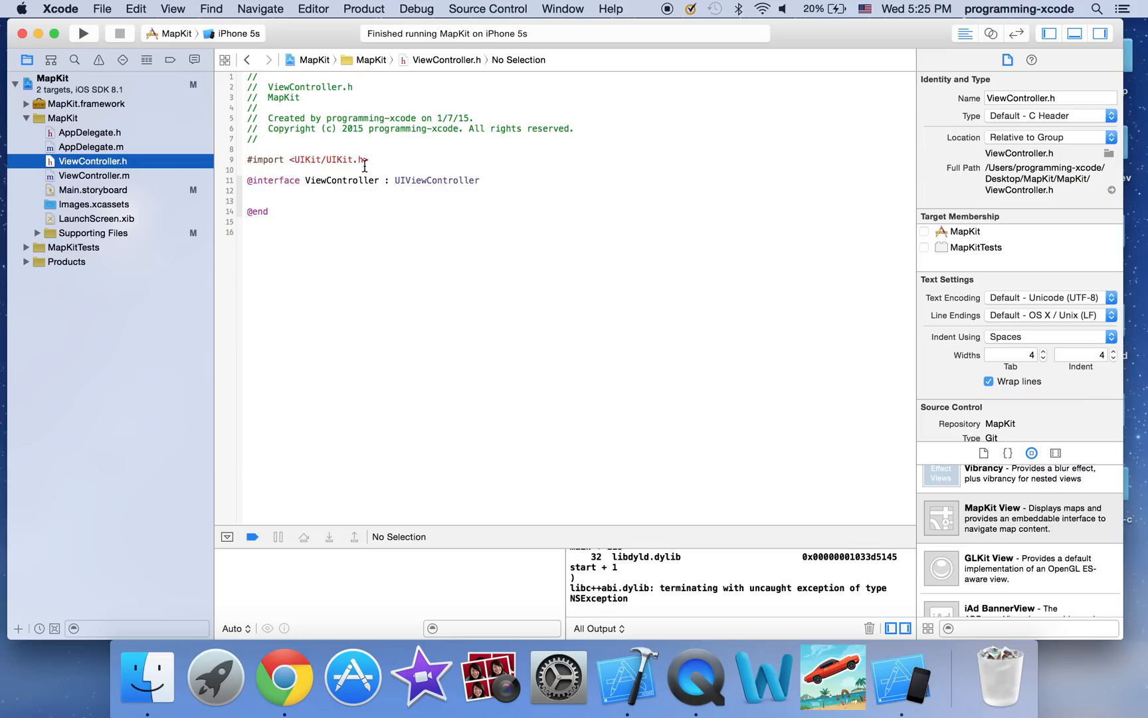
text(#im)
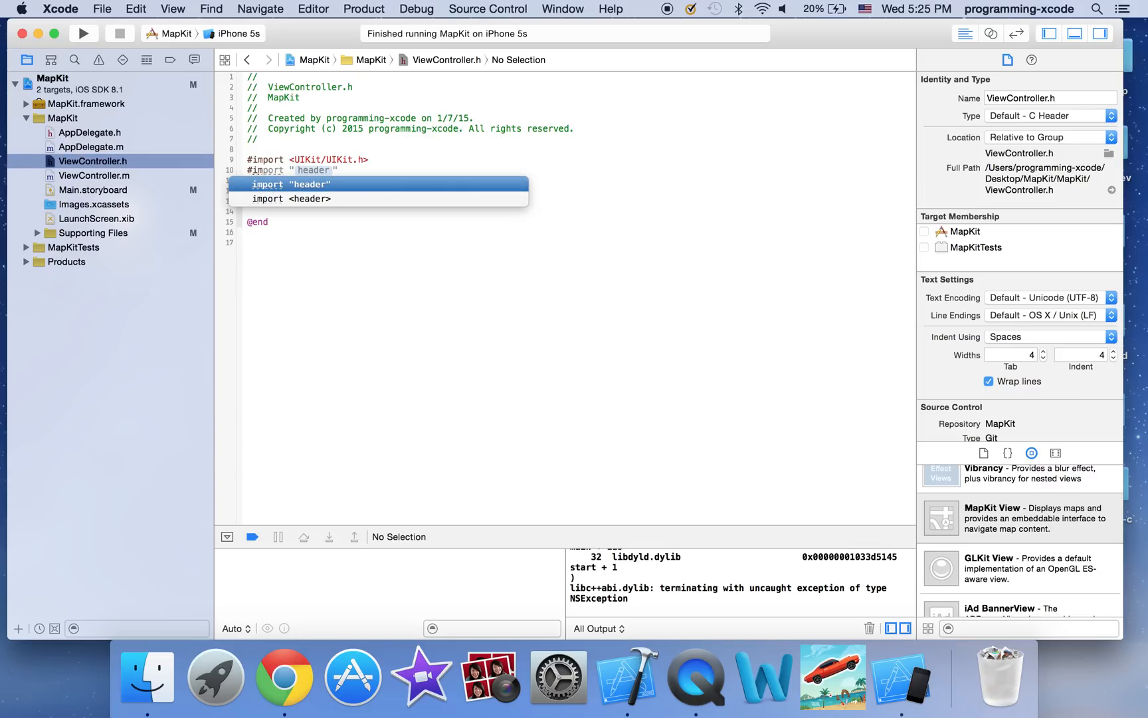
click(291, 199)
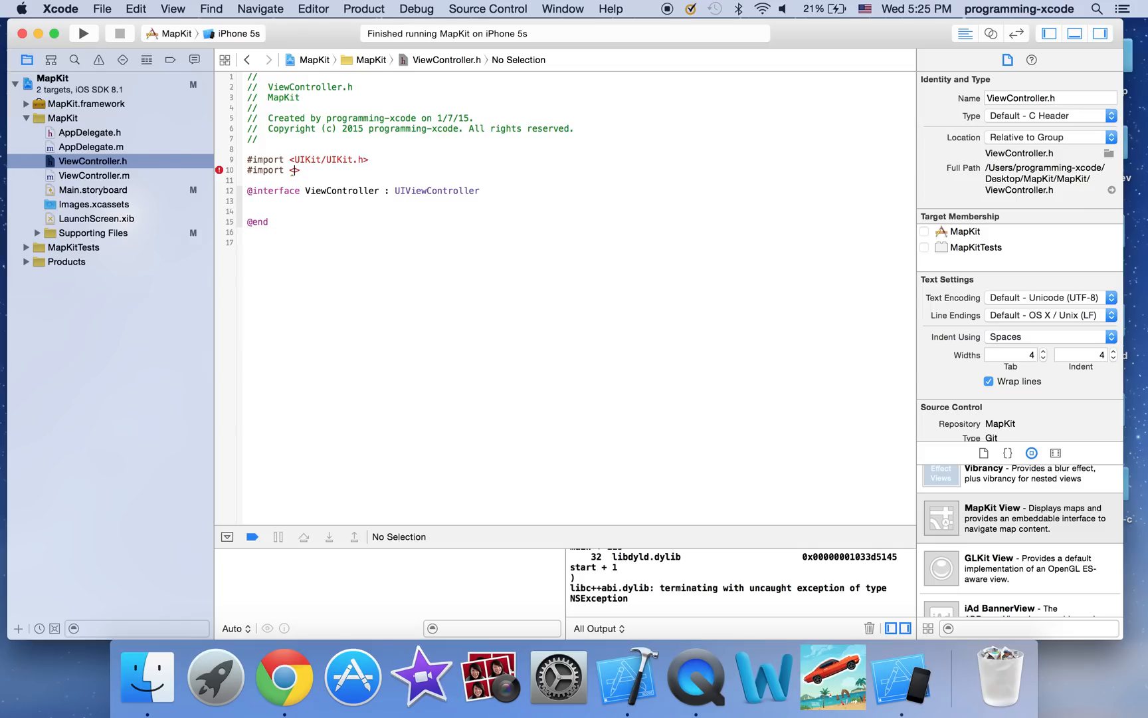
text(<MapKit/MapKit.h>)
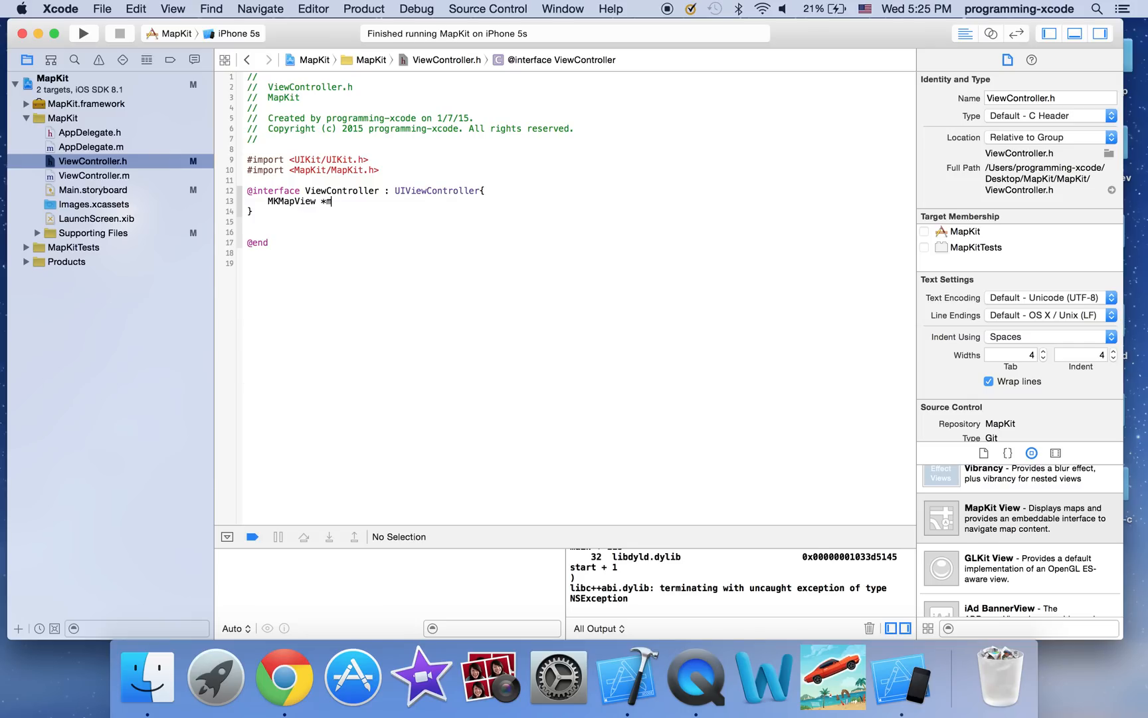
text(apview;)
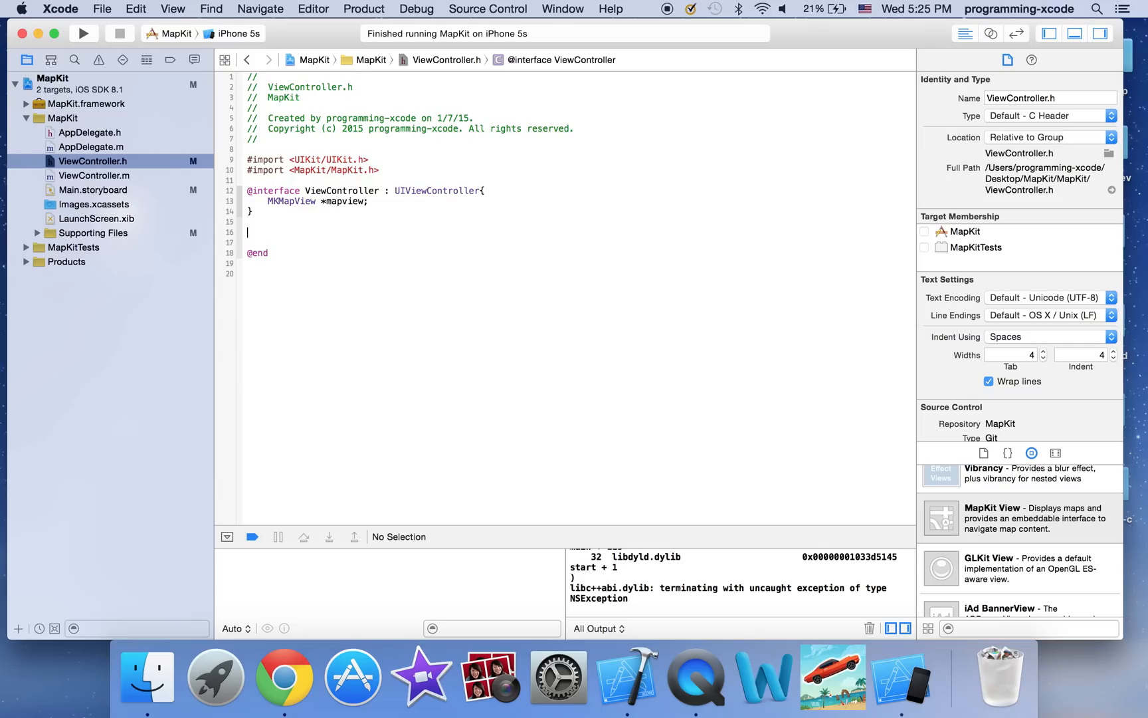
text(@property)
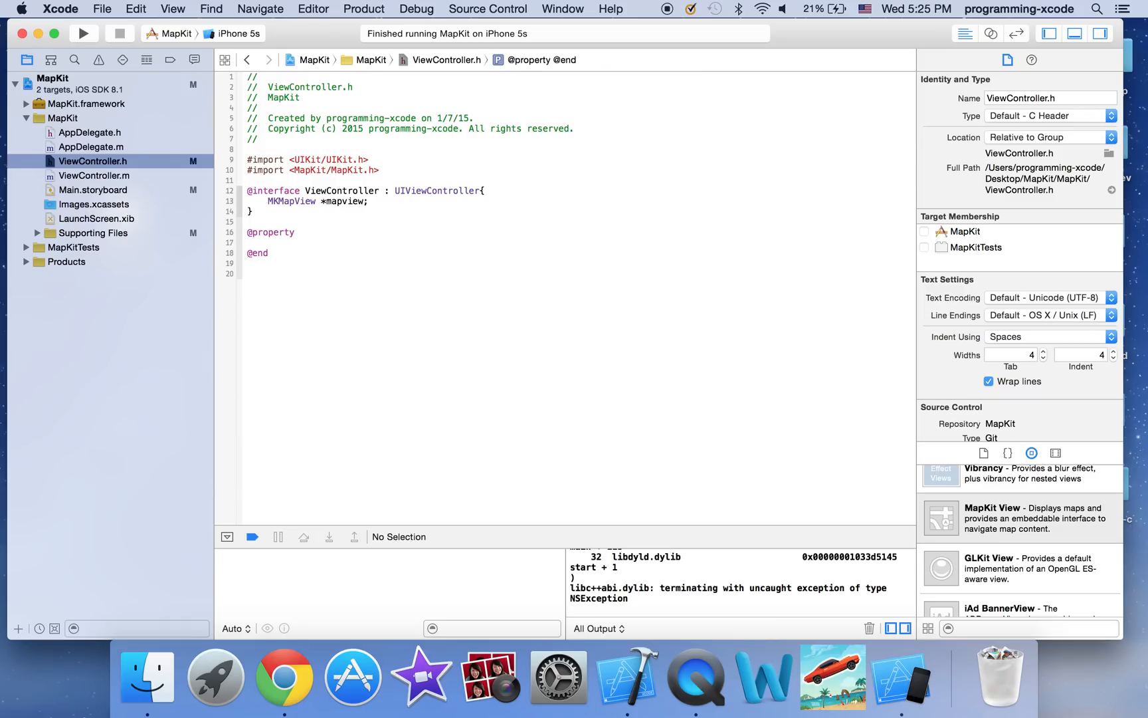
text(())
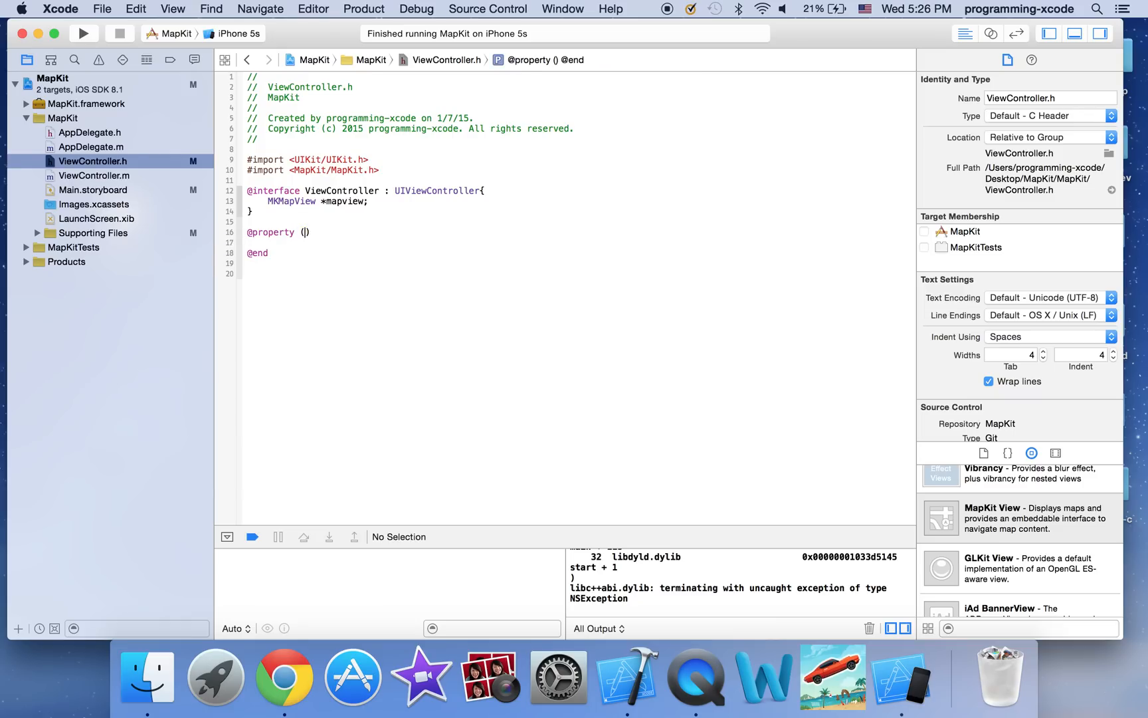
text(nonatomic)
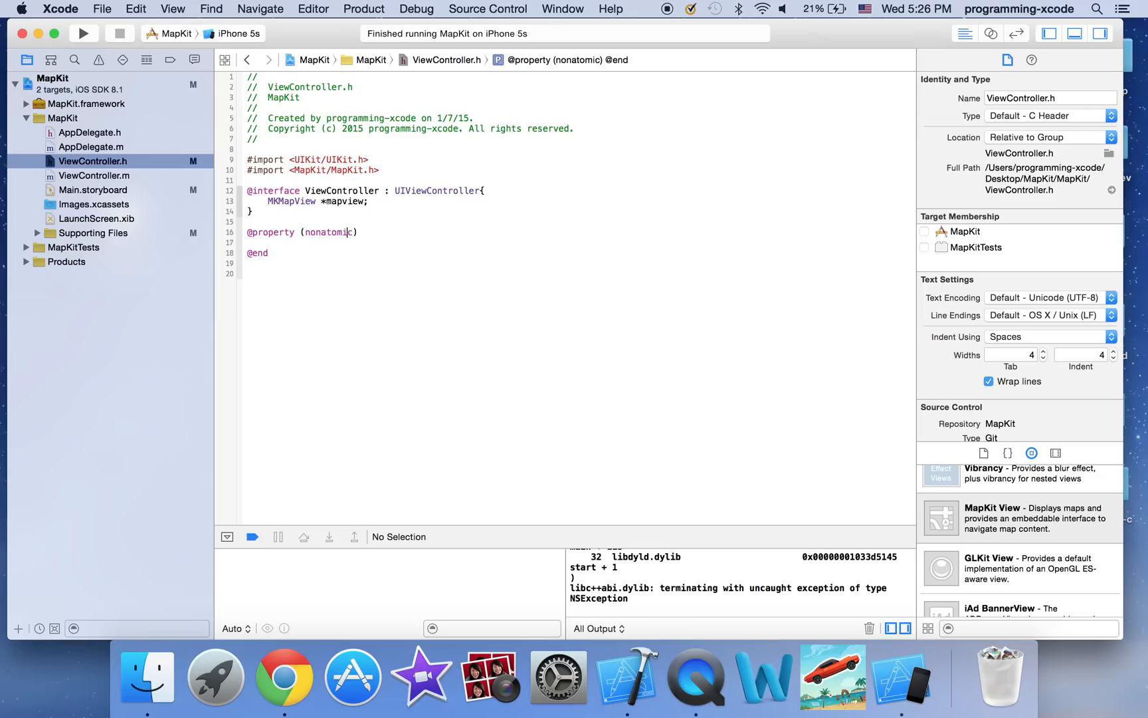
text(strong)
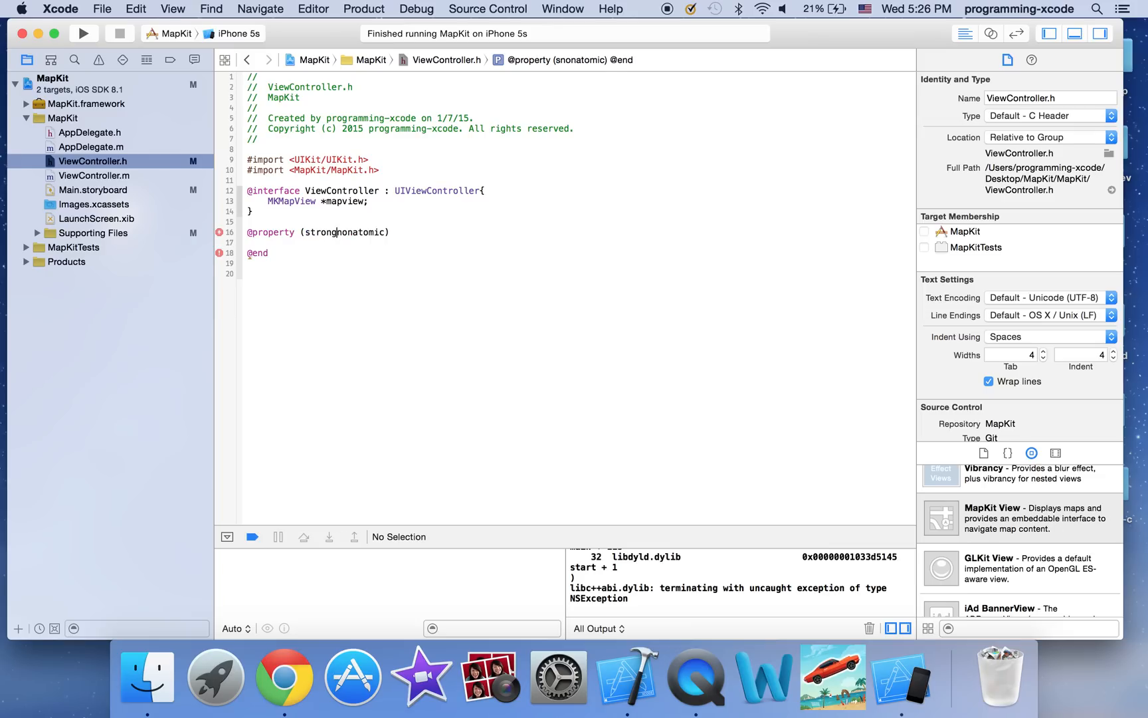
text(,)
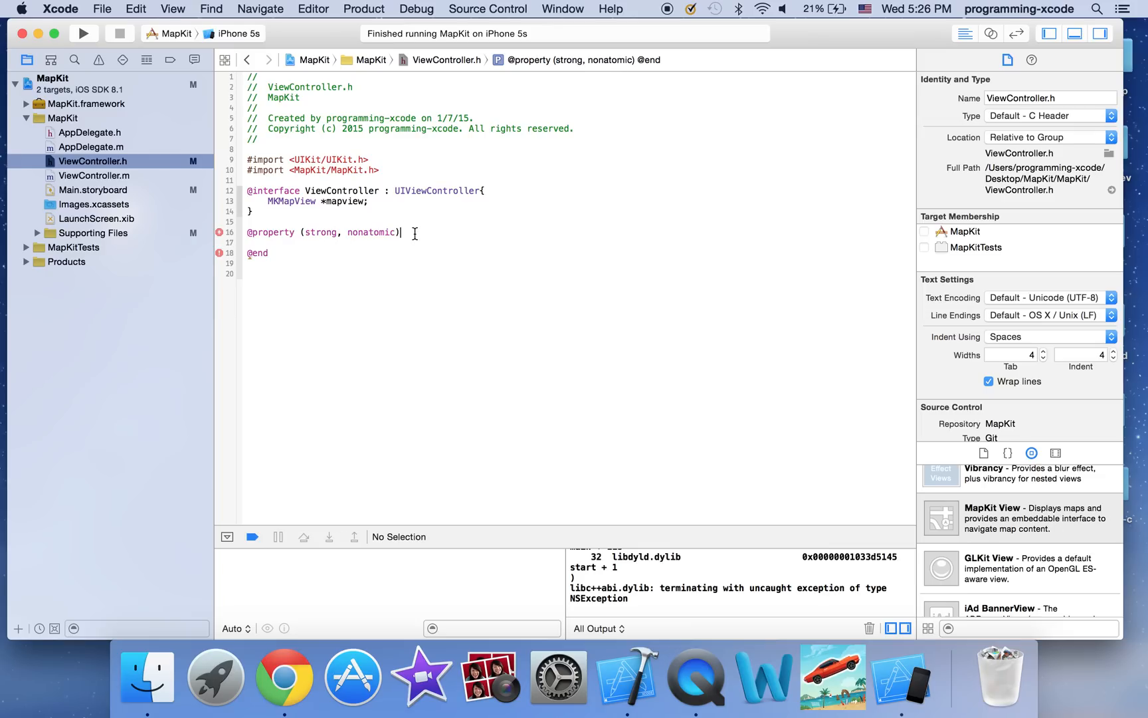
text(IBOutlet)
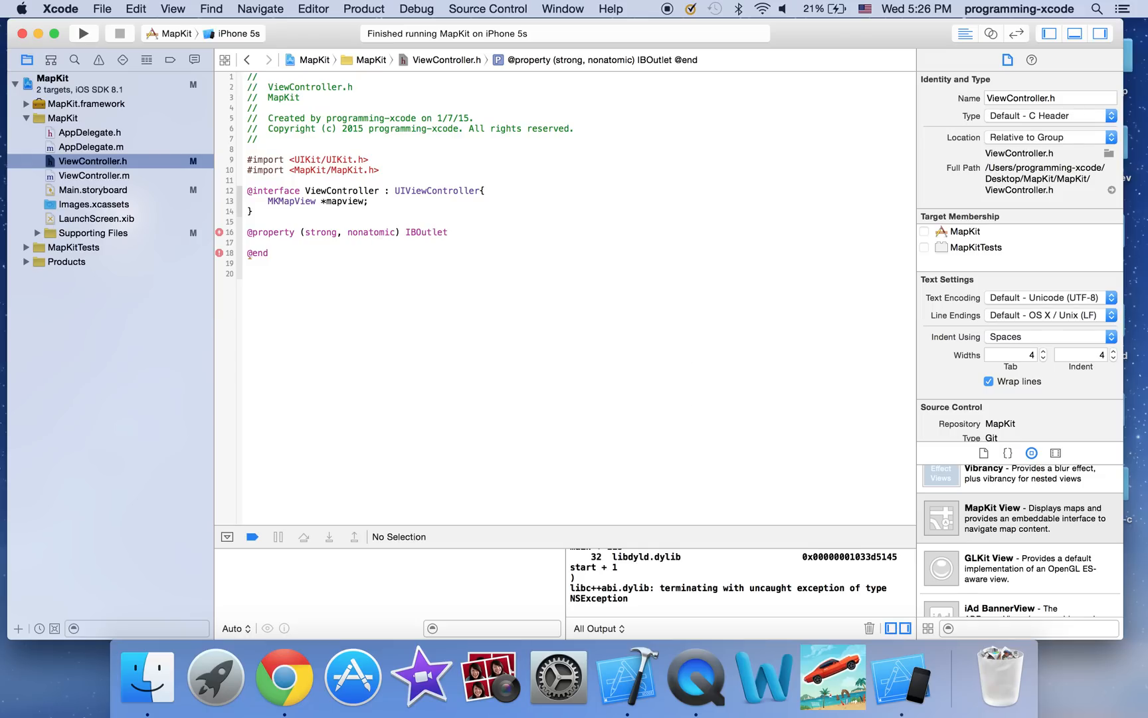
text(MK)
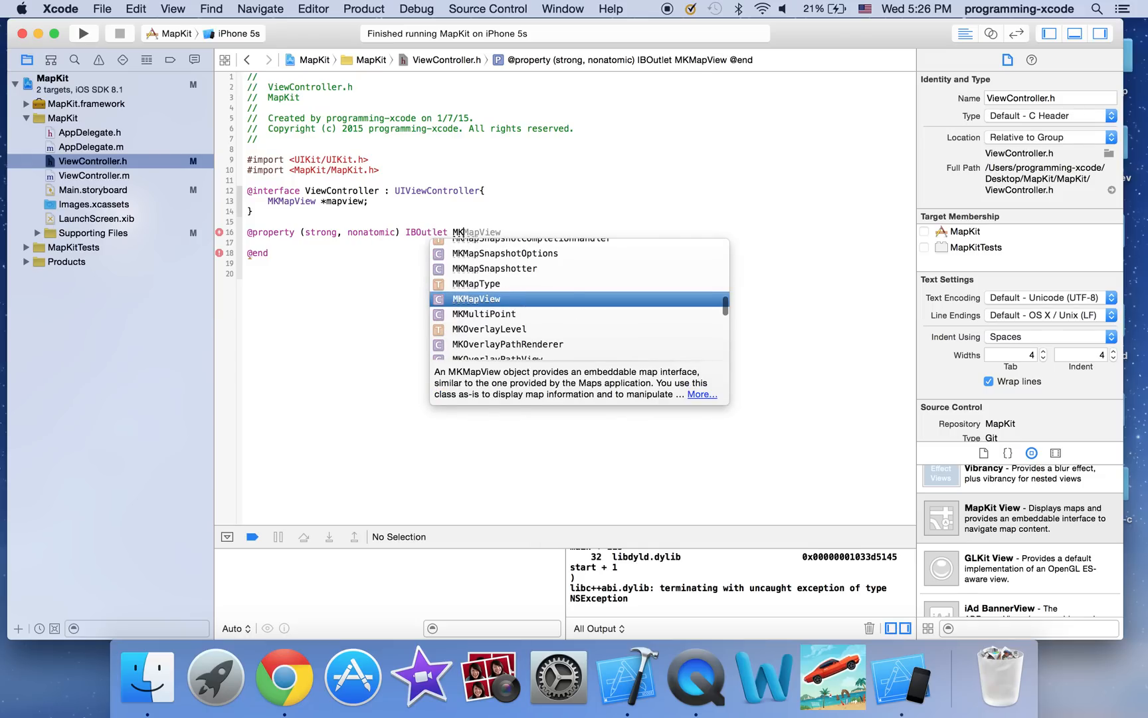
text(*m)
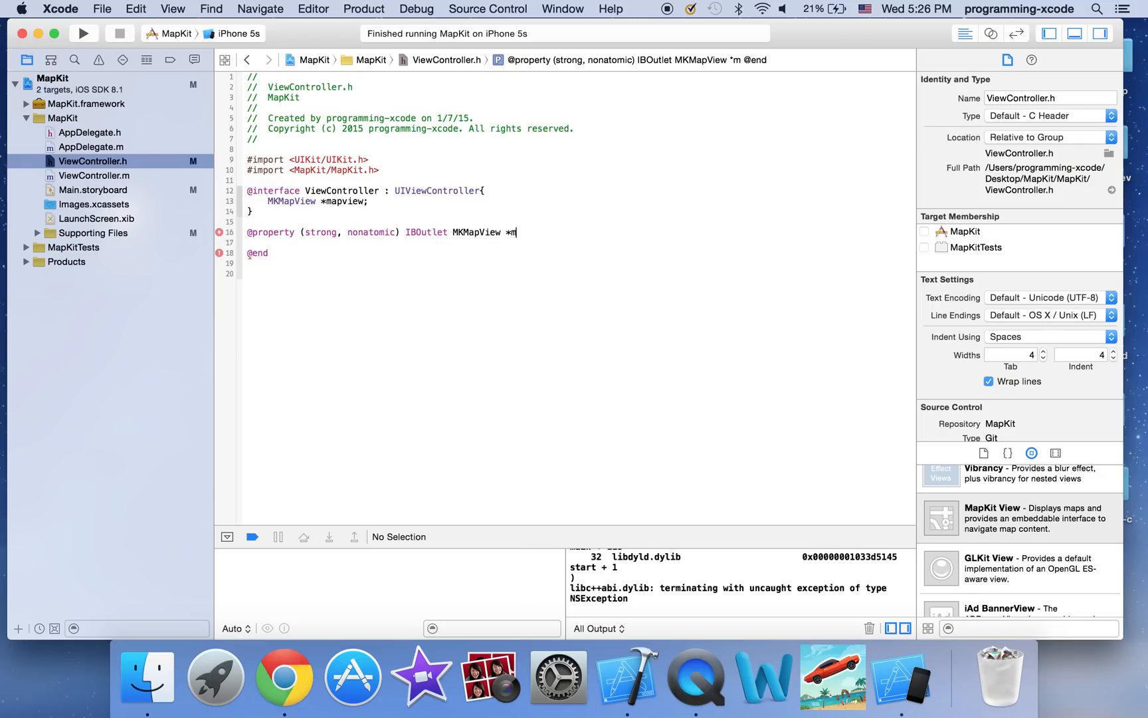
text(apview;)
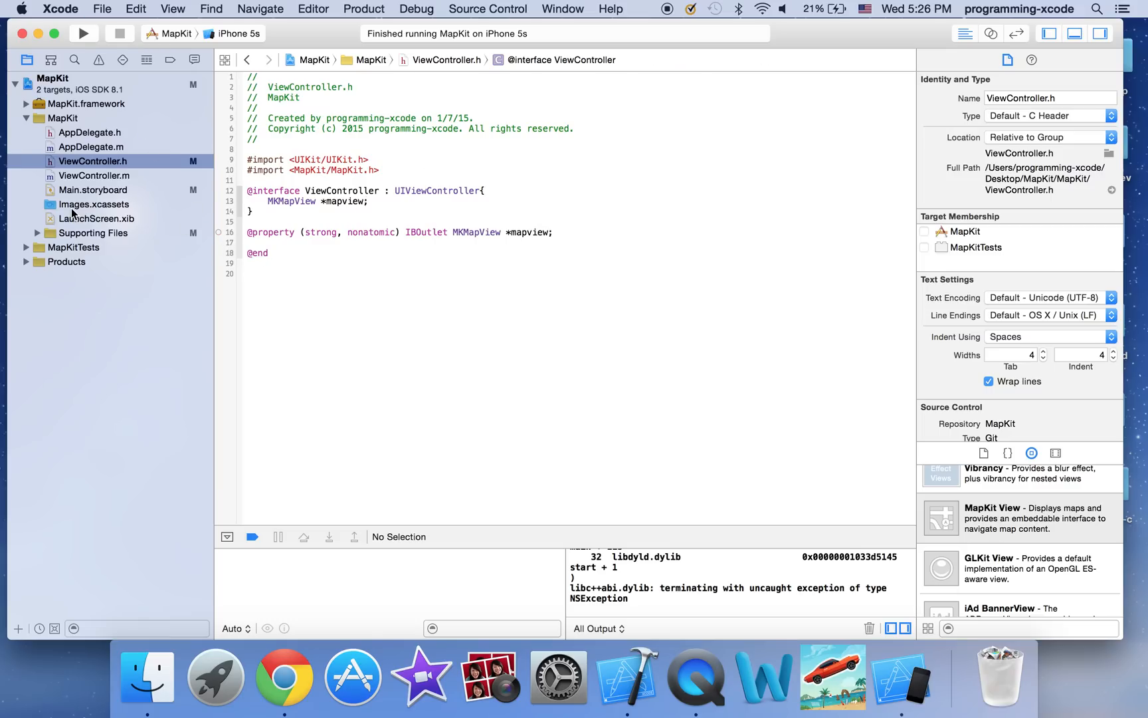
click(93, 176)
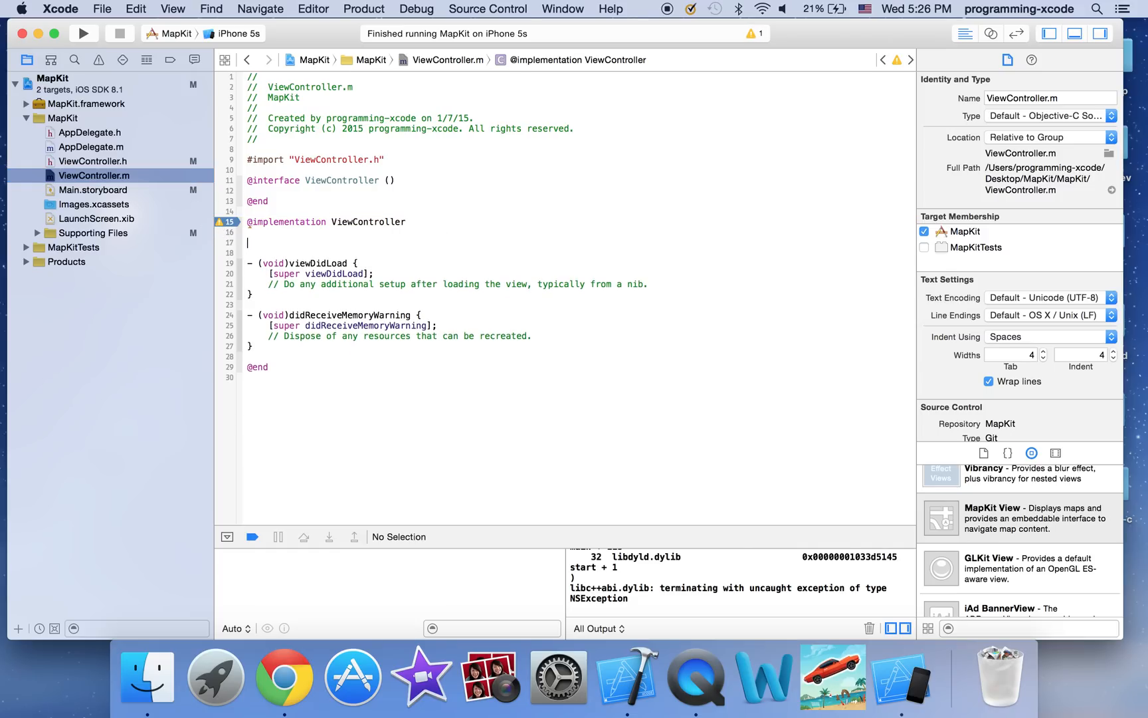
text(@synthesize property)
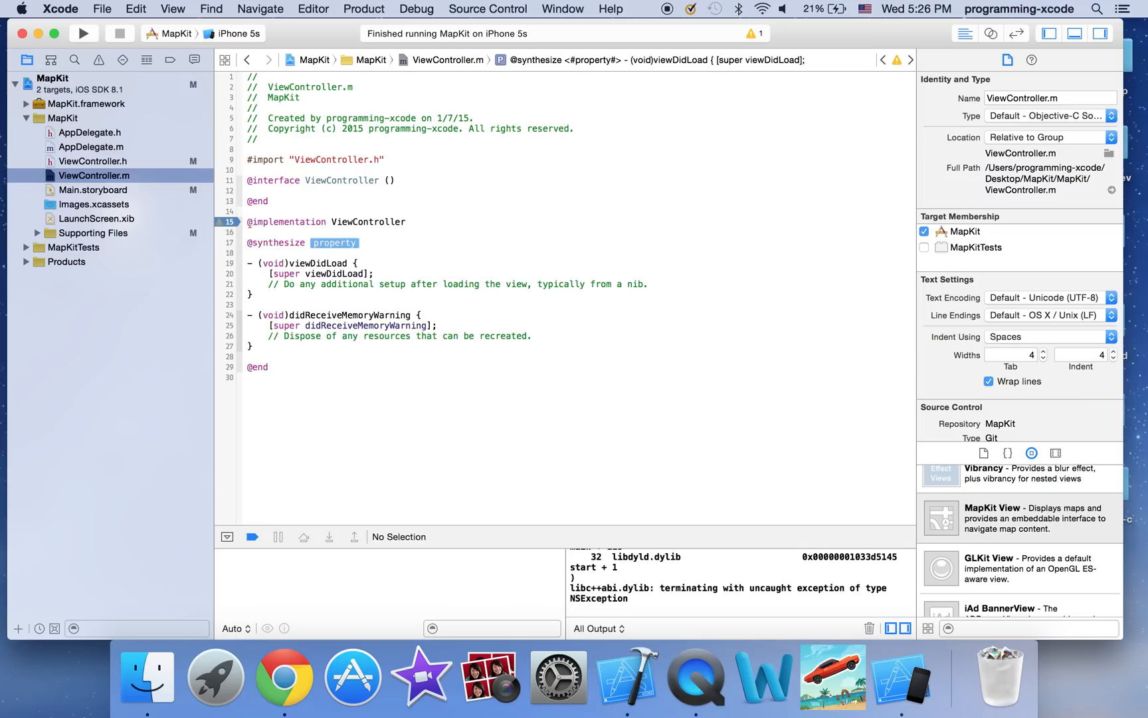
text(mapview =)
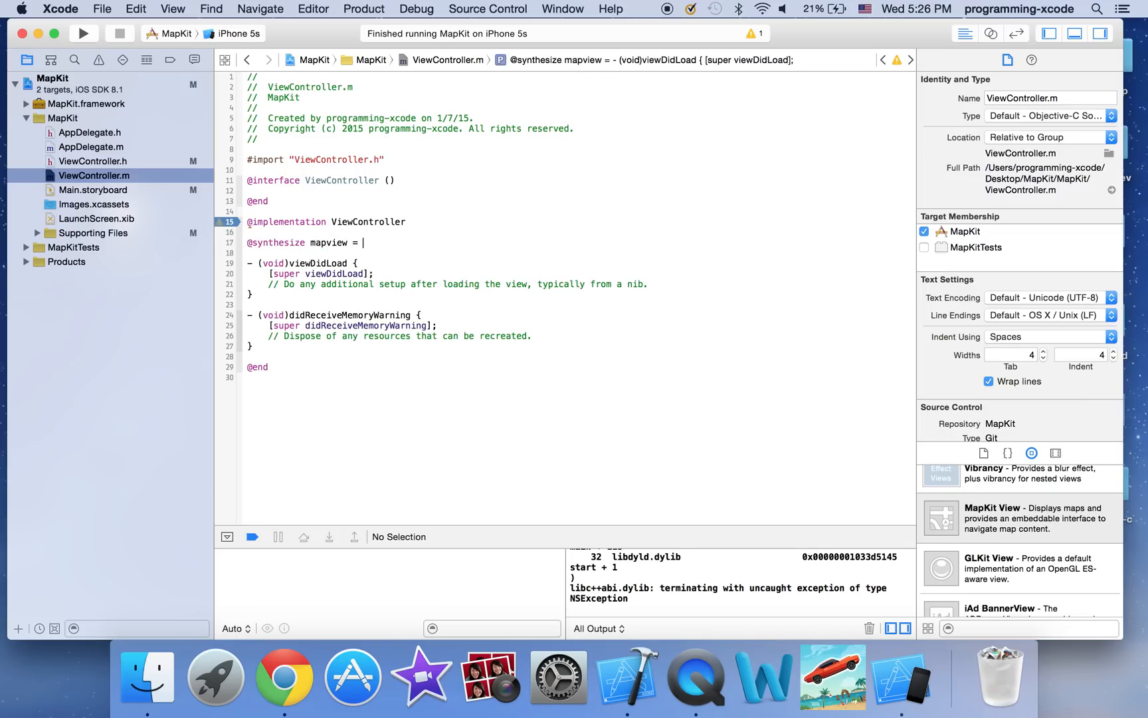
text(_mapview;)
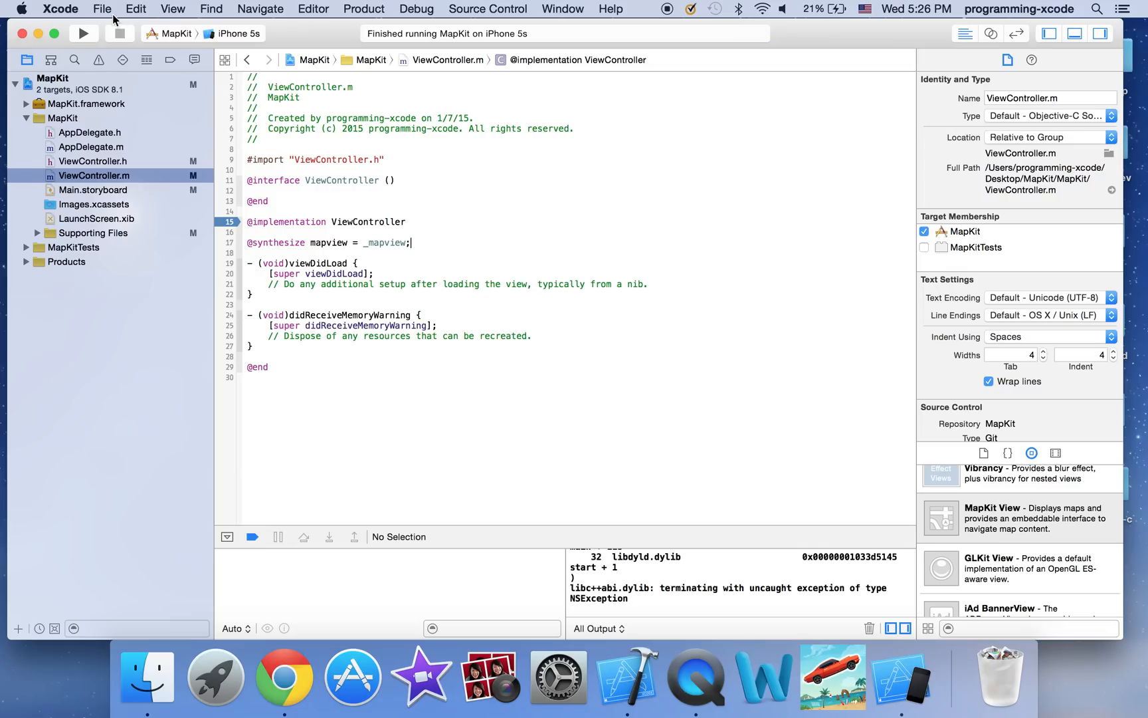
- Run the app, confirm mapview connects to Map View in Main.storyboard, and relaunch it
click(83, 33)
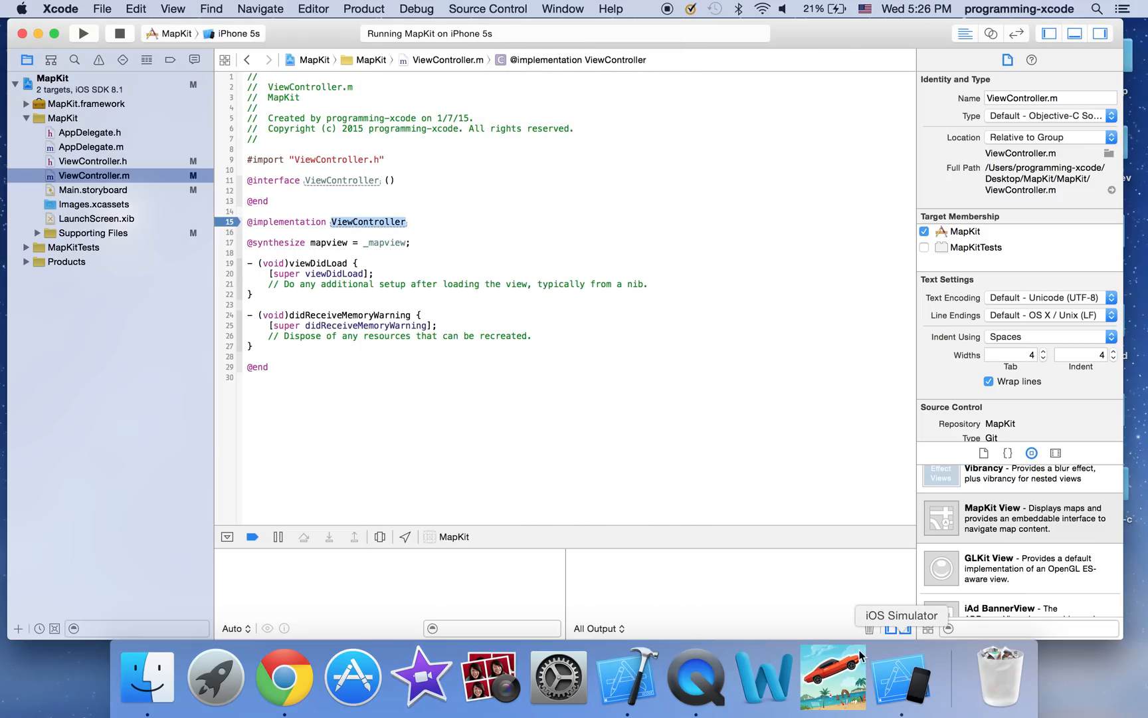
click(93, 190)
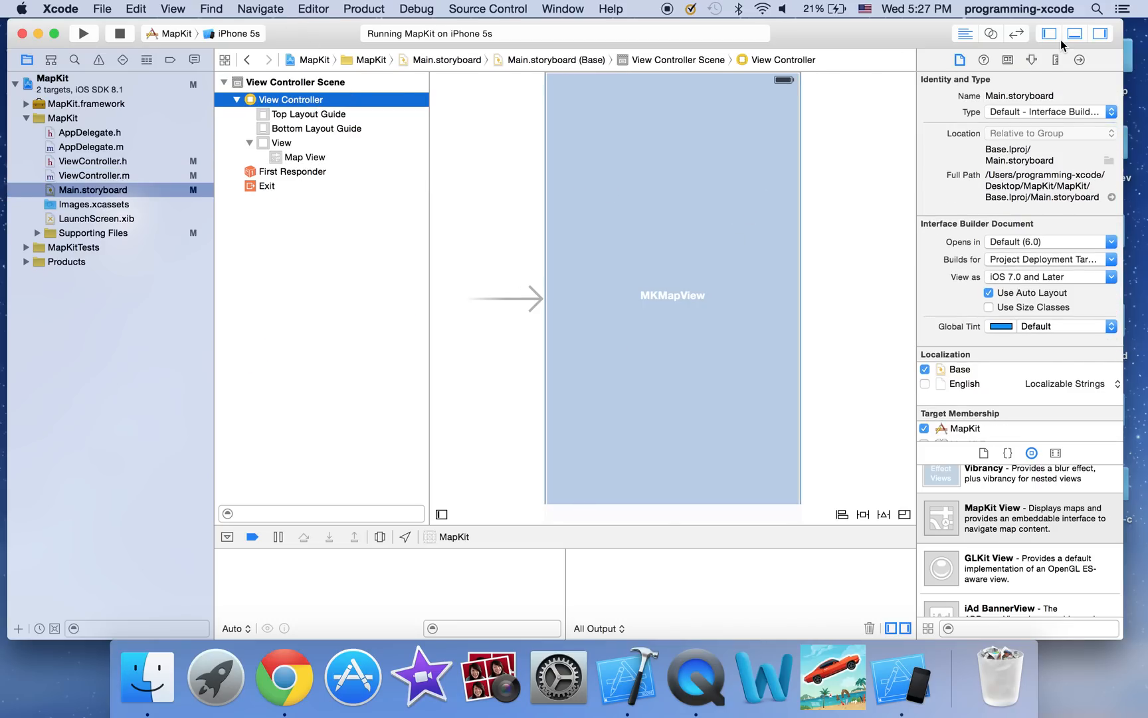
click(1079, 60)
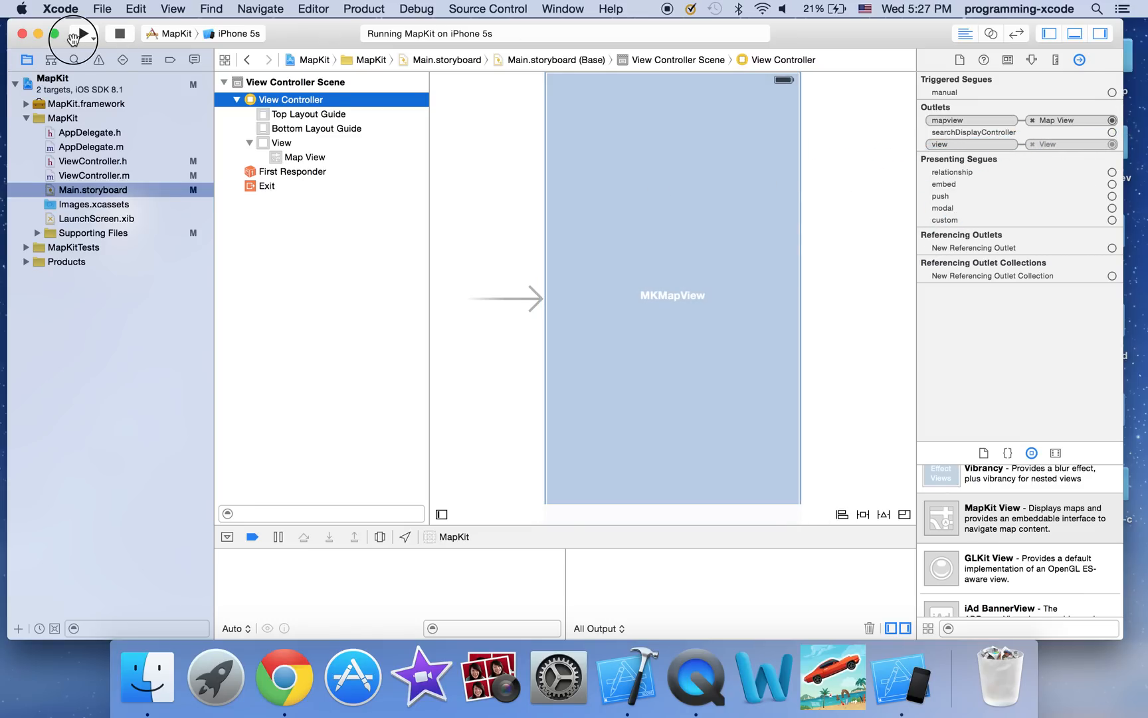
click(84, 34)
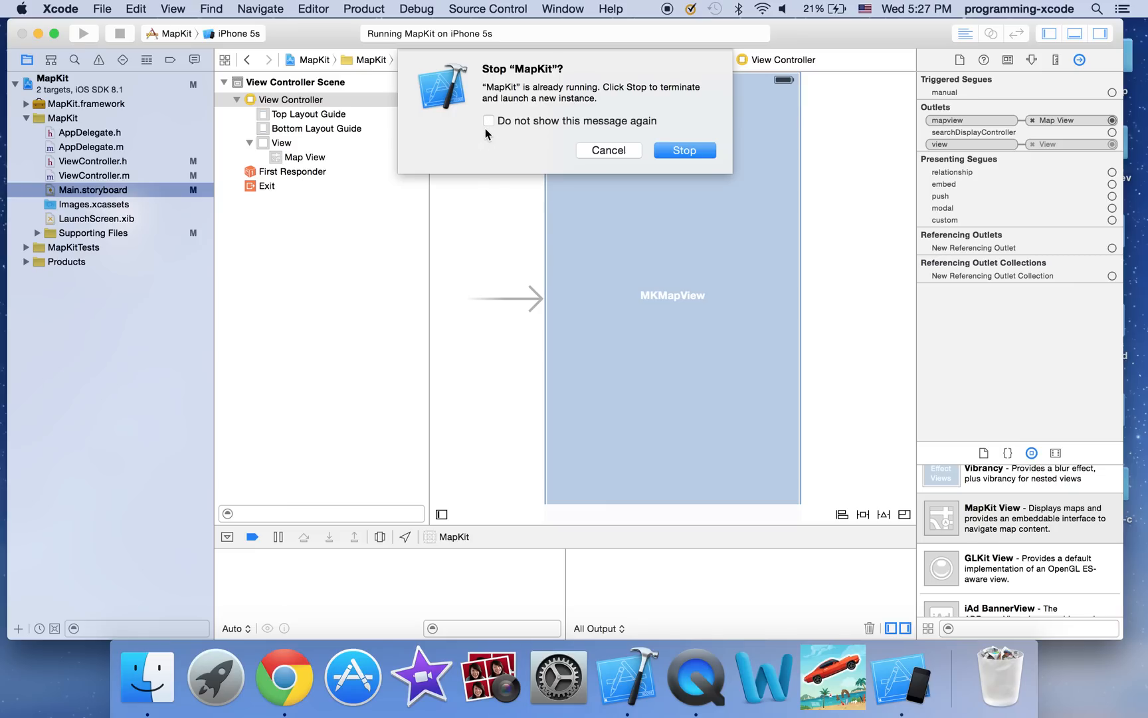
click(684, 151)
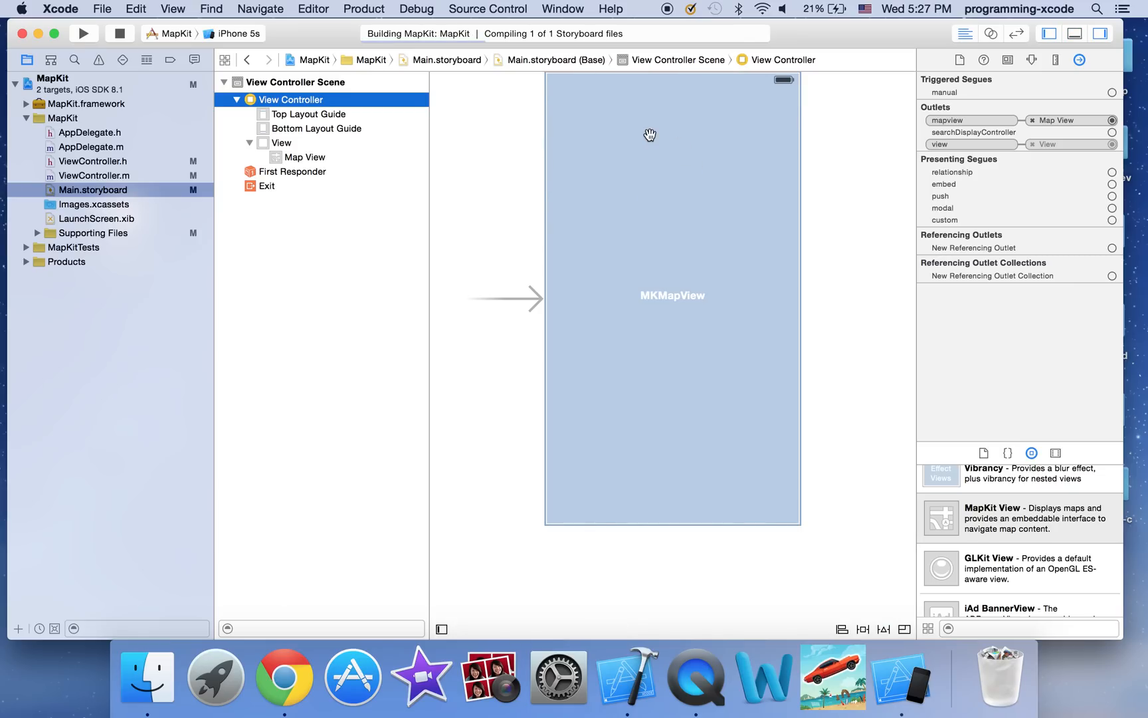
- Quit iOS Simulator after the blank map launches, then select the storyboard's map view
click(84, 33)
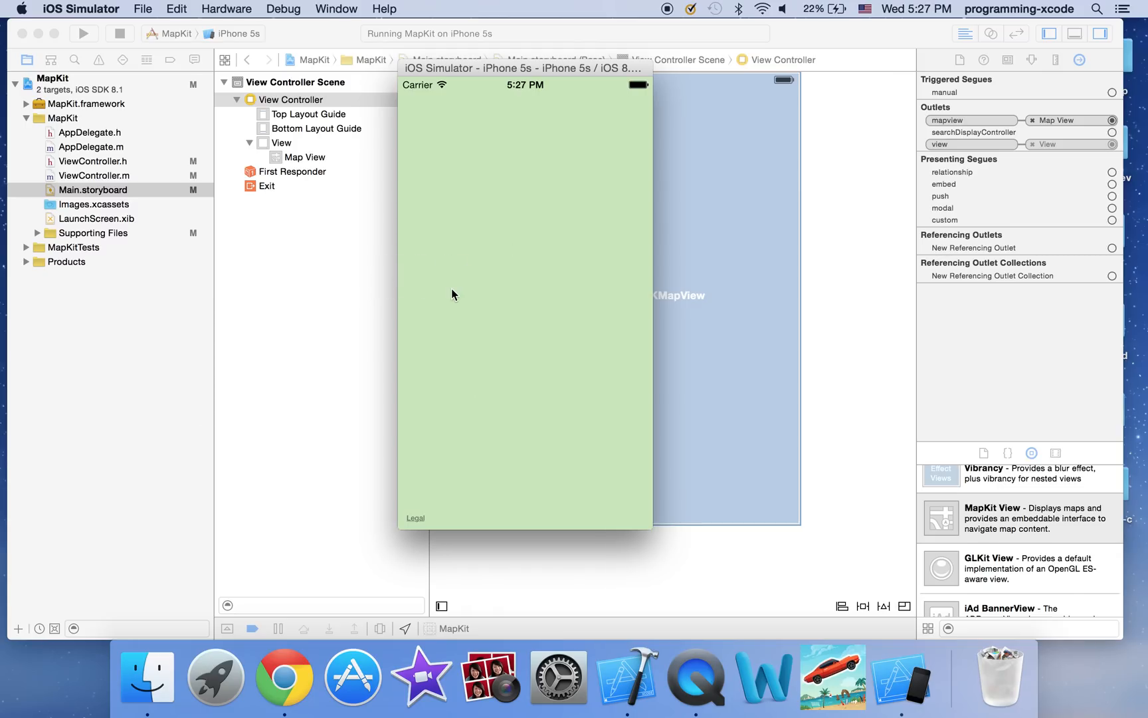
mouse_move(23, 10)
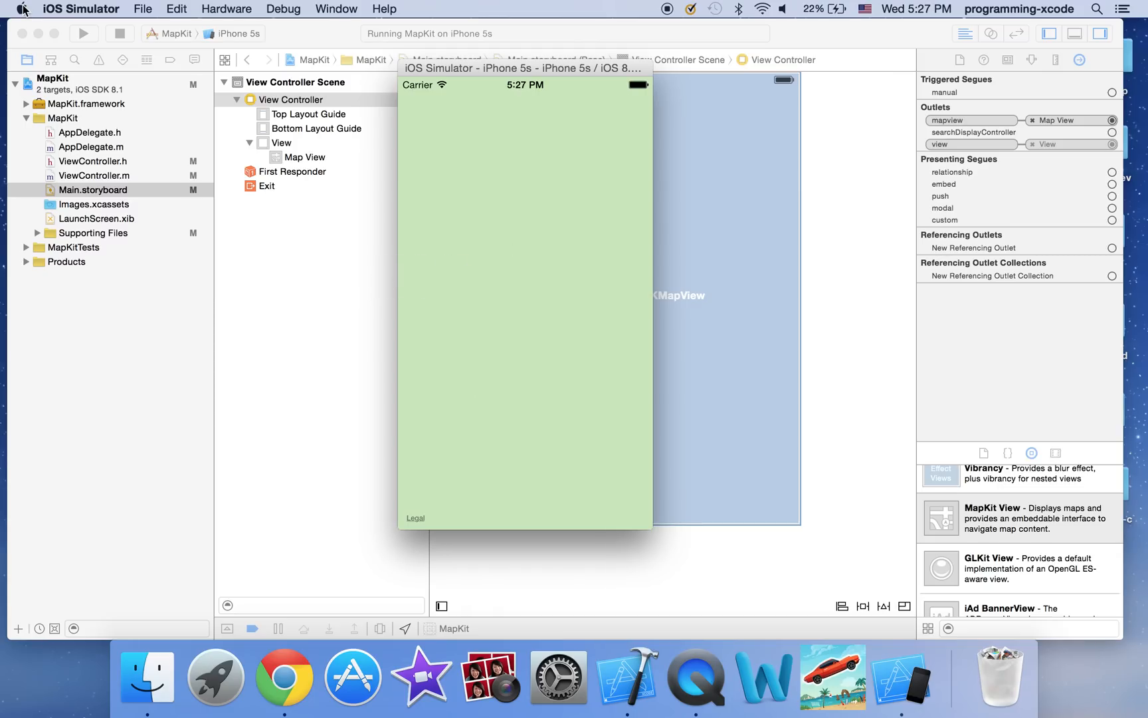
click(79, 9)
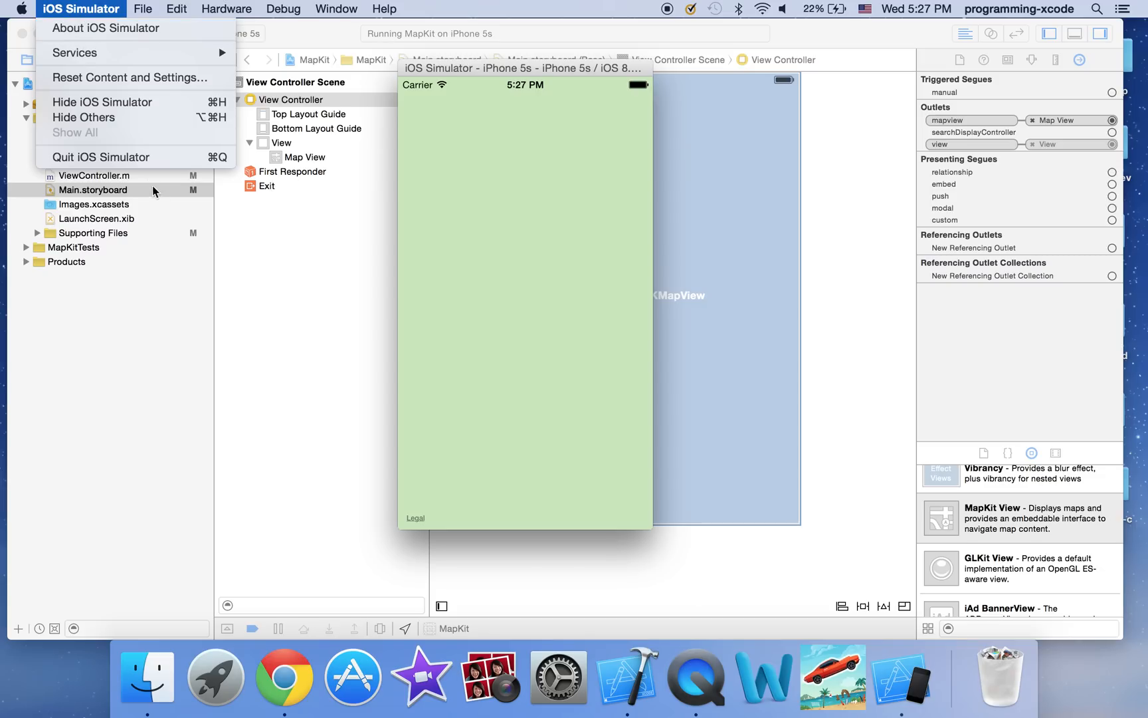
mouse_move(100, 157)
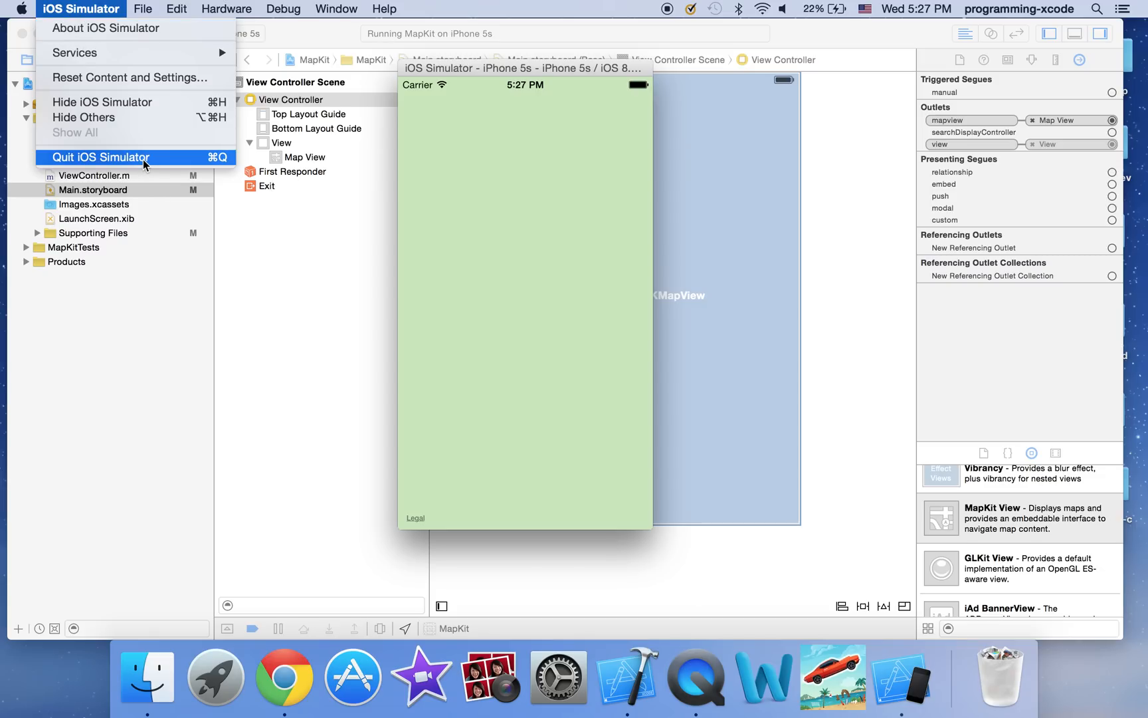
click(99, 158)
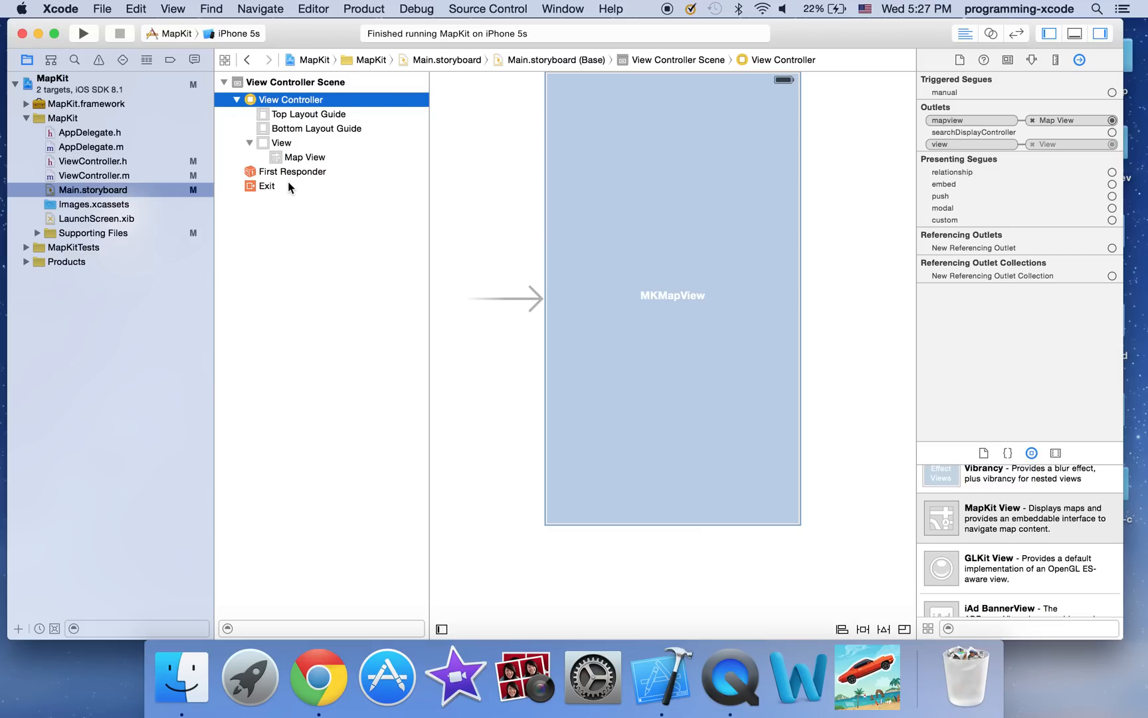
click(307, 157)
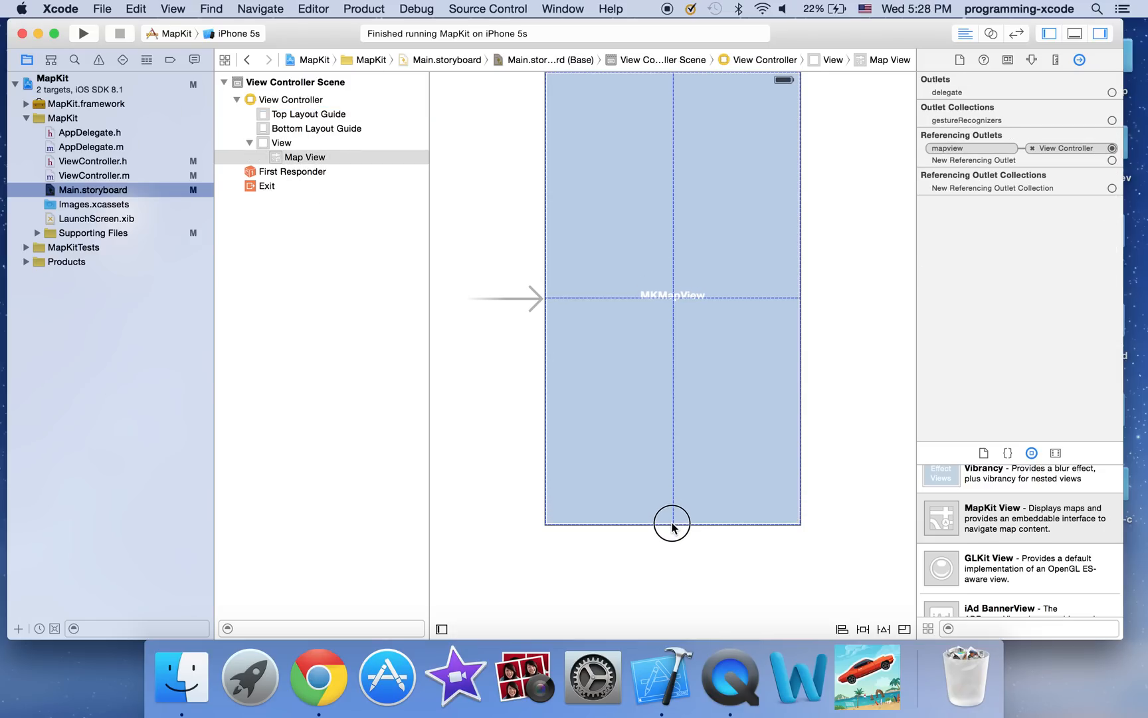
- Shorten the map view, add a bottom Toolbar, and place a First/Second segmented control in it
drag(672, 526, 682, 493)
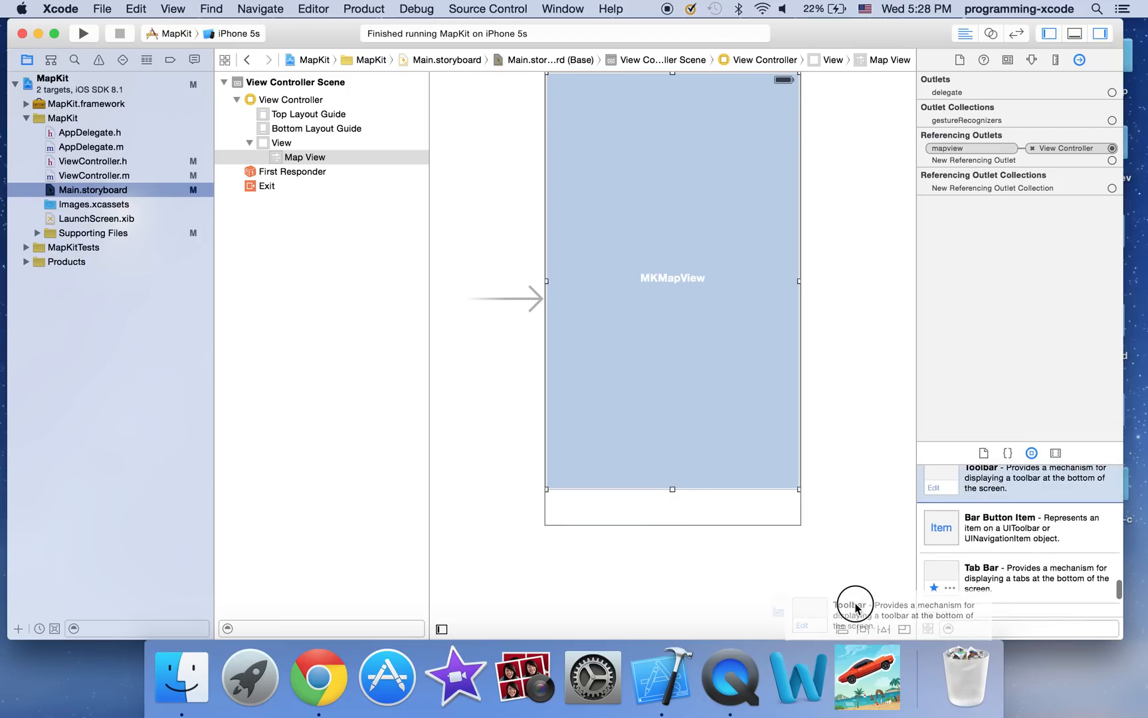
drag(855, 604, 672, 508)
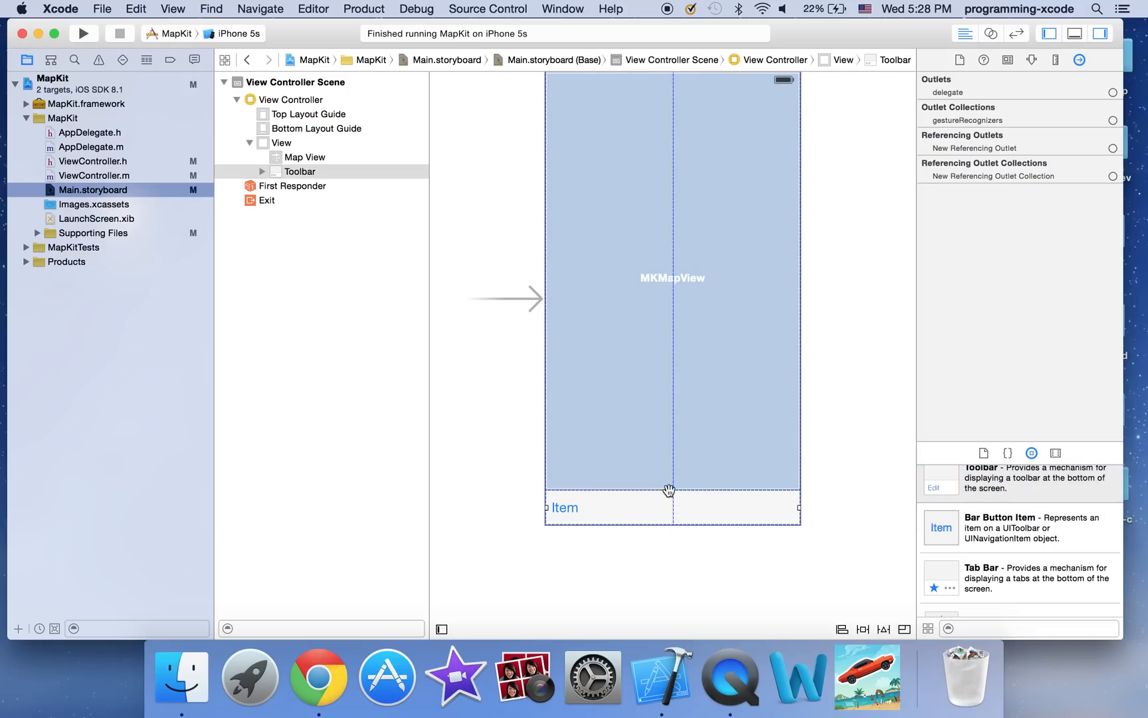
click(564, 507)
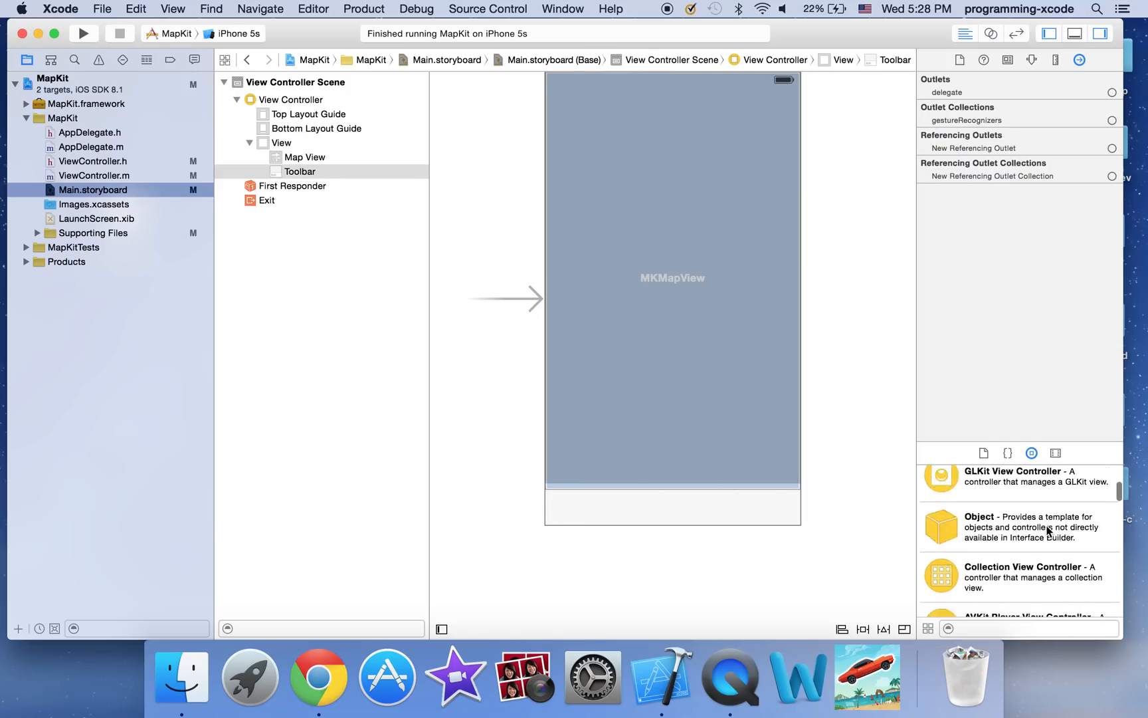
drag(945, 579, 593, 513)
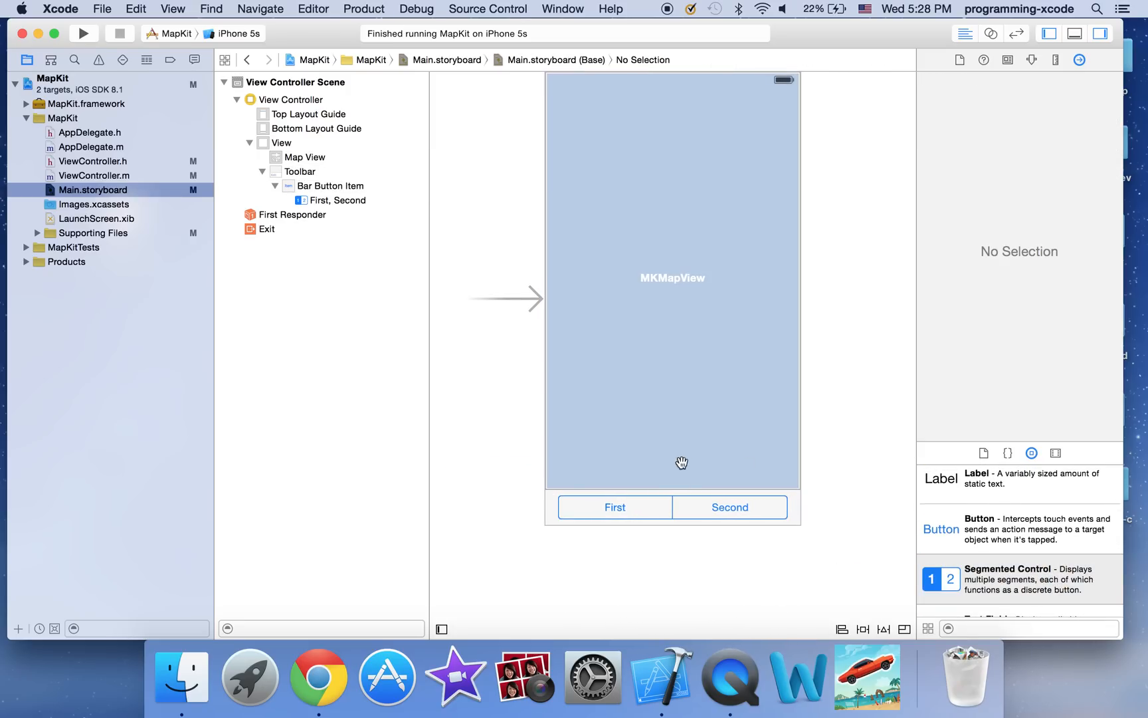
click(337, 200)
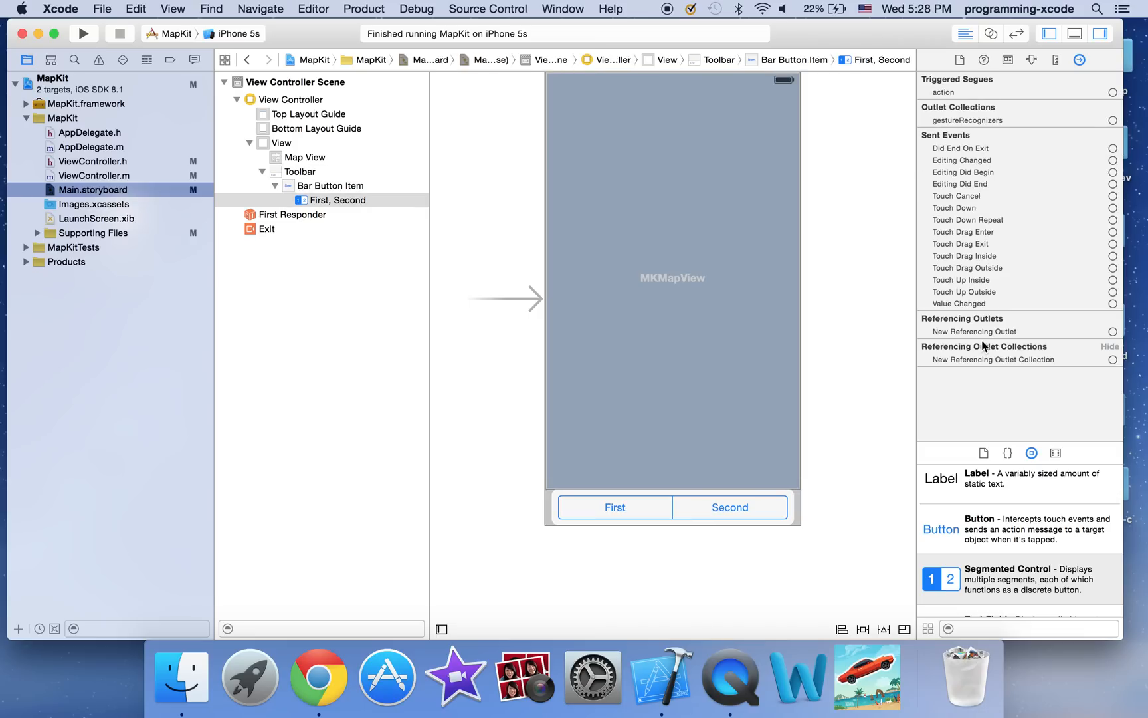
- Title the segmented control's three segments Standard, Satellite and Hybrid in the Attributes inspector
click(1031, 60)
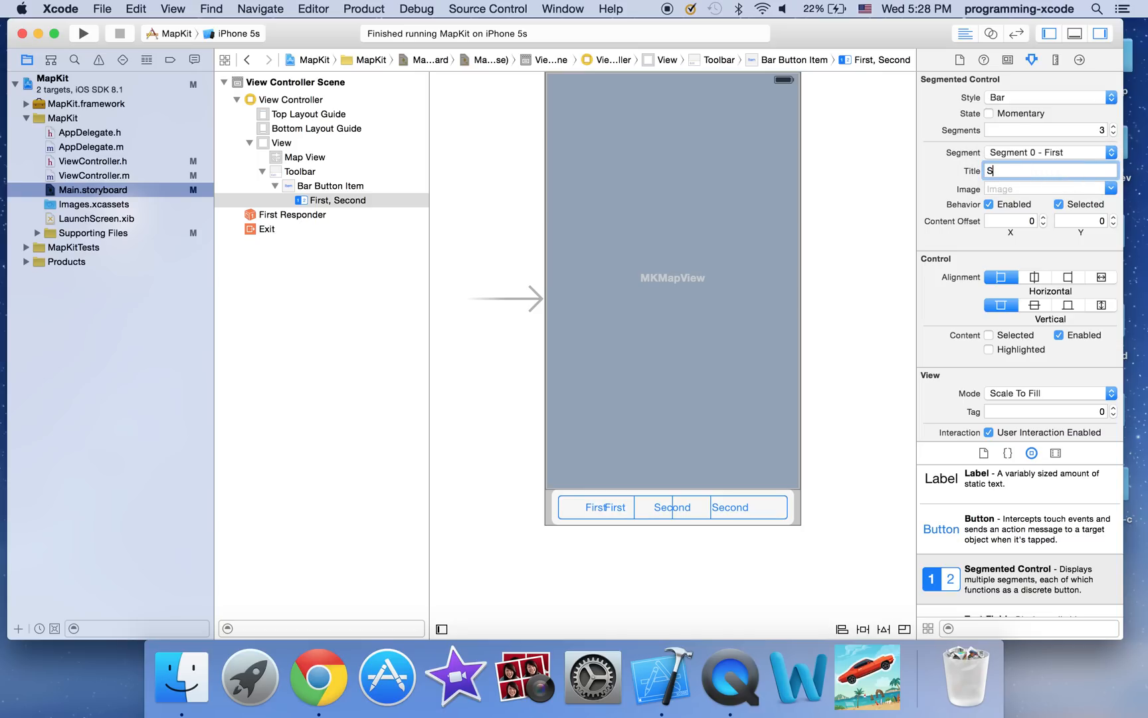
text(tandard)
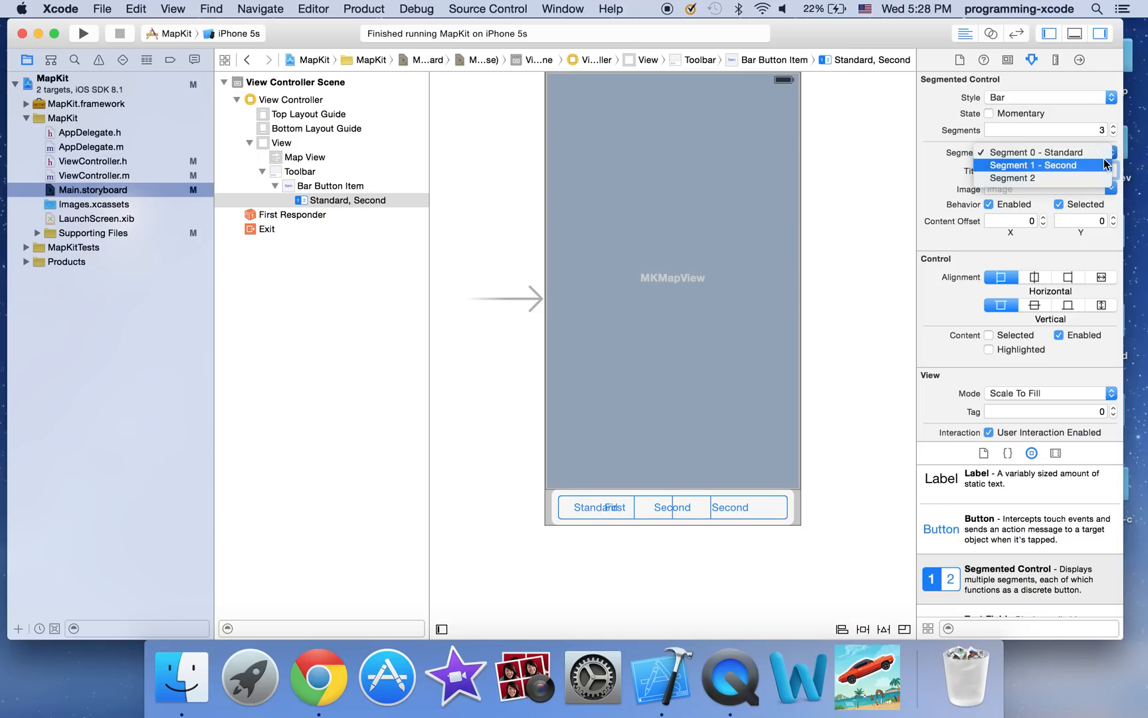
click(1036, 164)
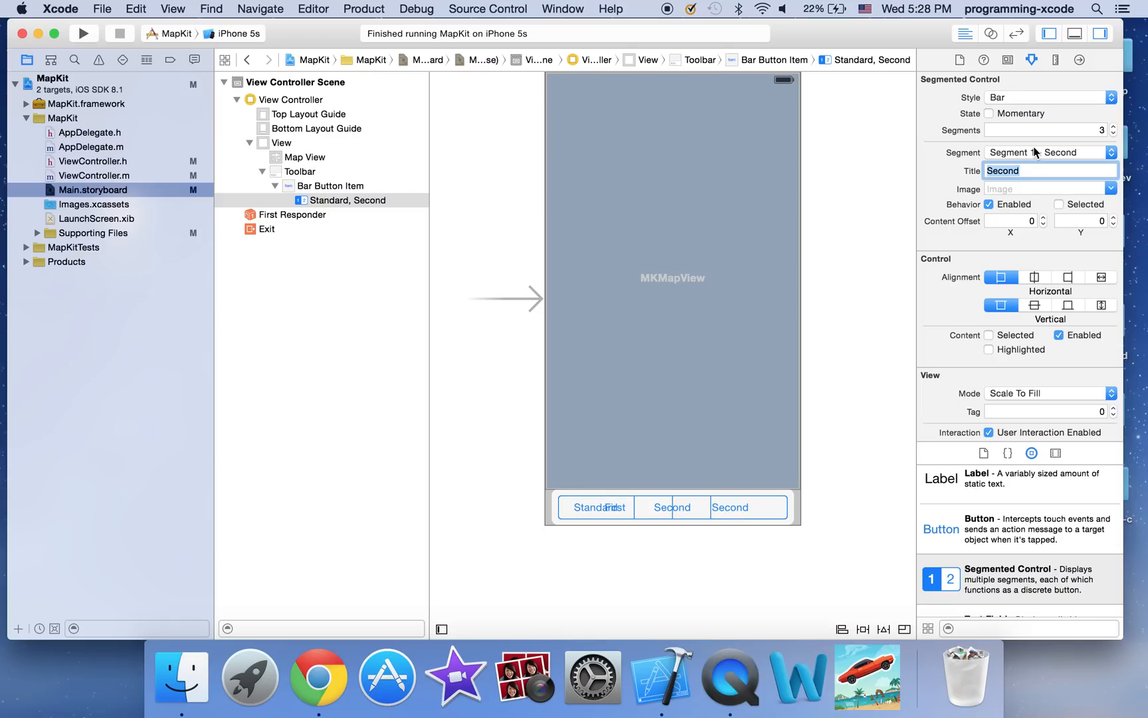
text(Satellite)
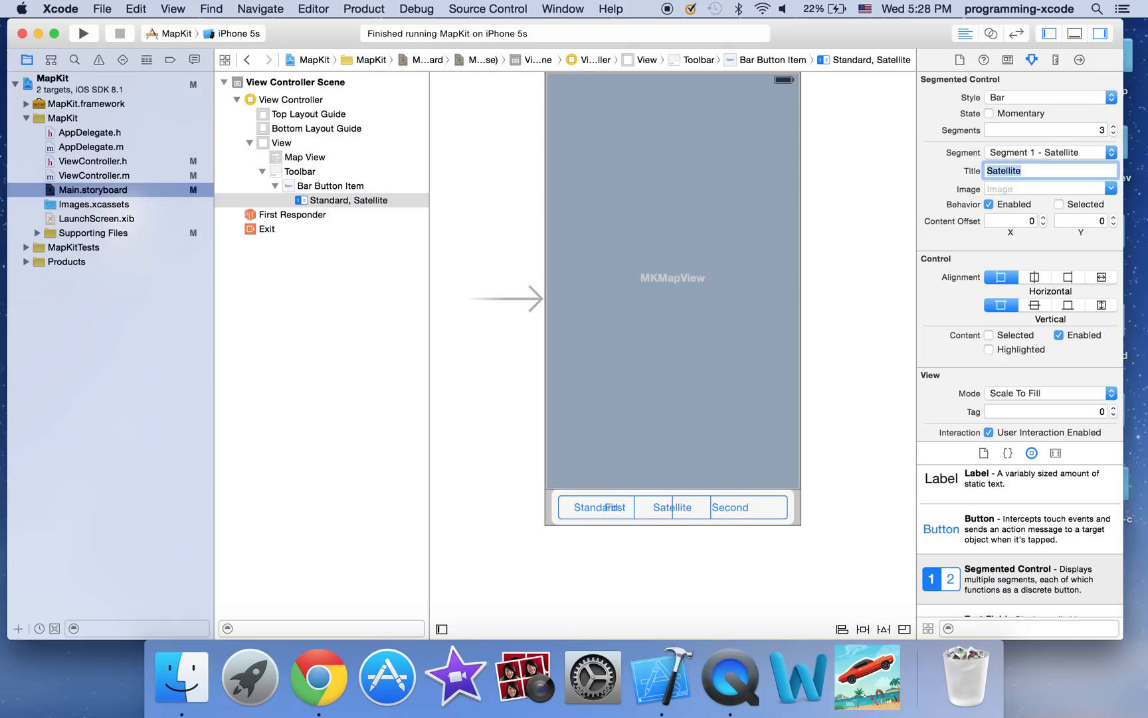
mouse_move(898, 303)
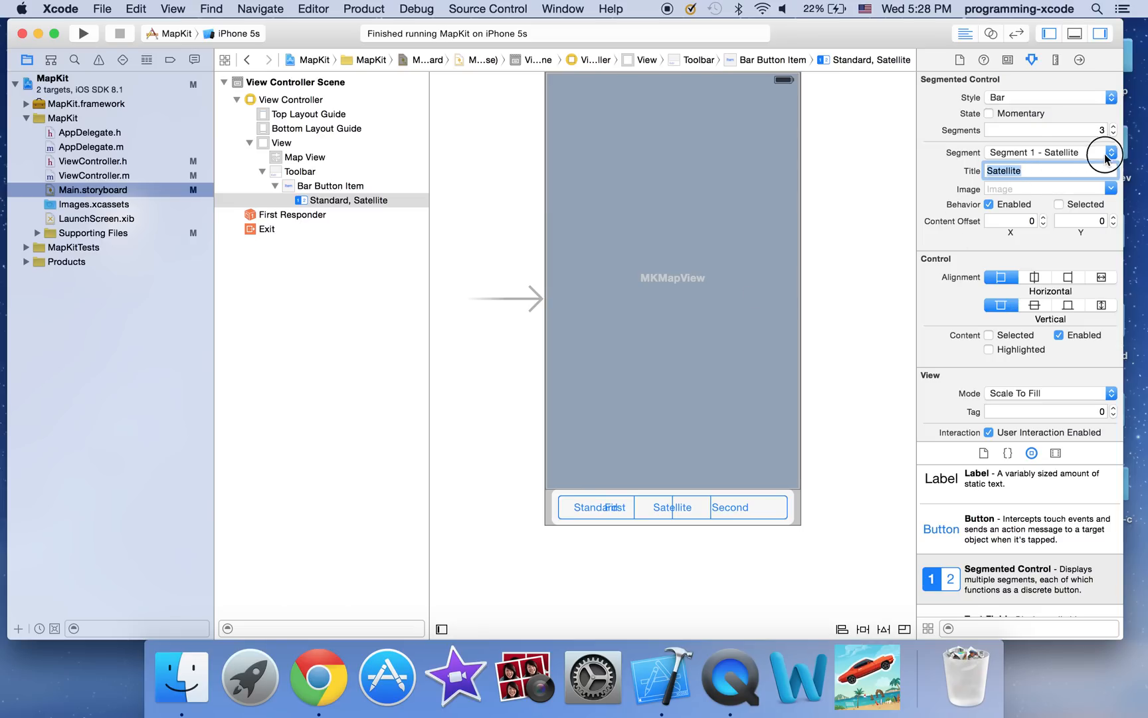
click(1112, 152)
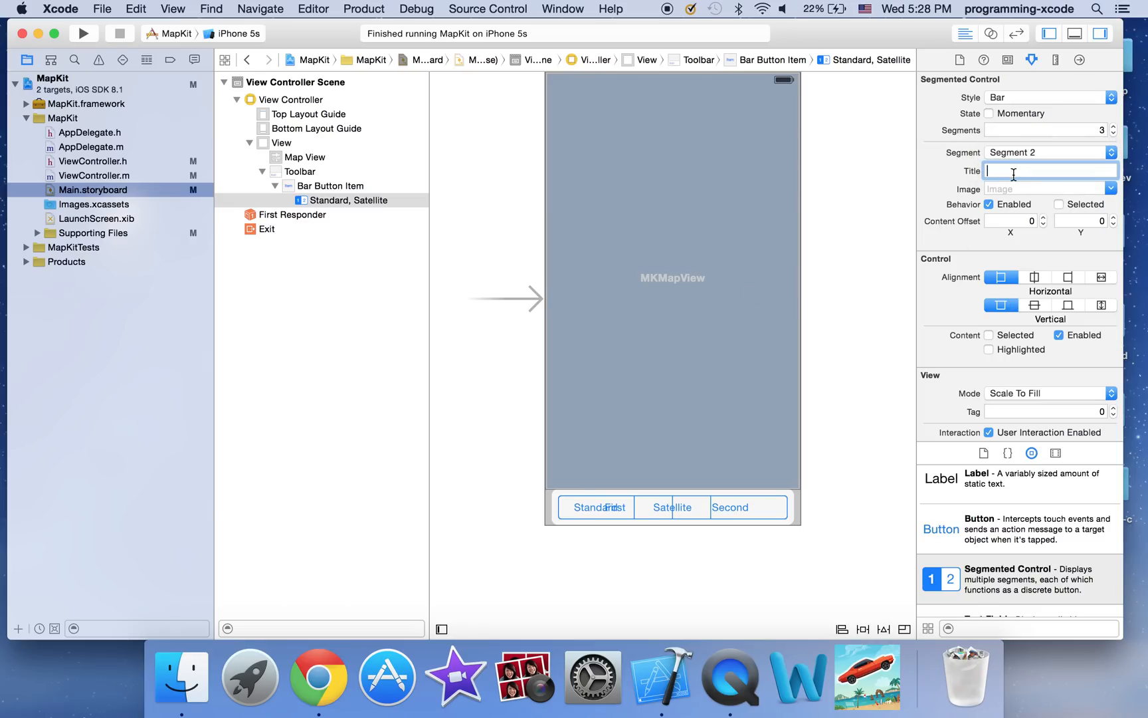
text(Hybrid)
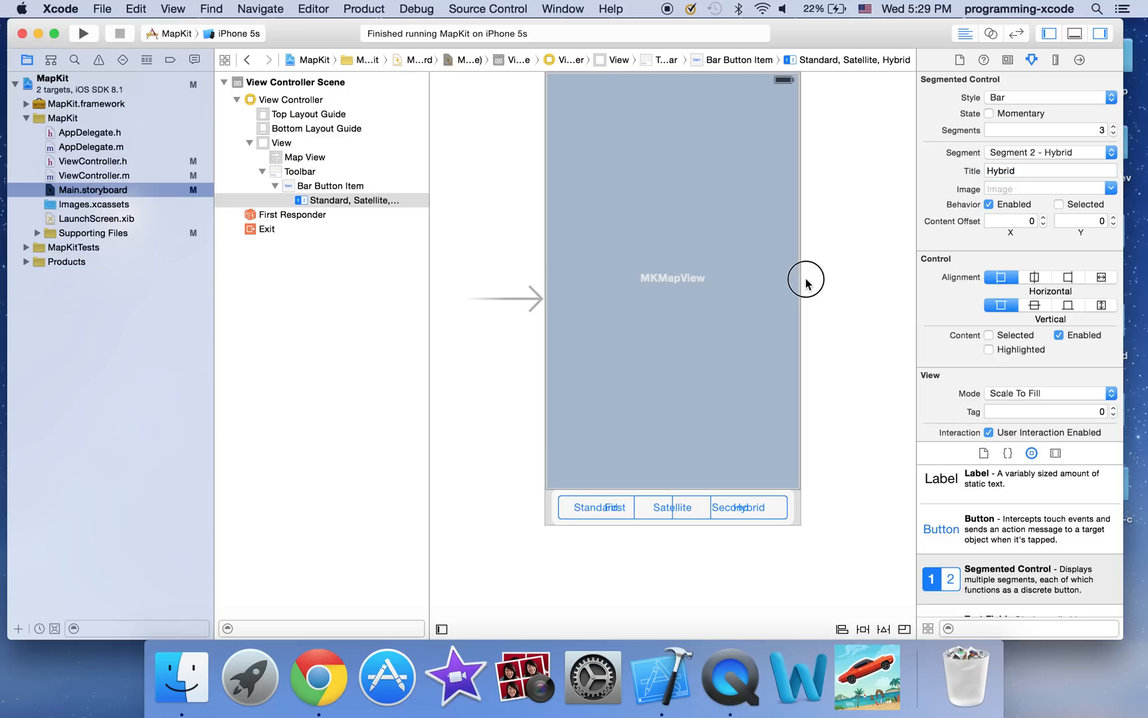
- Show ViewController.h in the Assistant editor beside the storyboard
click(299, 171)
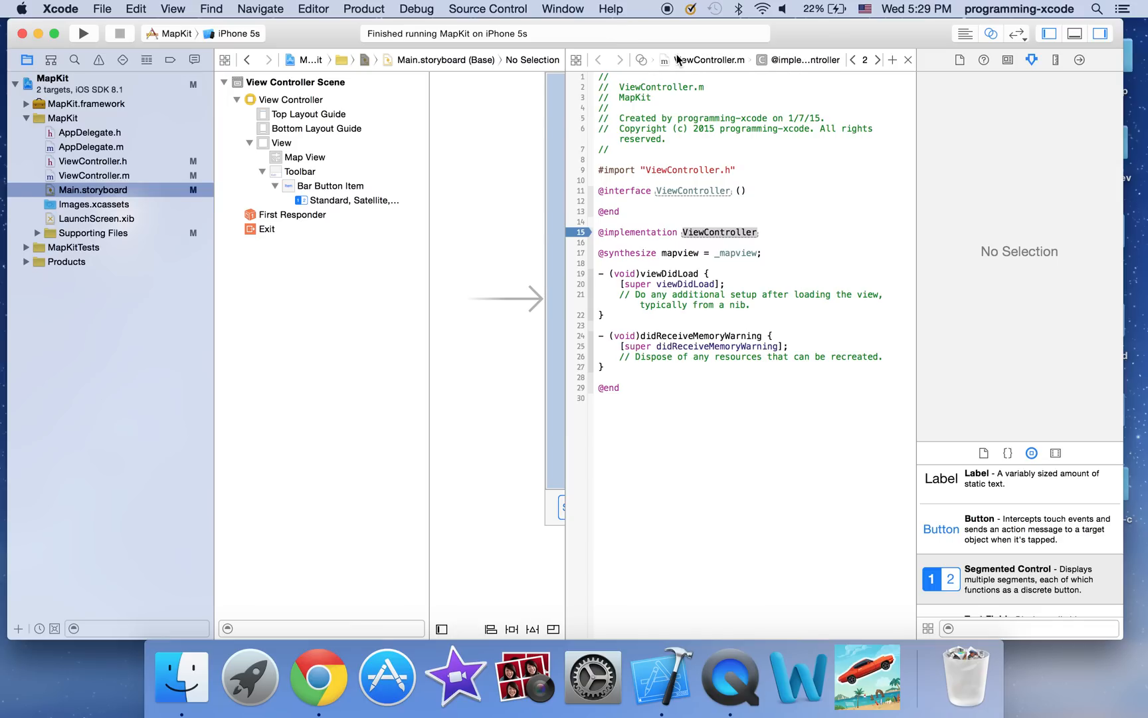
click(709, 60)
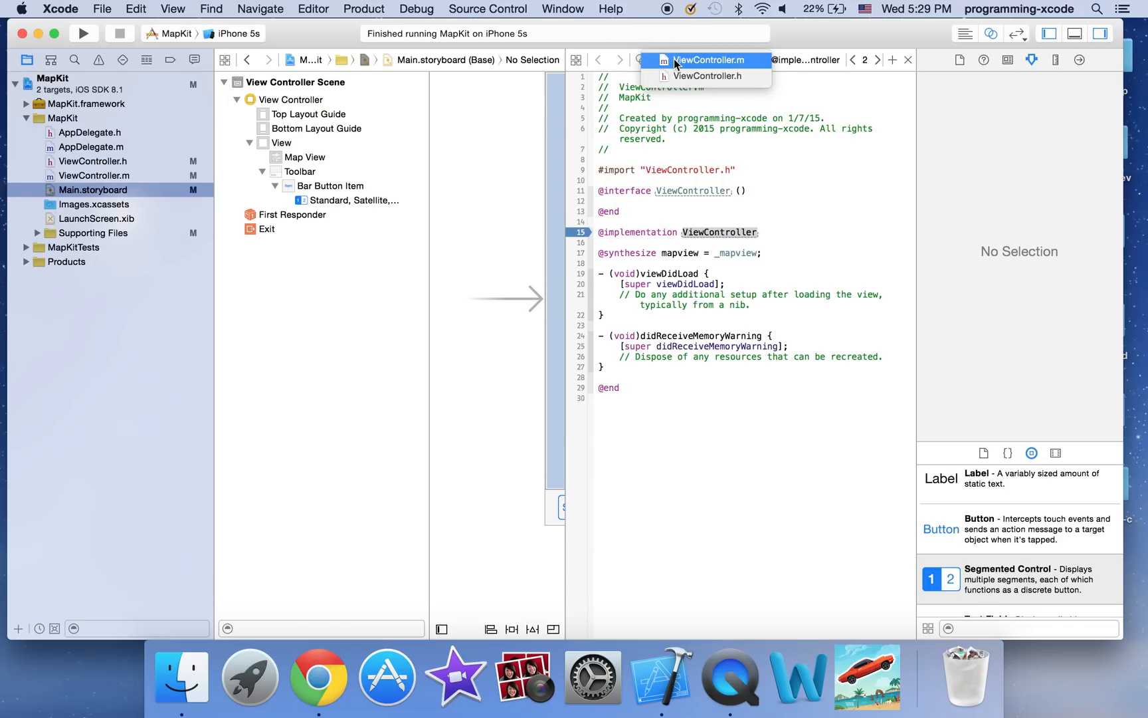
click(708, 76)
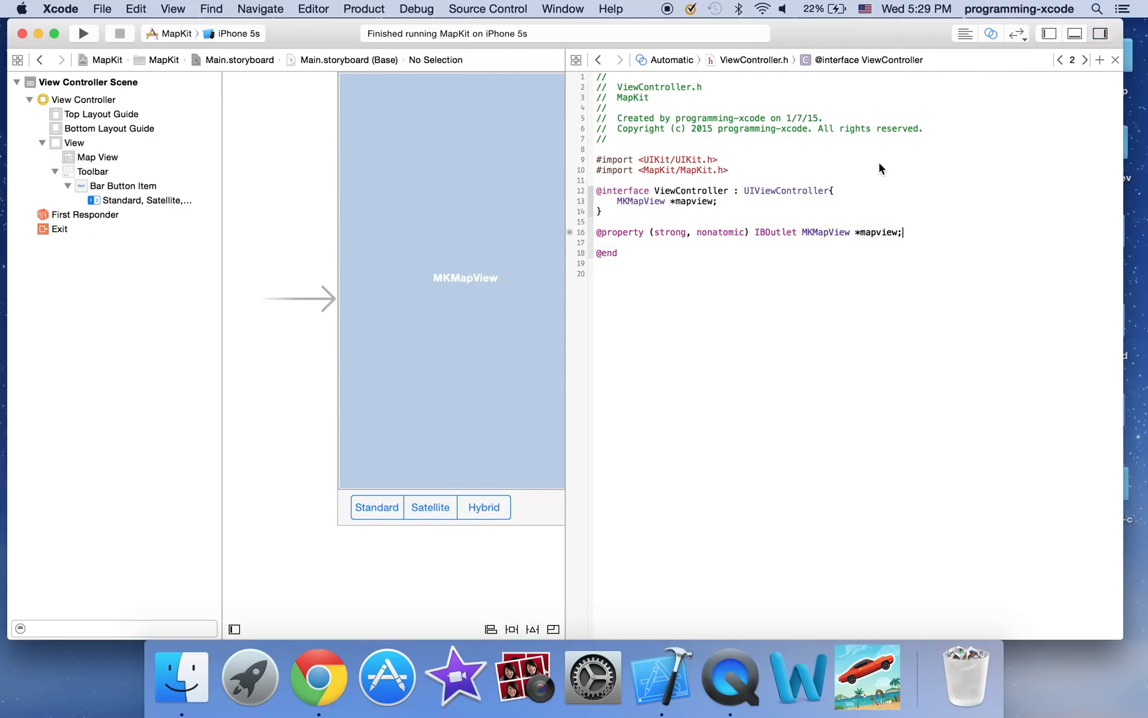
- Connect the segmented control into ViewController.h as an action named setMap
click(123, 185)
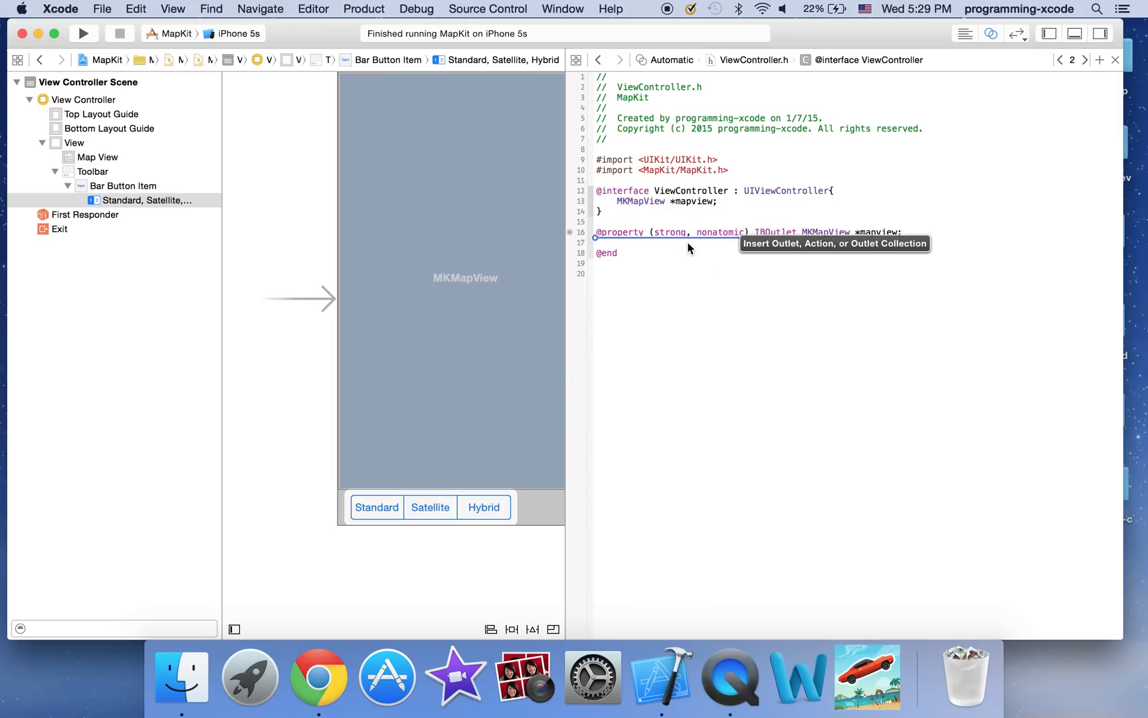
click(510, 194)
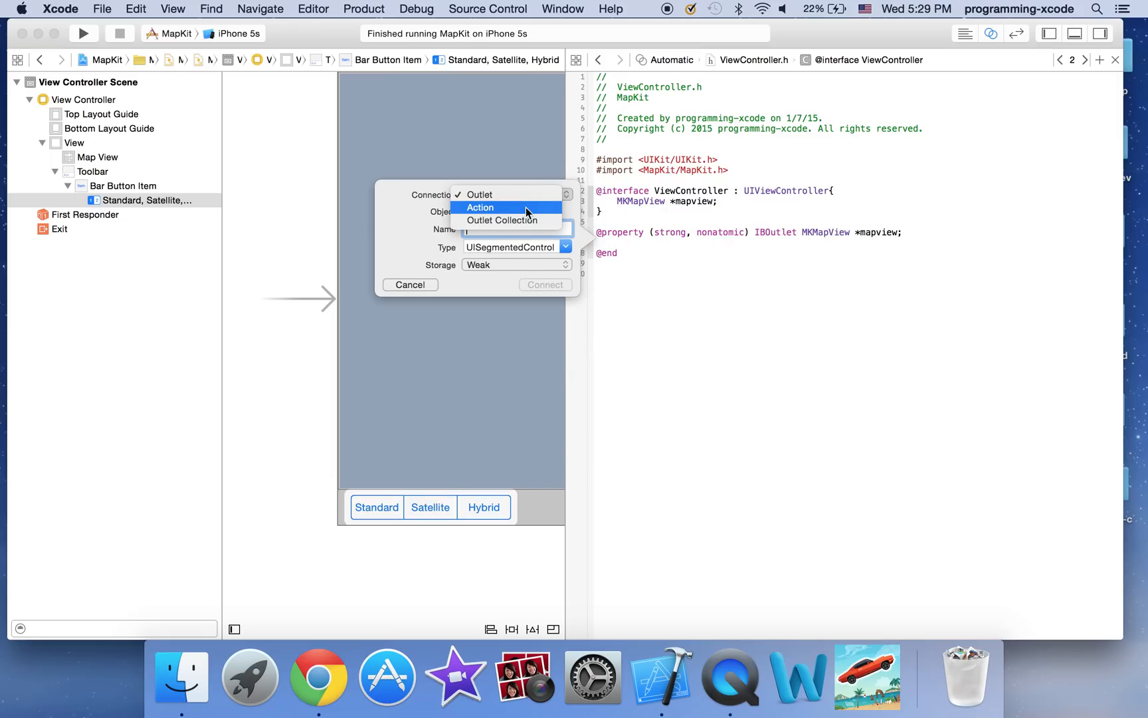
click(480, 207)
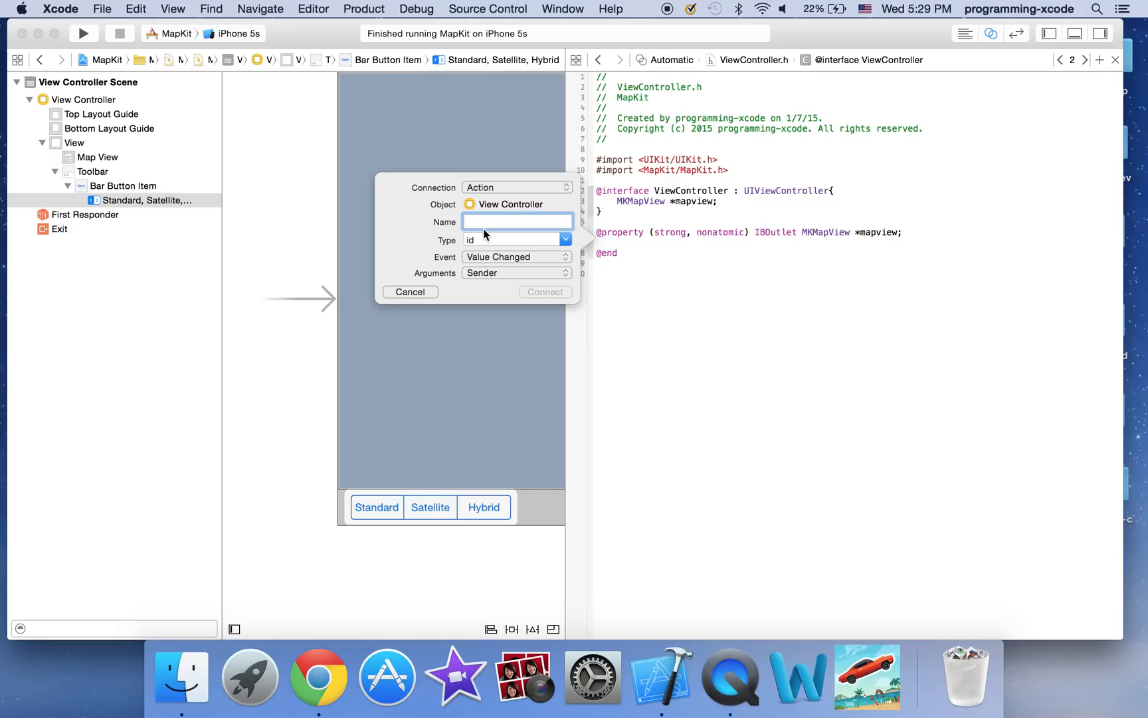
text(s)
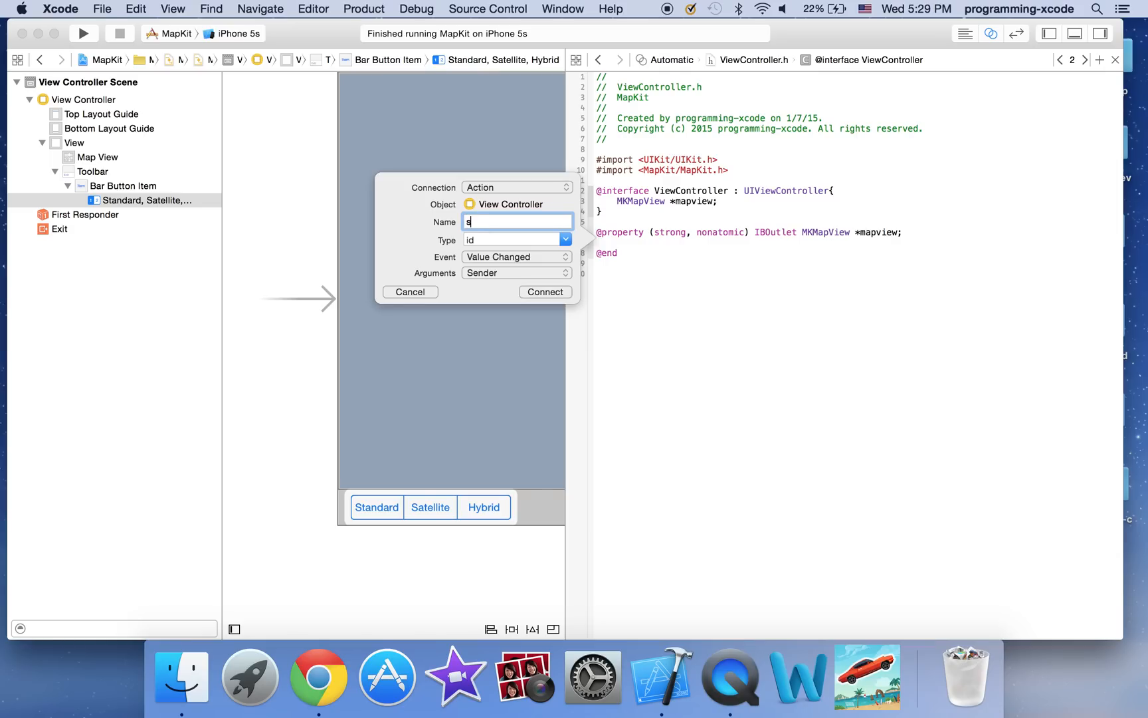
text(etMap)
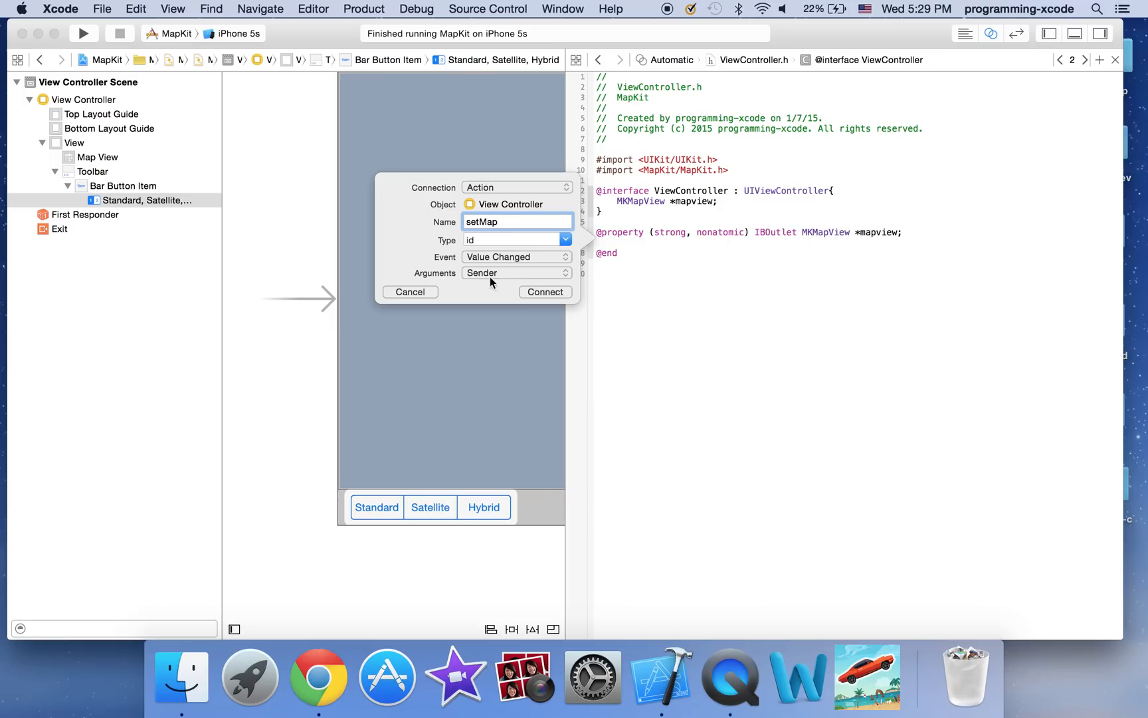
click(544, 292)
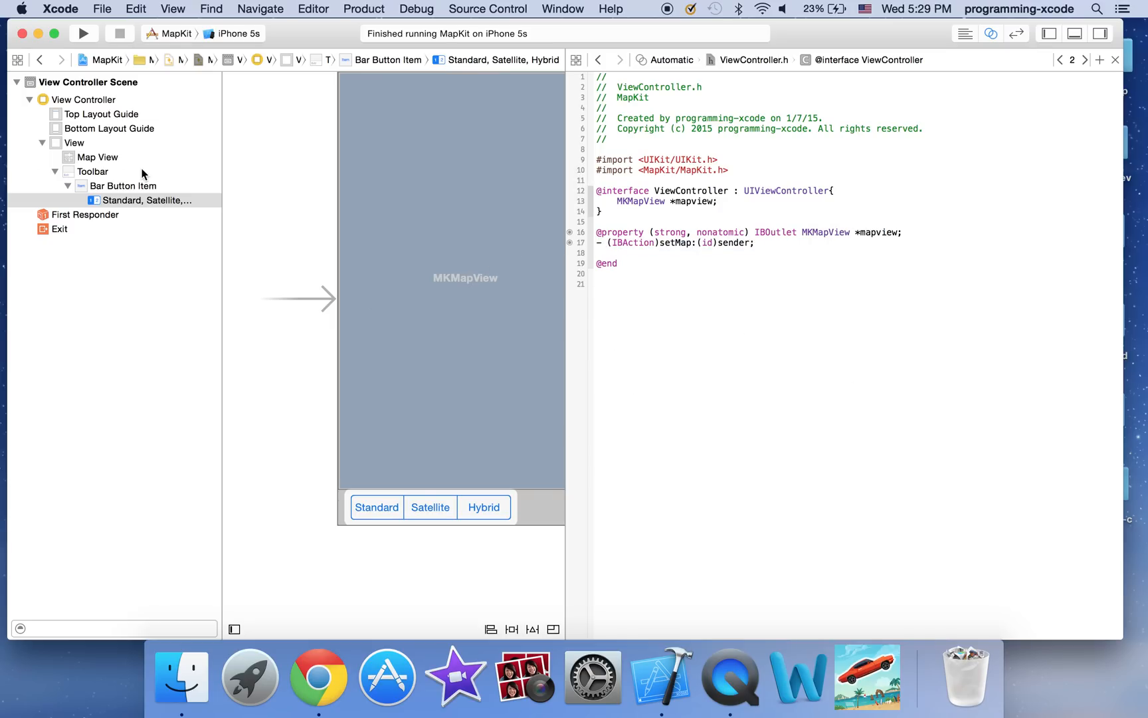
mouse_move(1061, 91)
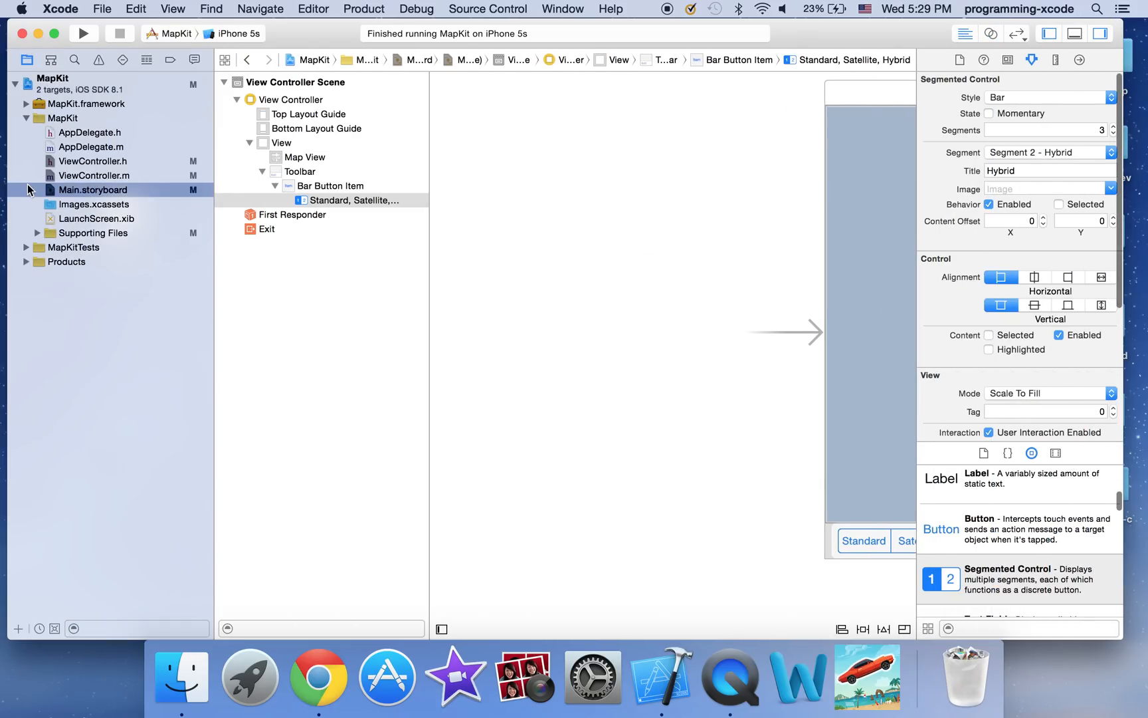
- In ViewController.m, write case 0 as _mapview.mapType = MKMapTypeStandard using autocomplete
click(93, 174)
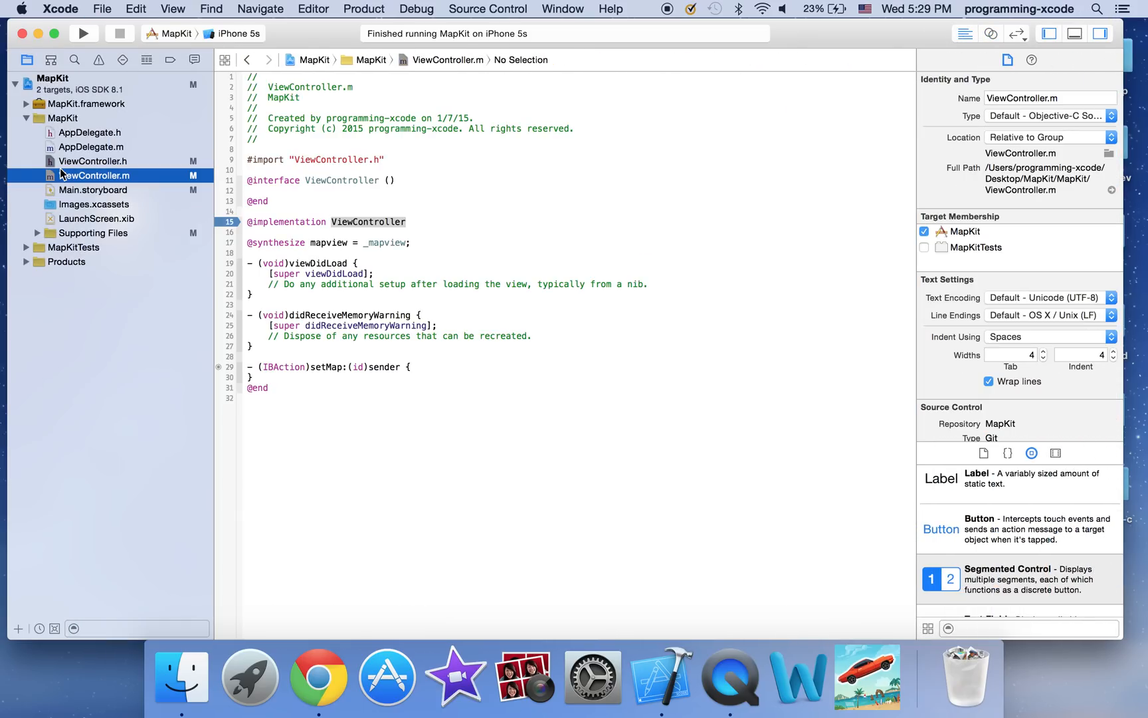
click(93, 160)
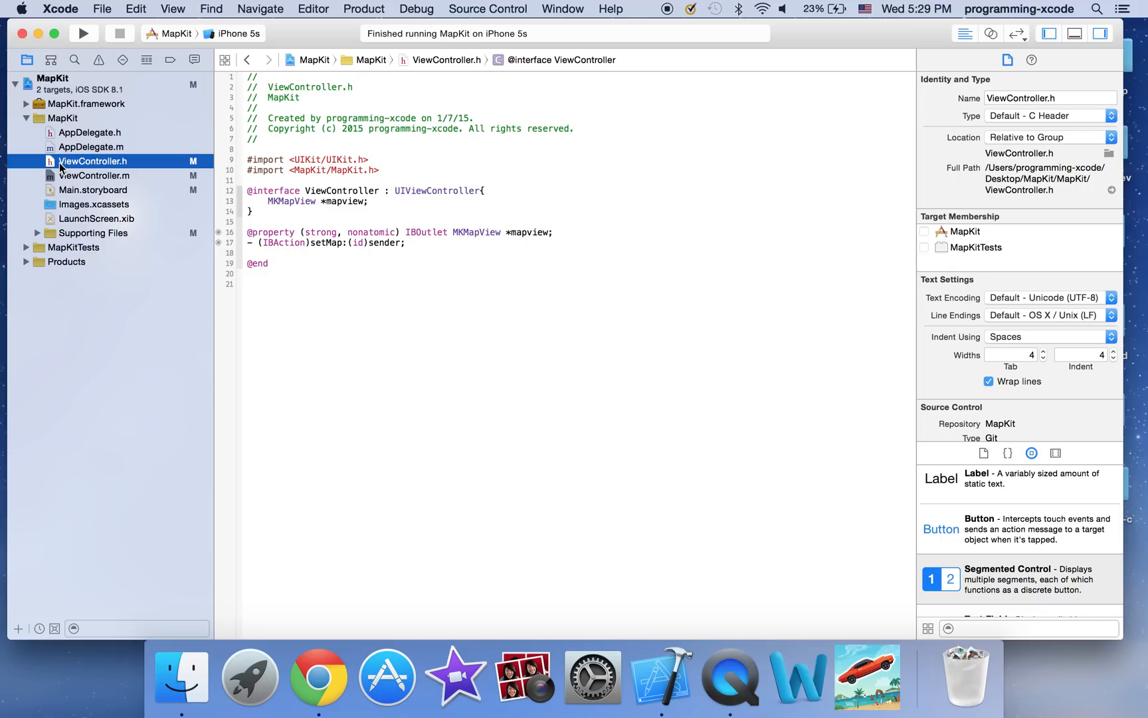
click(94, 174)
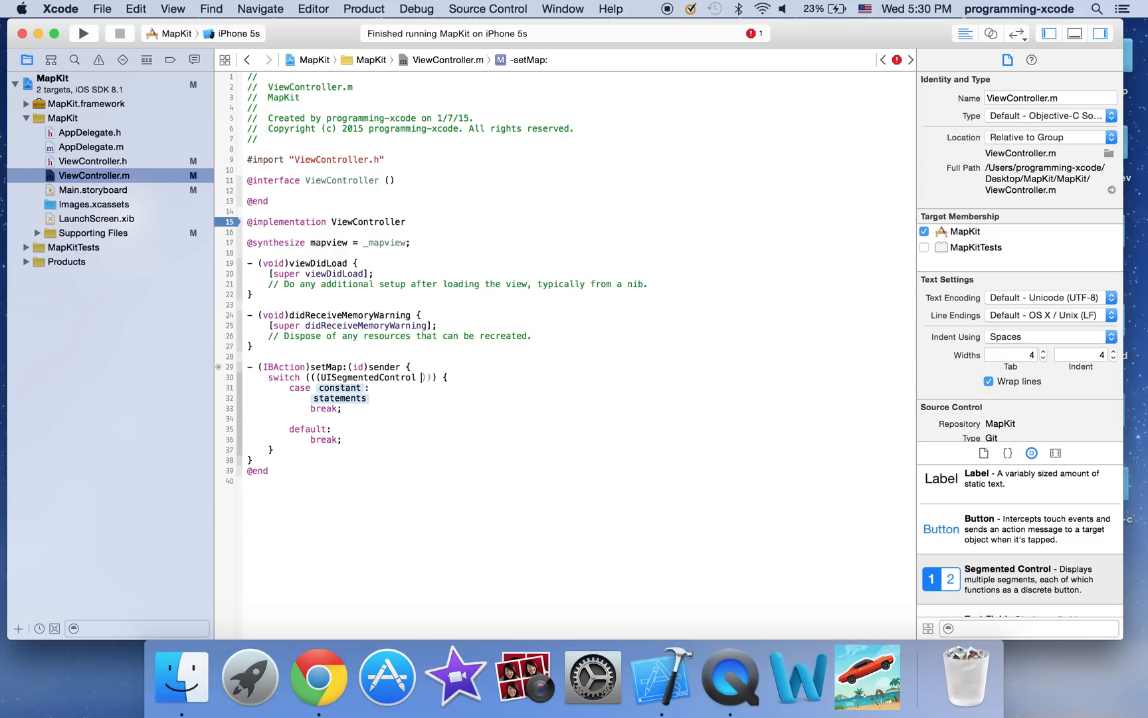
text(selectedSegmentIndex)
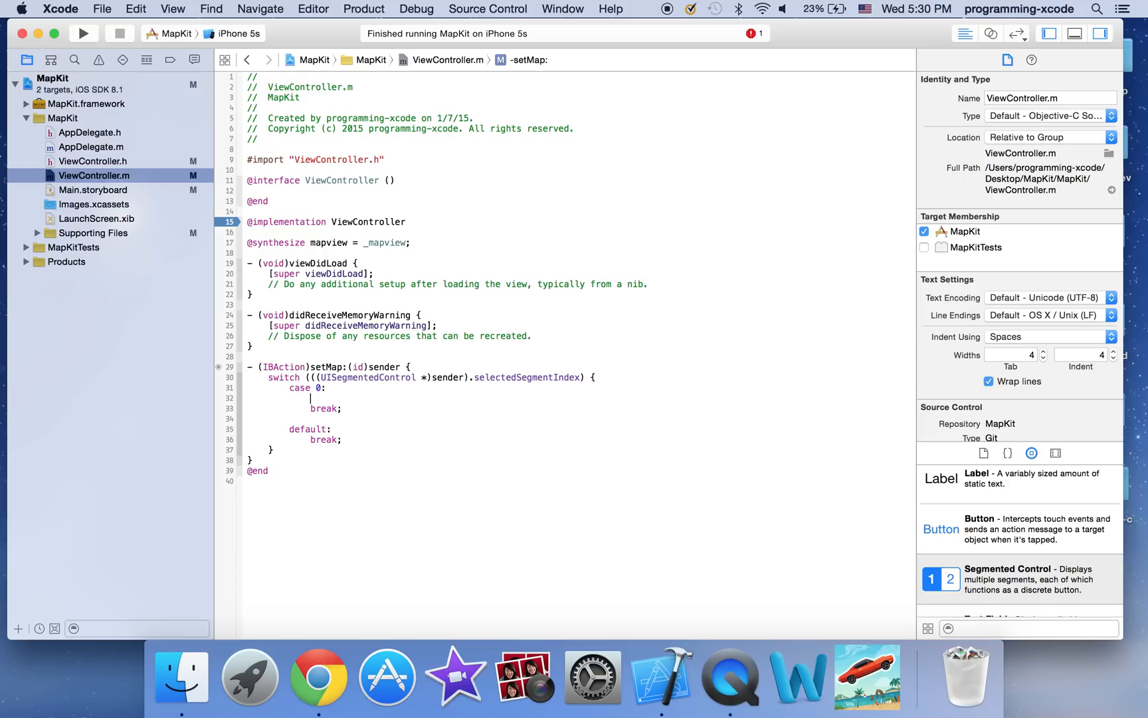
text(mapview)
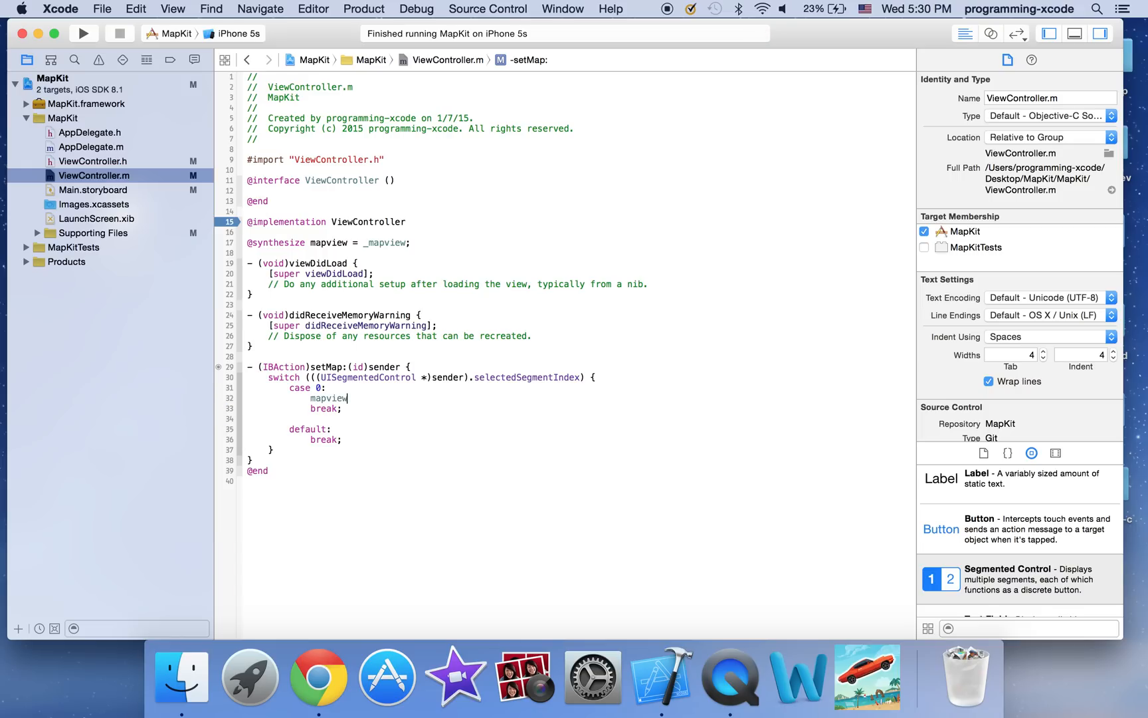
key(Backspace)
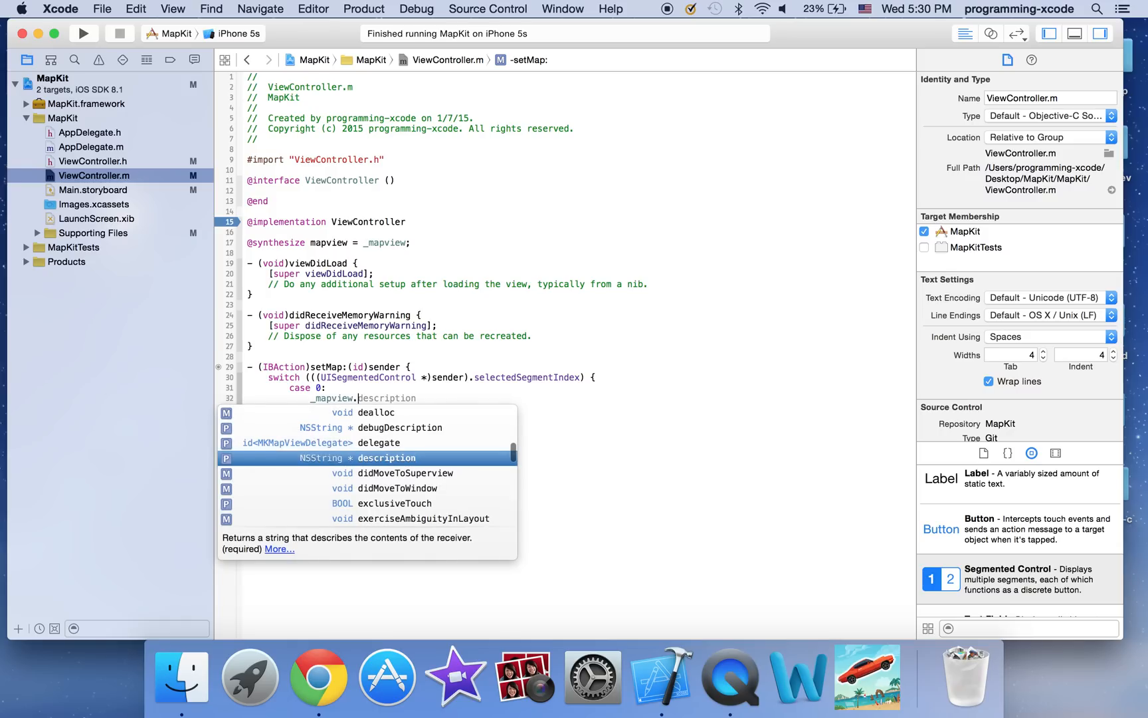
text(mapType =)
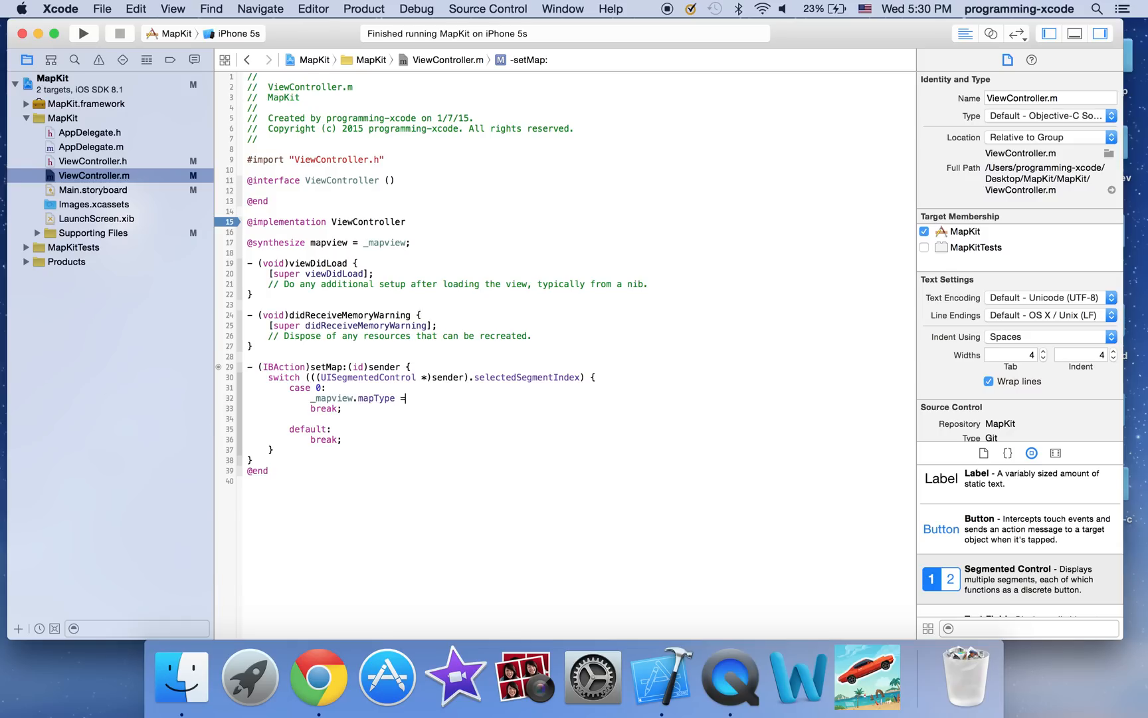
text(MKM)
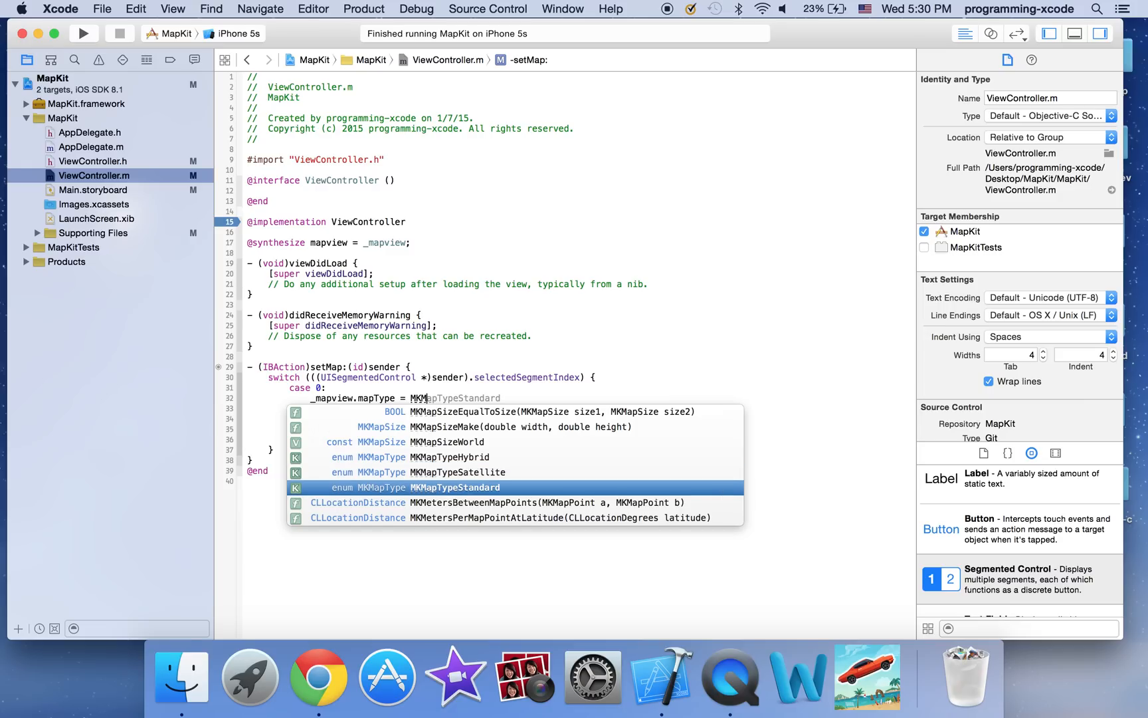
key(Return)
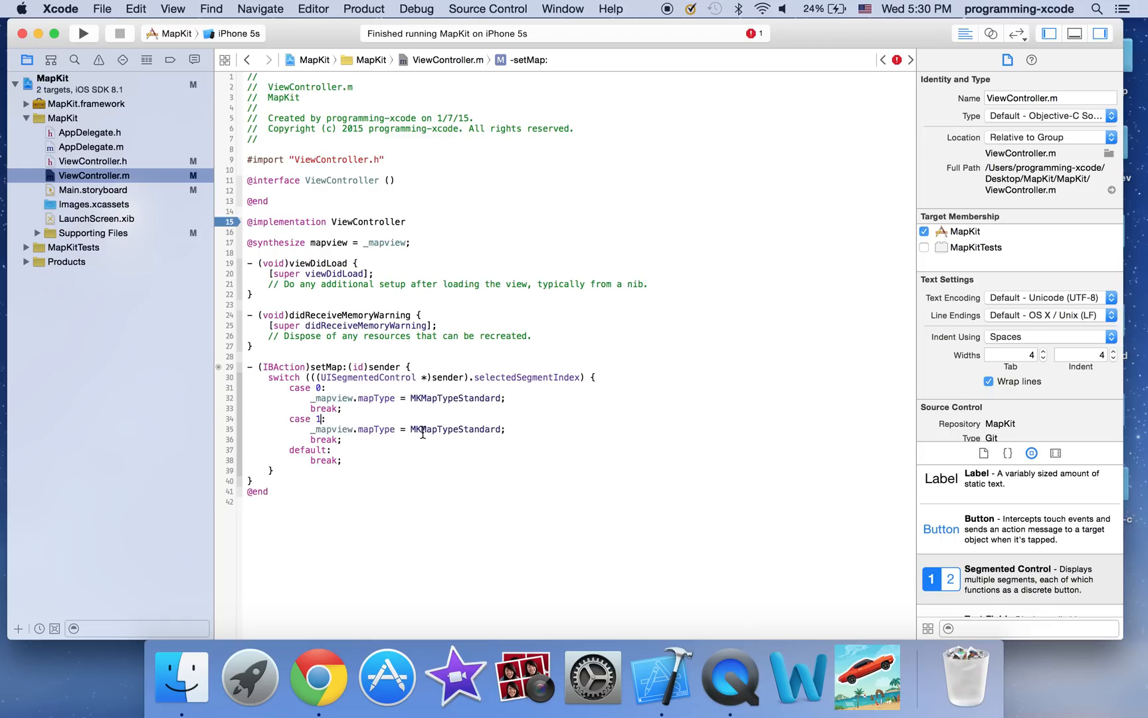
- Edit the duplicated case into case 2 setting mapType to MKMapTypeHybrid
double_click(465, 430)
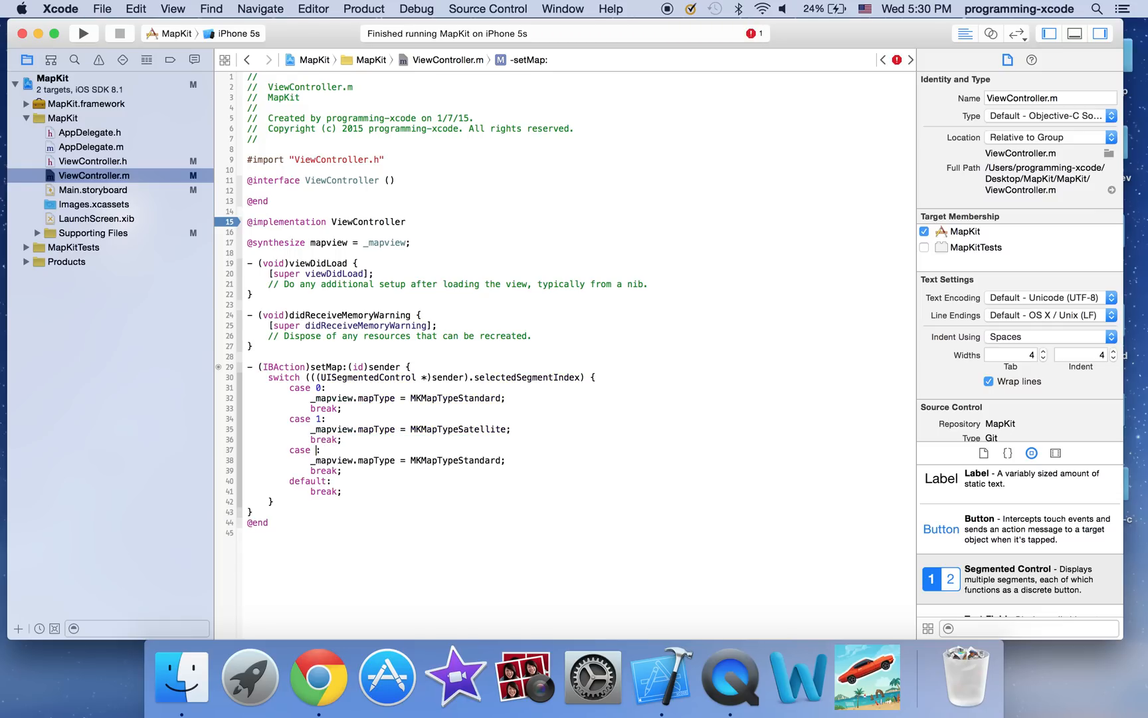
text(2)
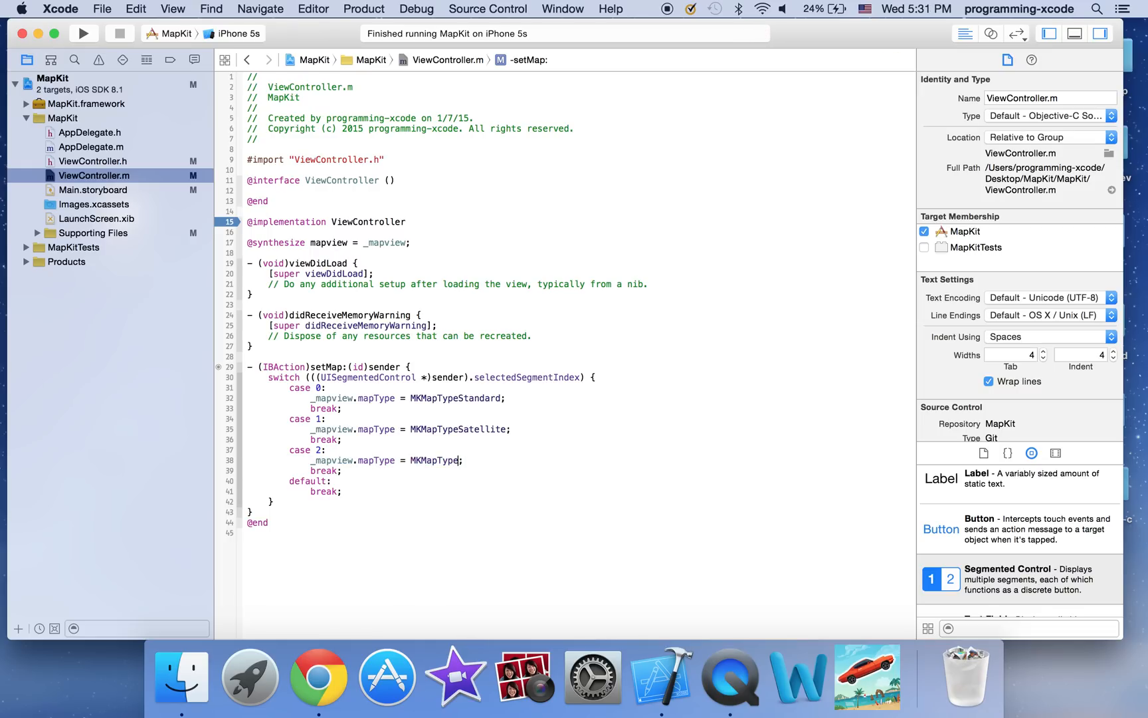
text(Hybrid)
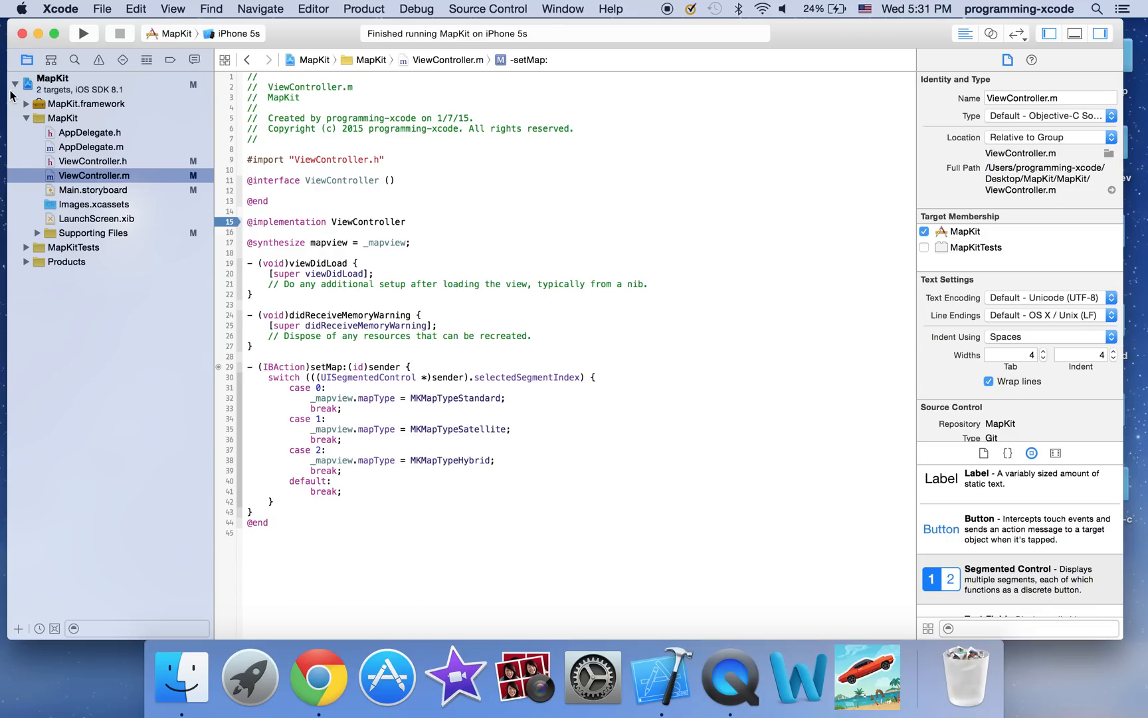
mouse_move(163, 221)
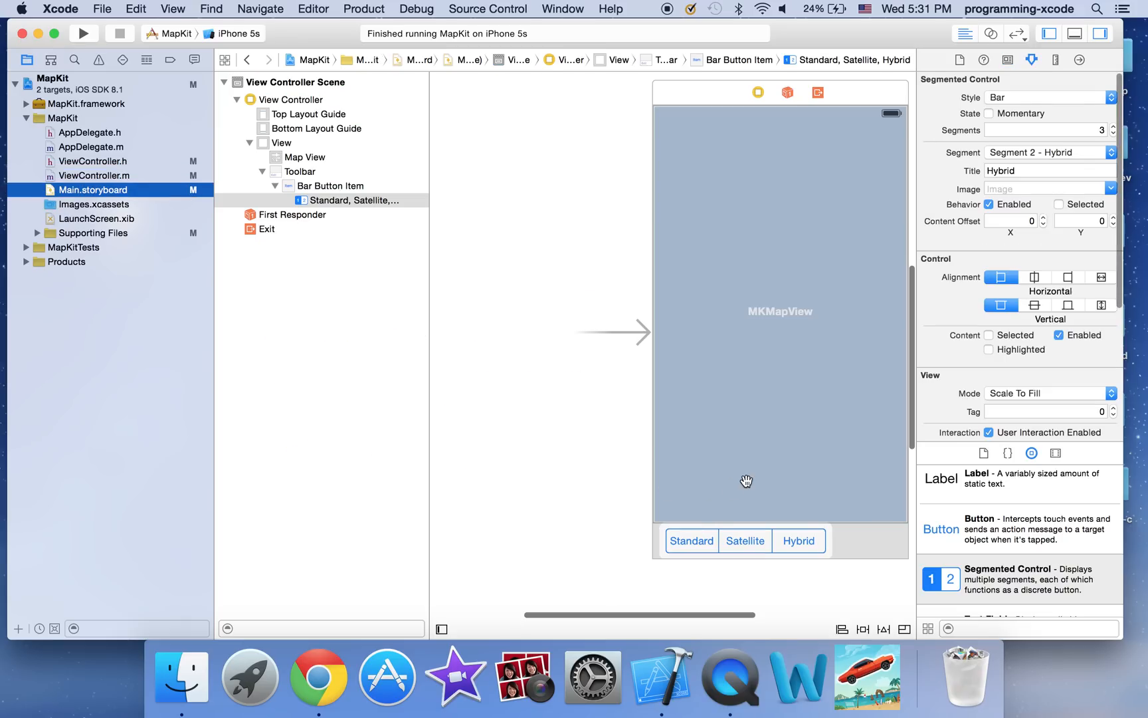
- Deselect the storyboard and run MapKit on the iPhone 5s simulator
click(1079, 60)
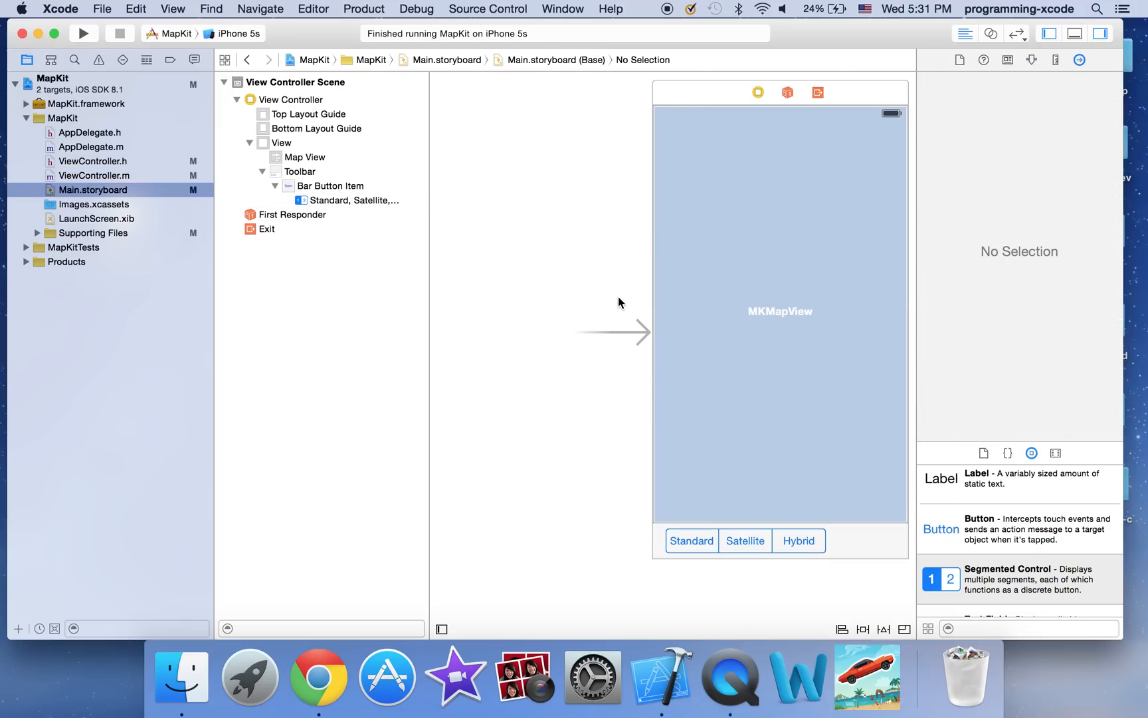
click(83, 34)
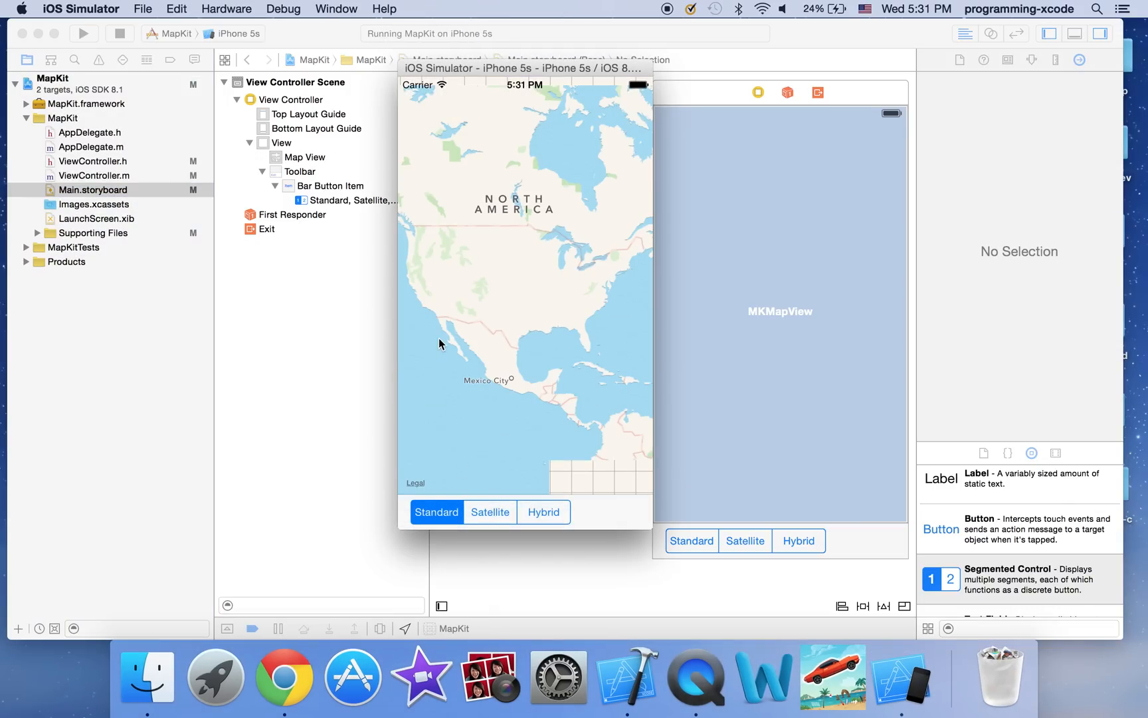
- Switch the map to Satellite and zoom past the Great Lakes down to street-level houses
click(489, 511)
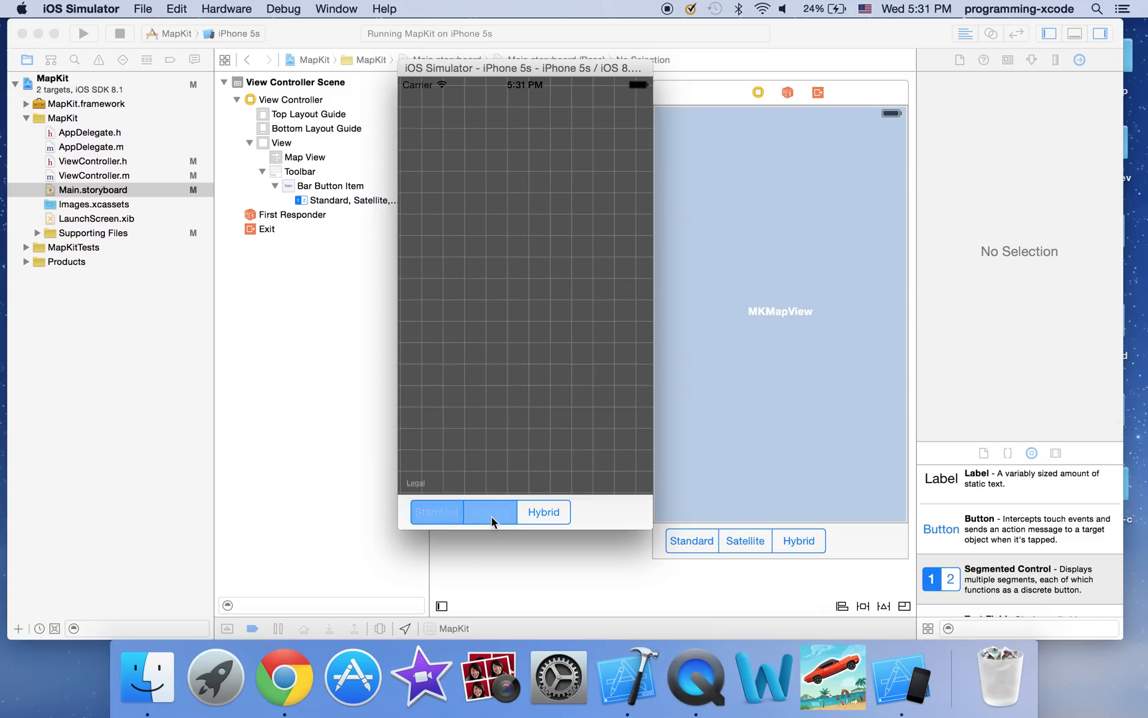
click(489, 511)
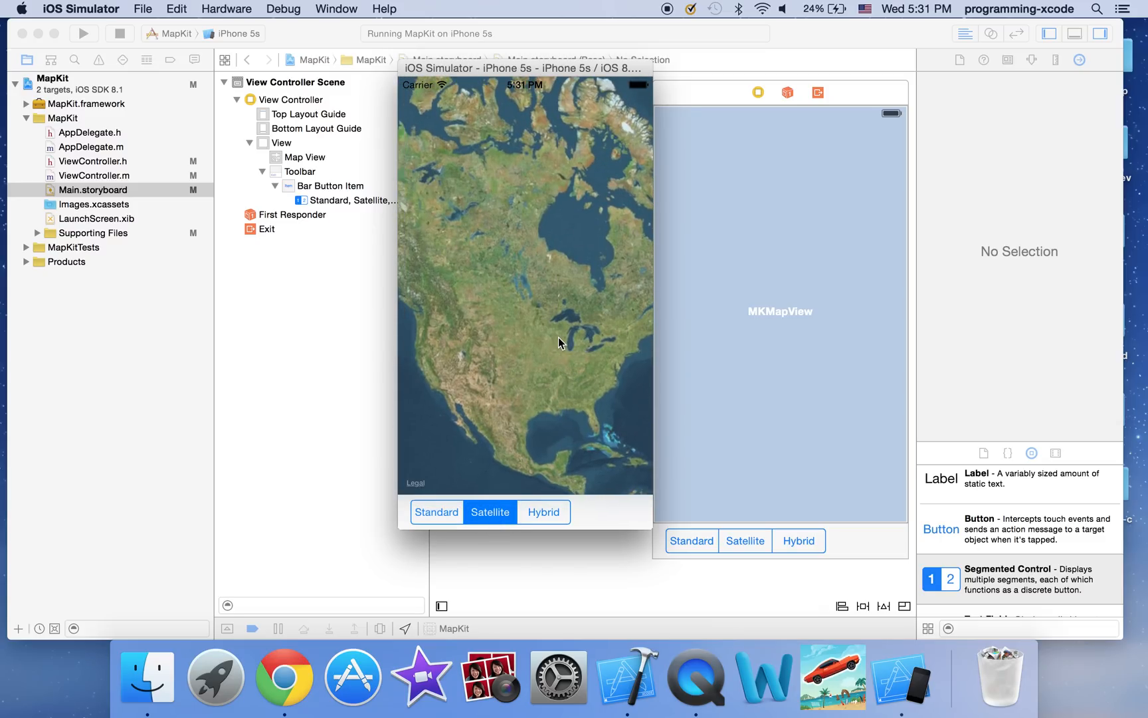
drag(558, 343, 567, 366)
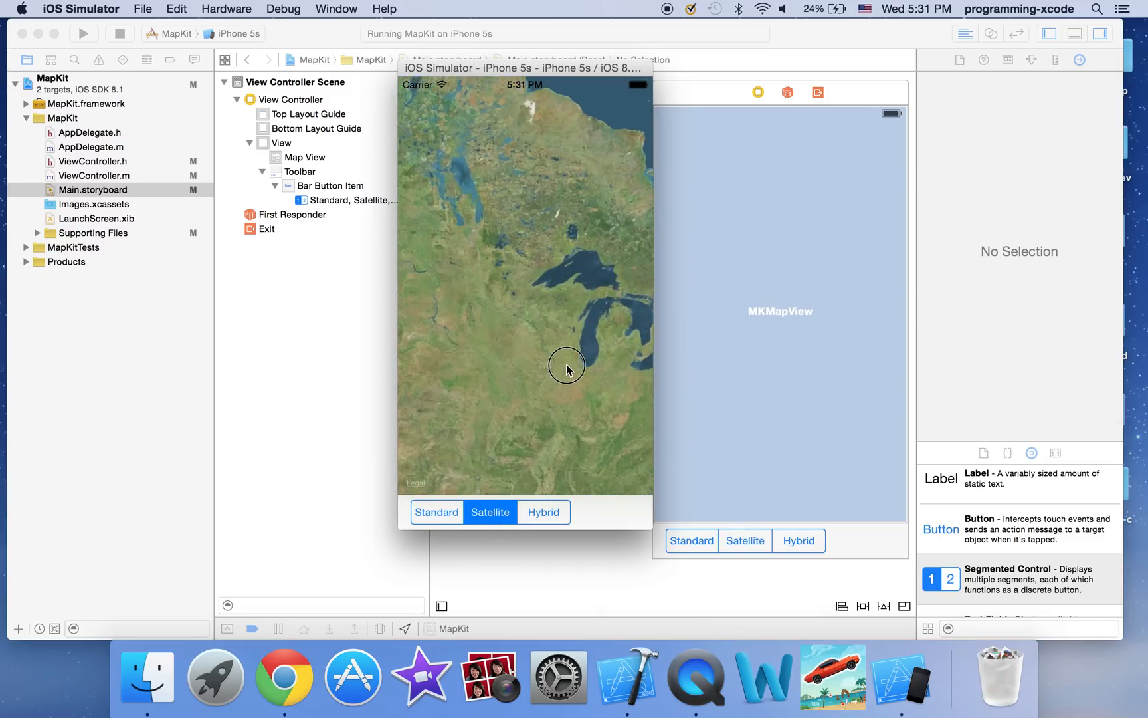
drag(566, 368, 551, 392)
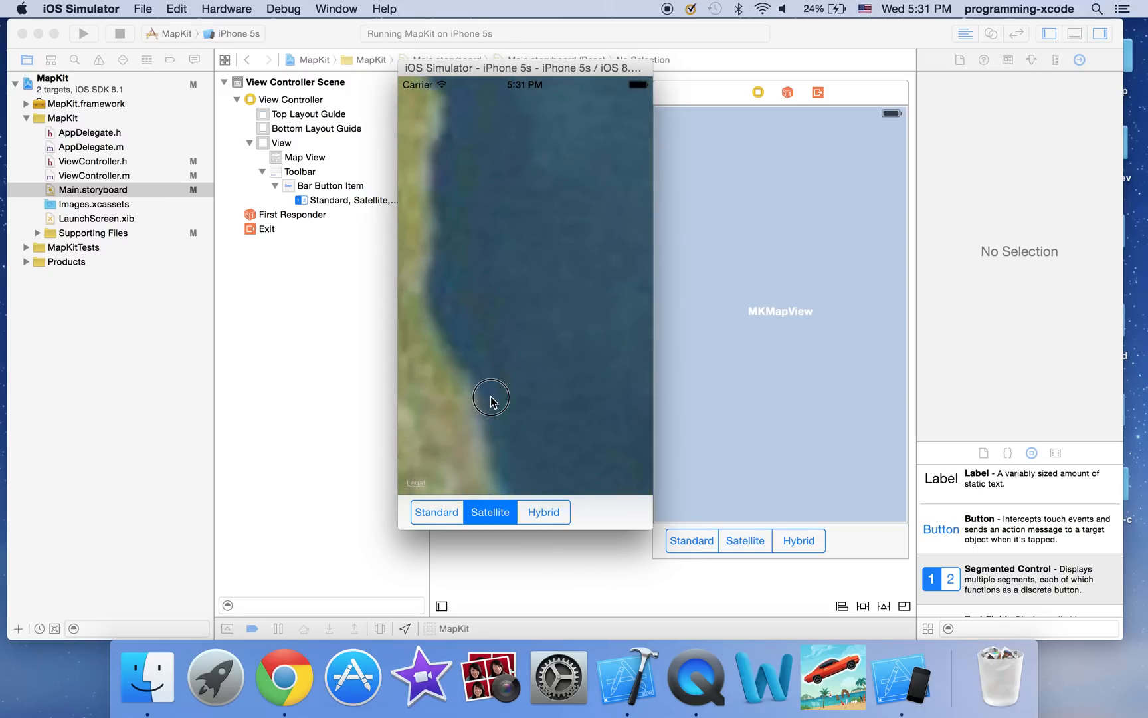
drag(491, 400, 576, 408)
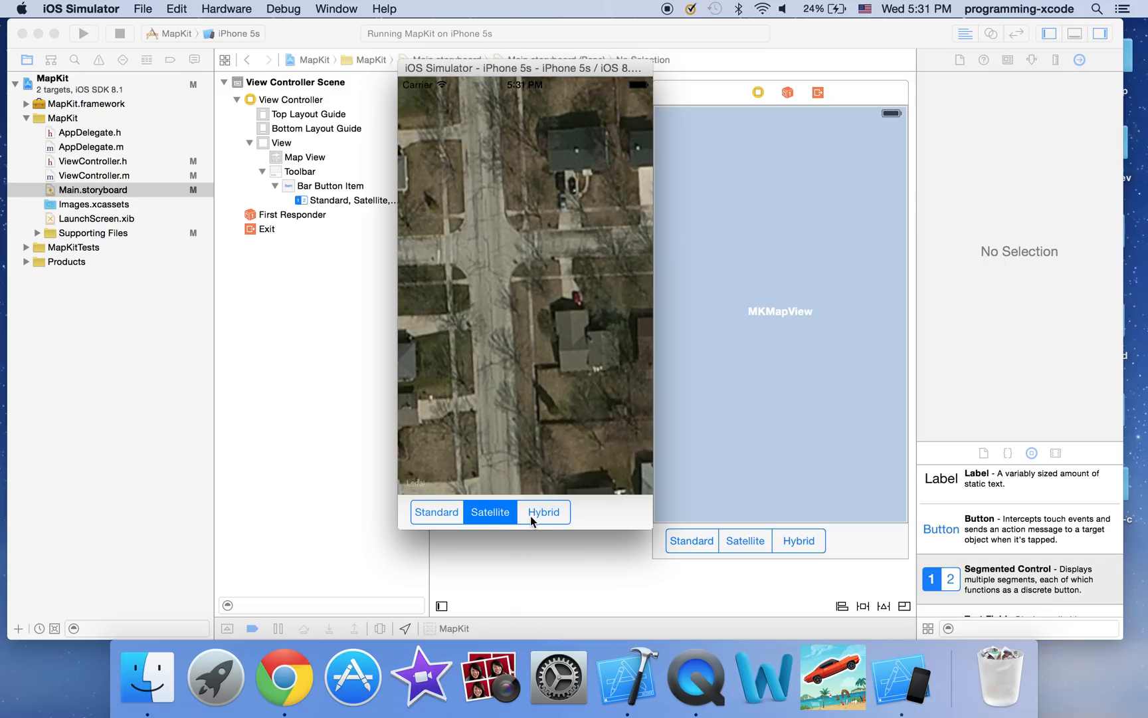
- Switch to Hybrid, pan along Rosedale Ln, then return to the Standard map
click(543, 511)
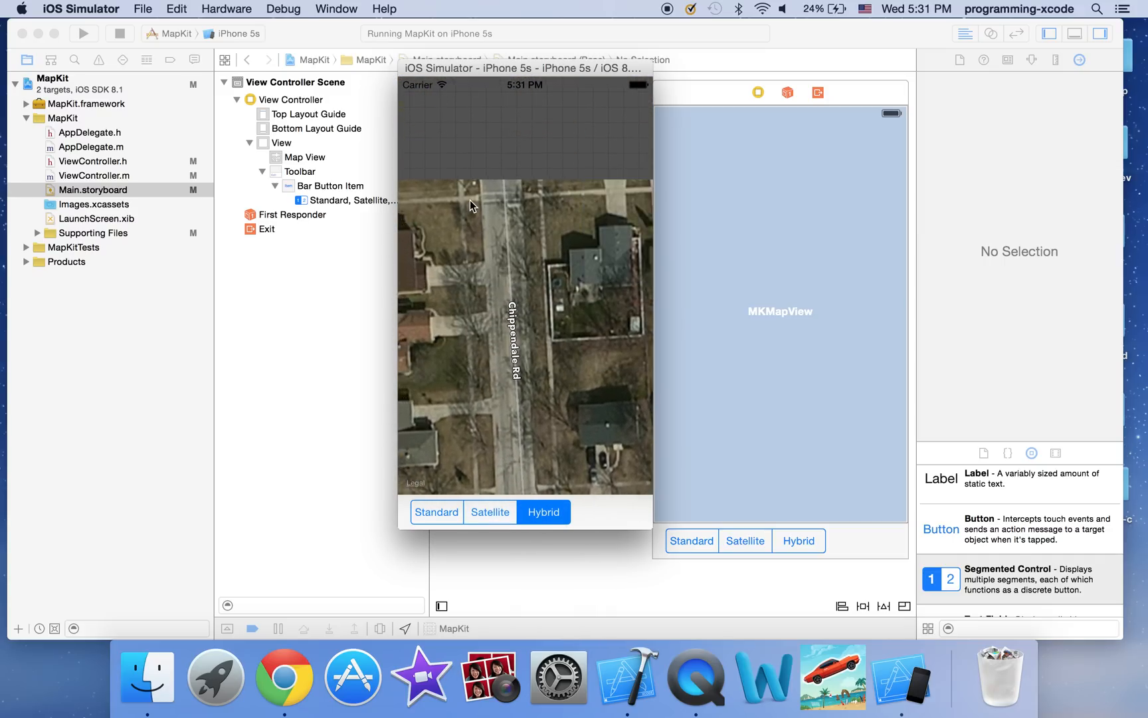
drag(471, 206, 490, 439)
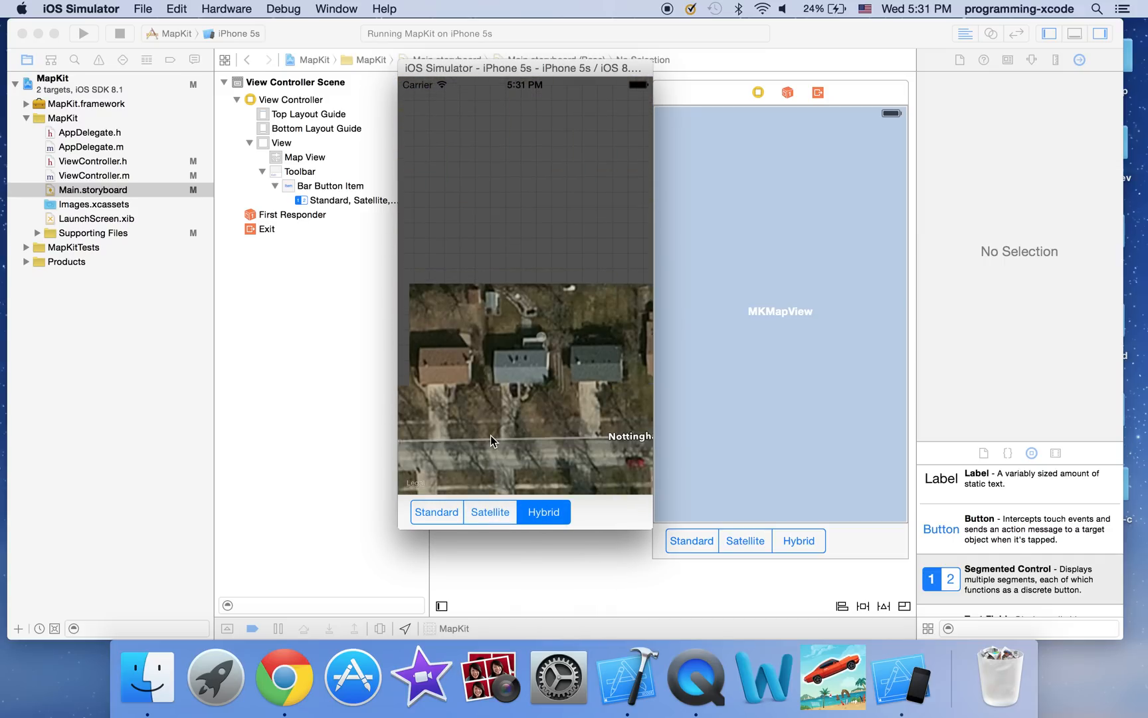
drag(490, 440, 547, 417)
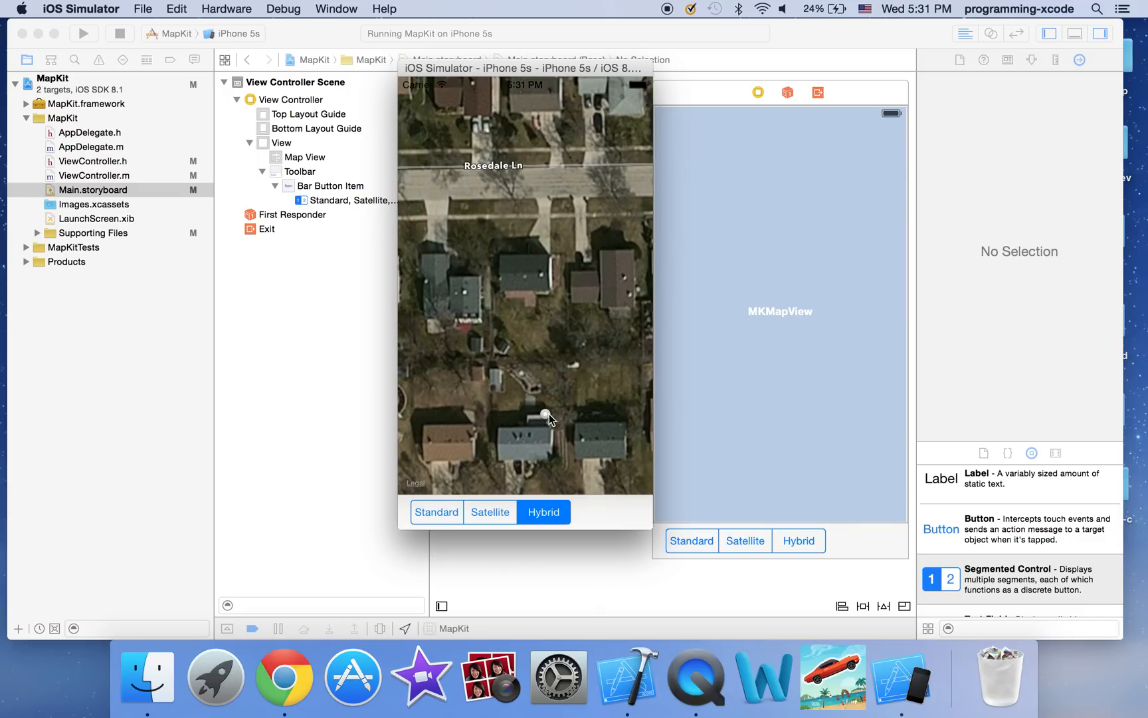
drag(547, 417, 537, 344)
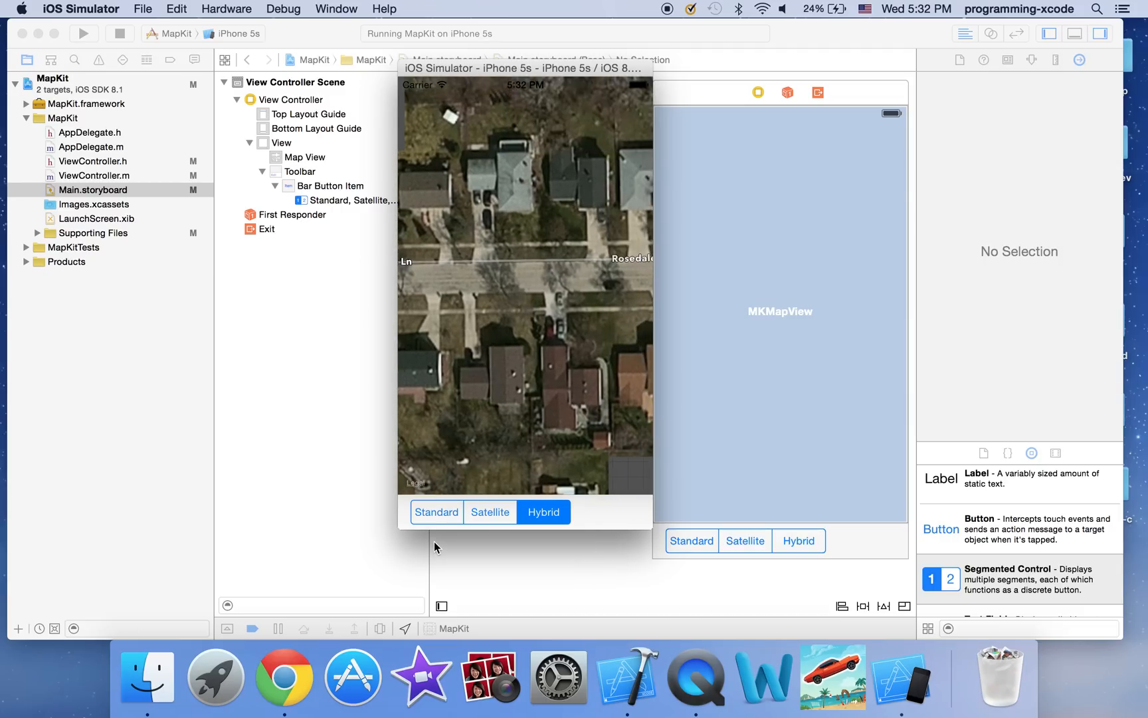
click(436, 511)
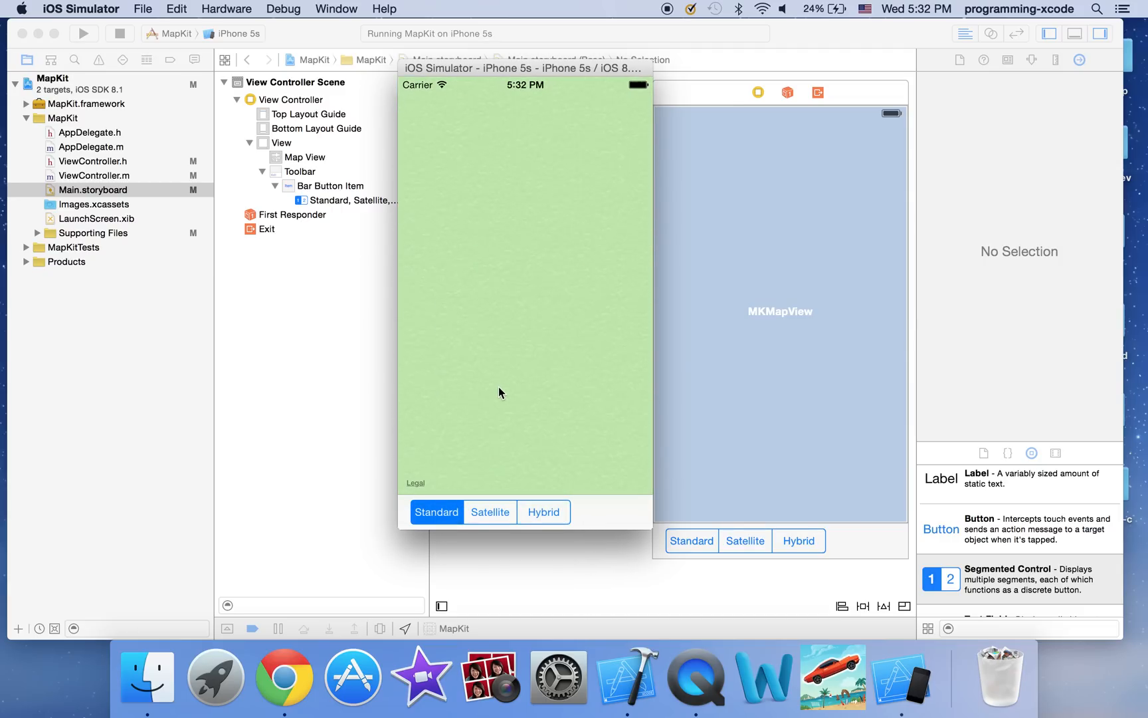
mouse_move(521, 623)
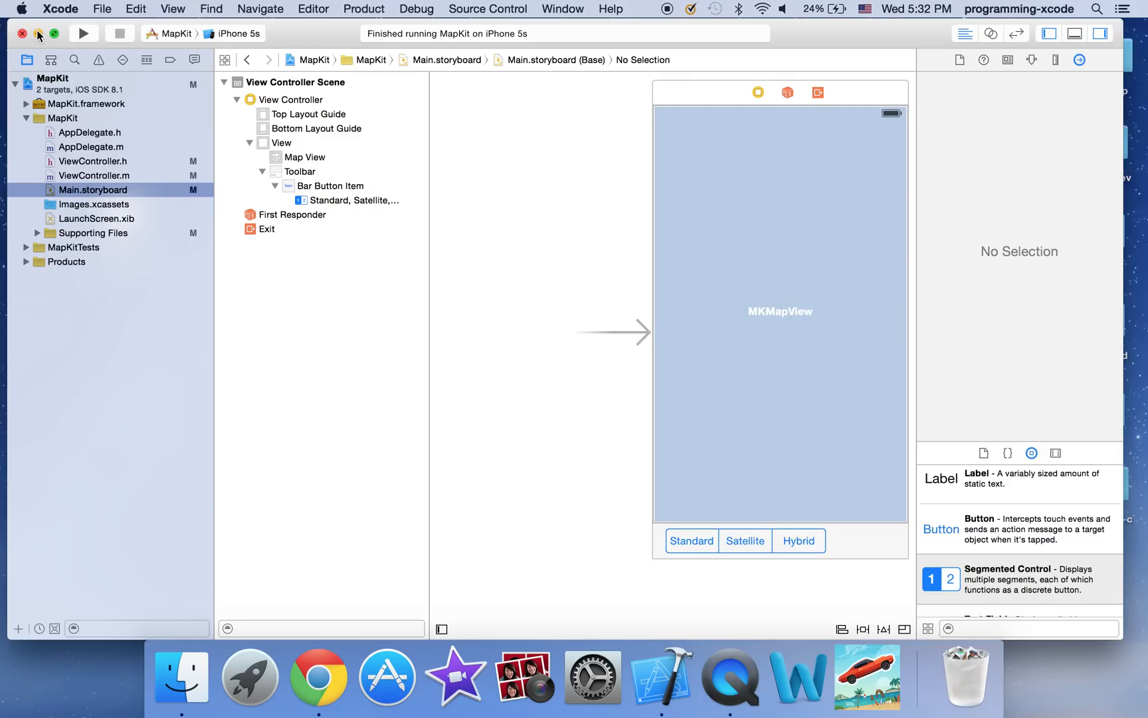
mouse_move(38, 36)
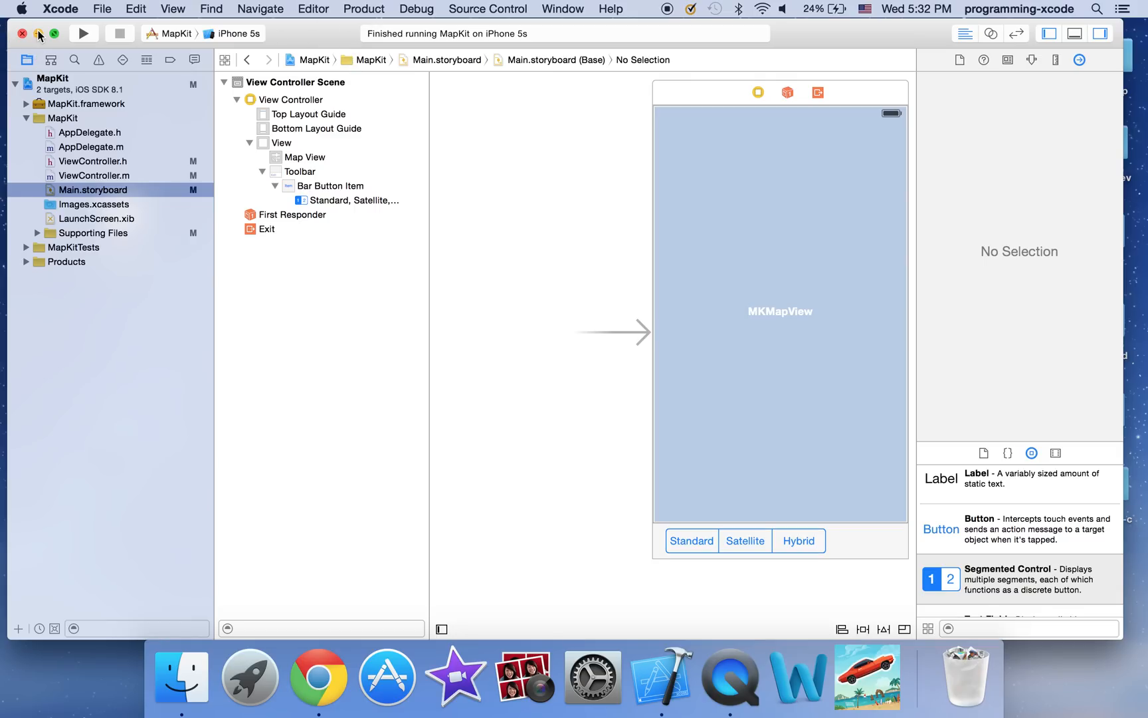
mouse_move(667, 5)
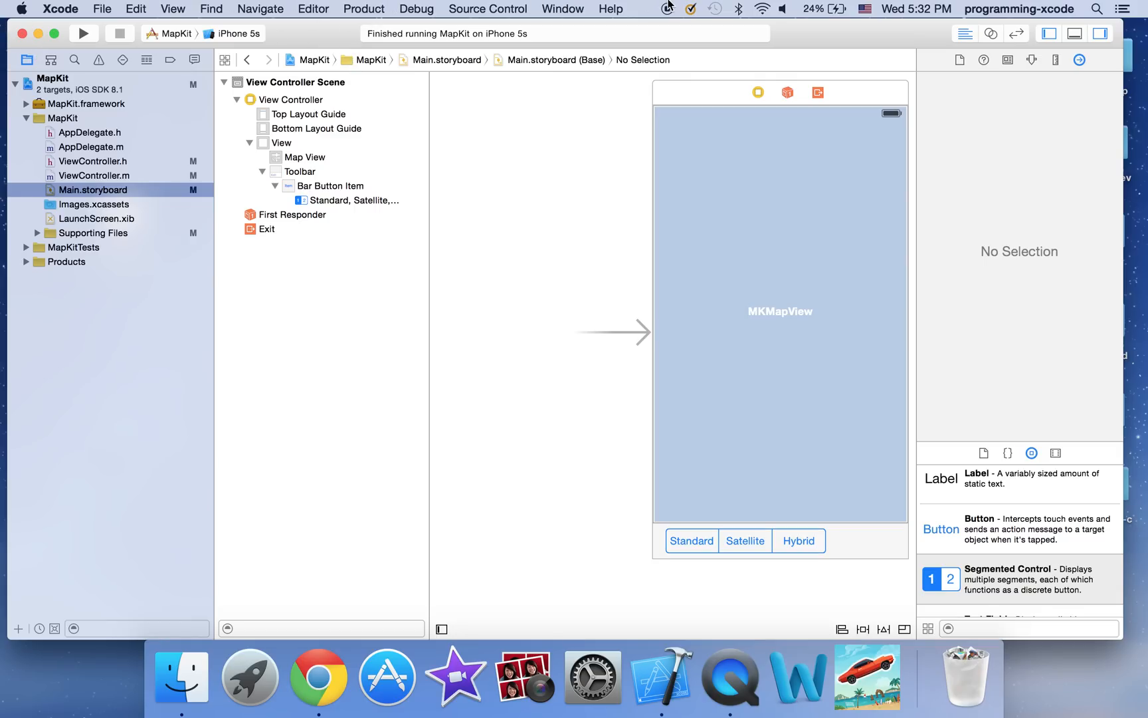